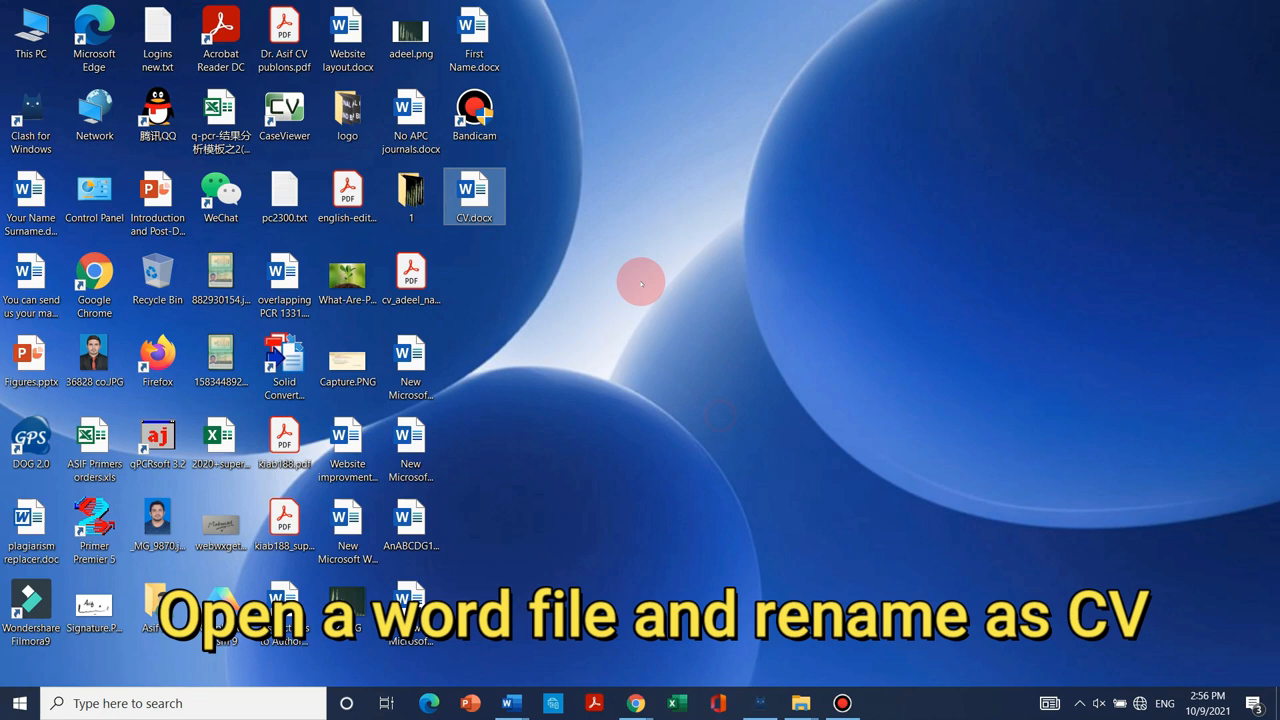
- Open CV.docx from the desktop so its blank first page shows in Word
double_click(474, 196)
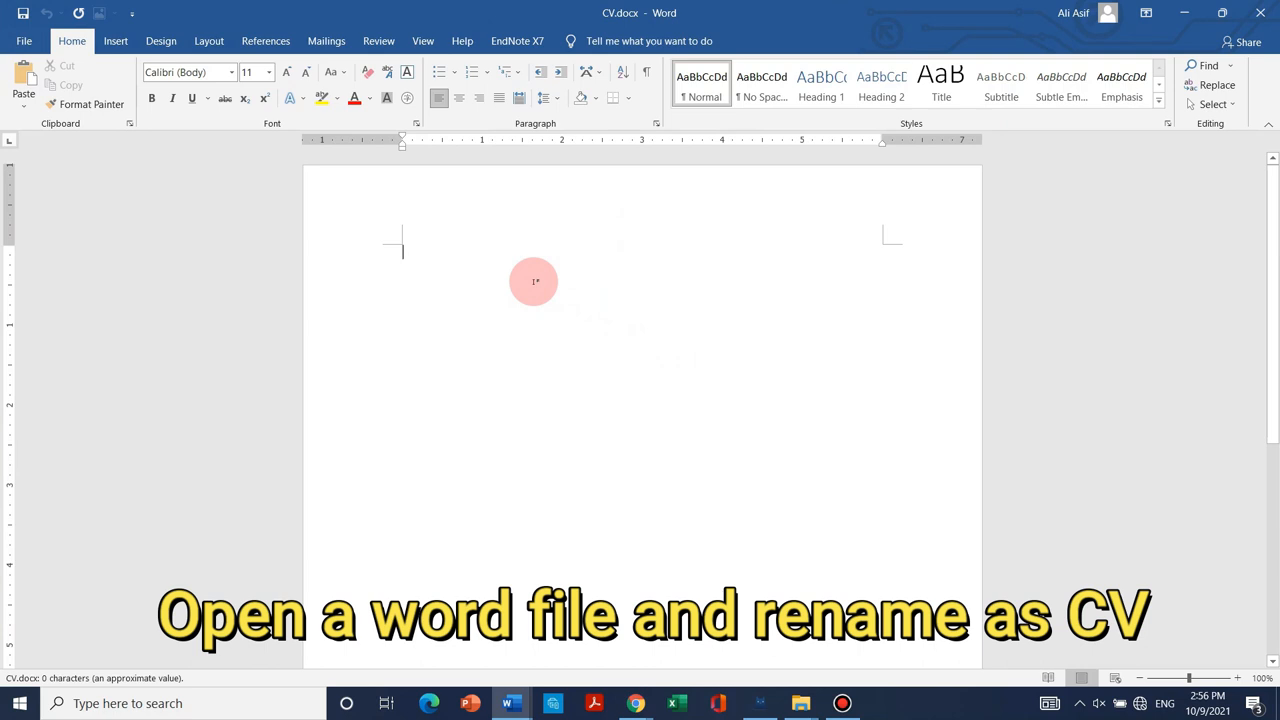
- Draw a tall rectangle down the left edge and fill it medium blue as the sidebar
click(78, 84)
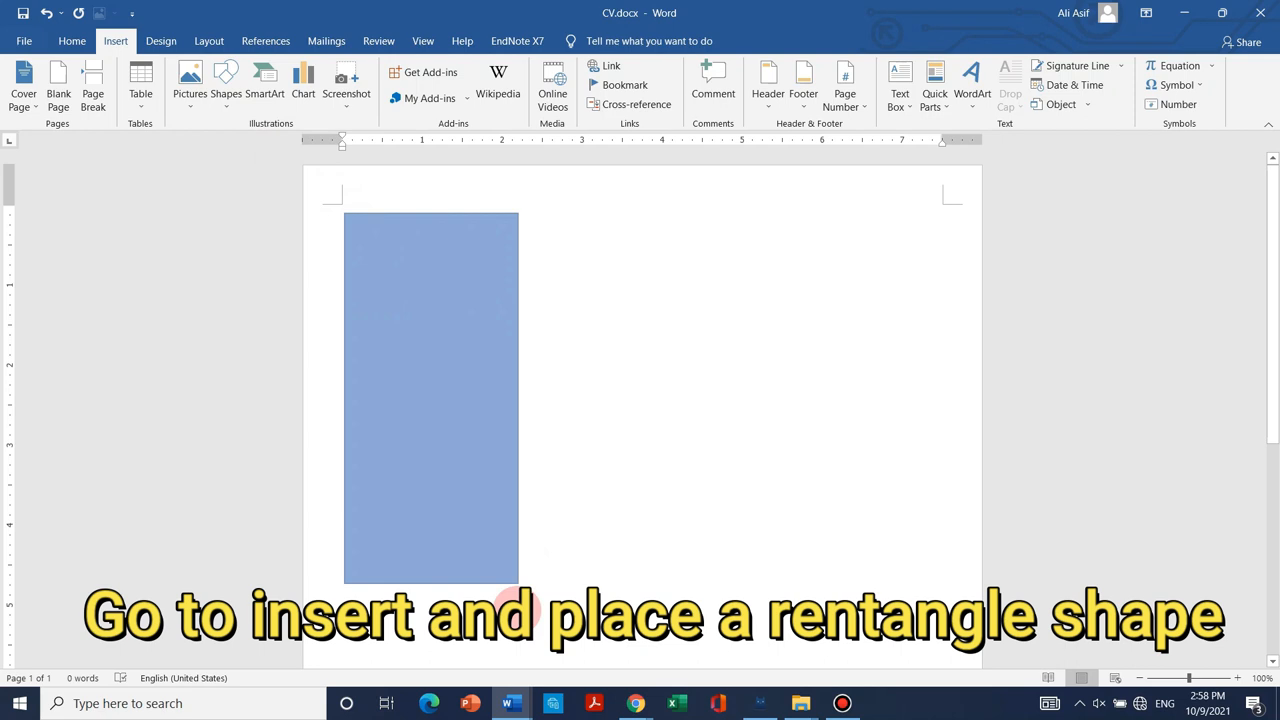
click(430, 400)
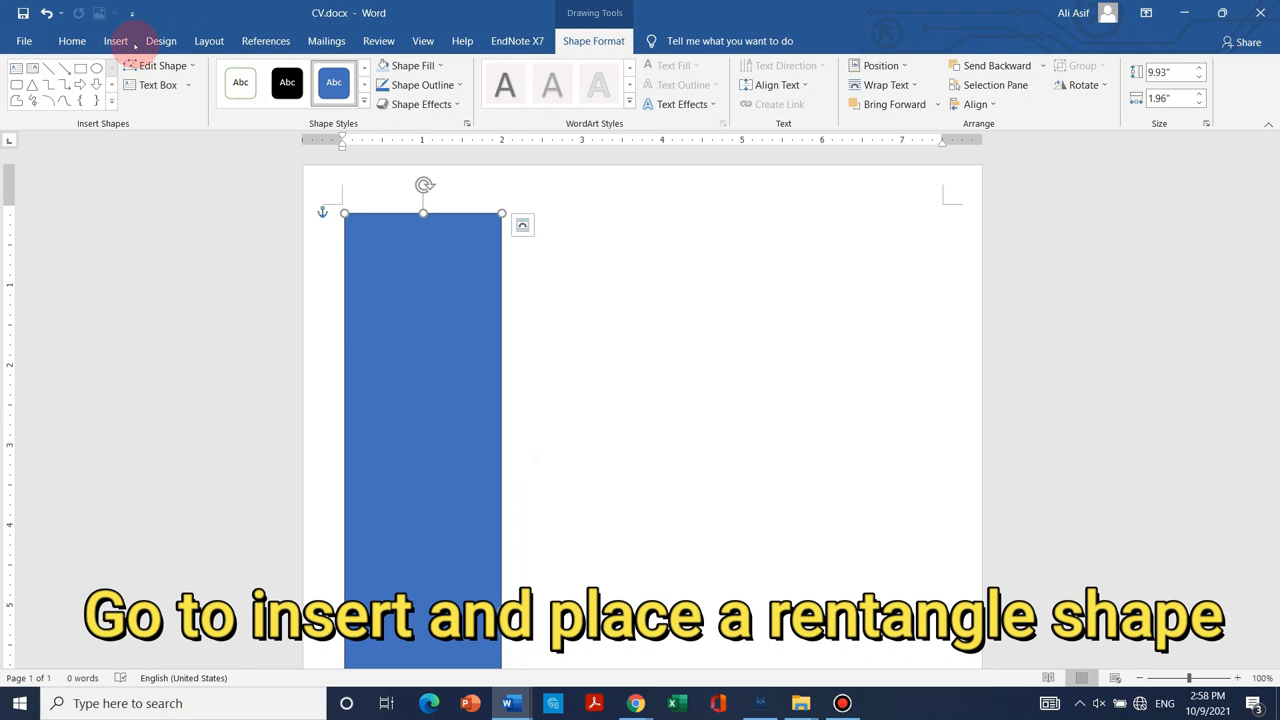
click(410, 64)
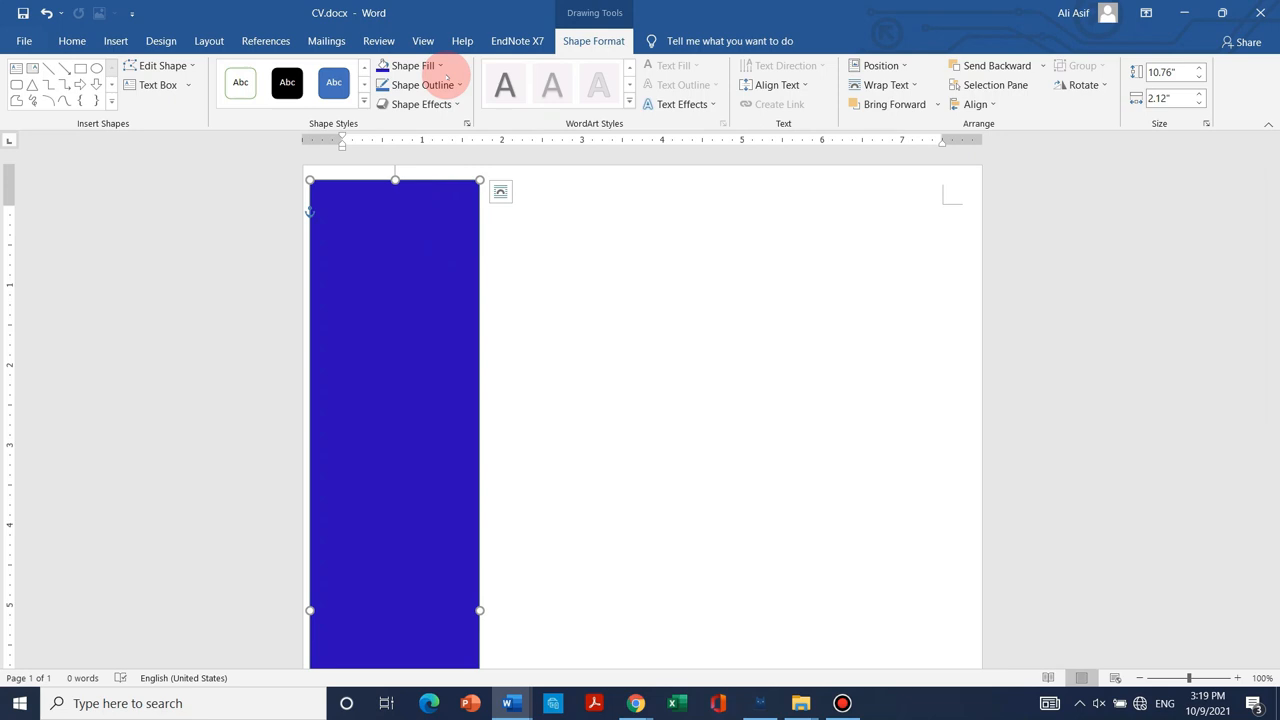
click(412, 64)
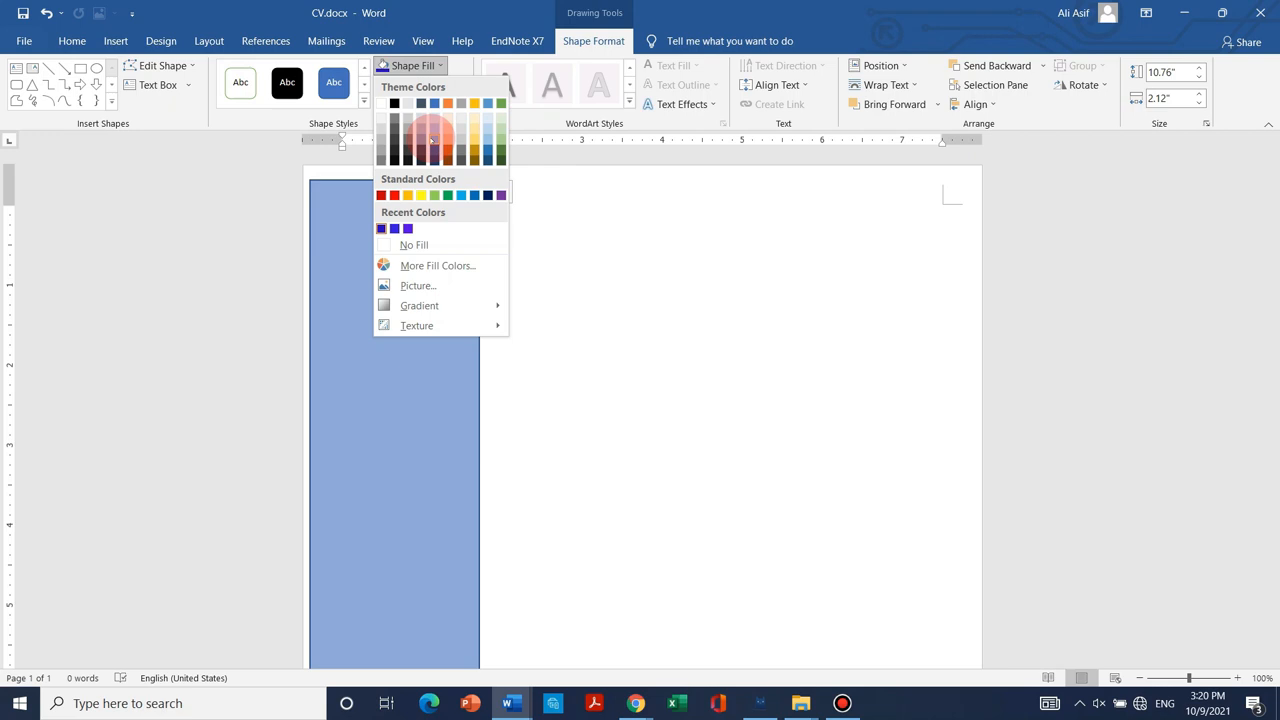
click(432, 136)
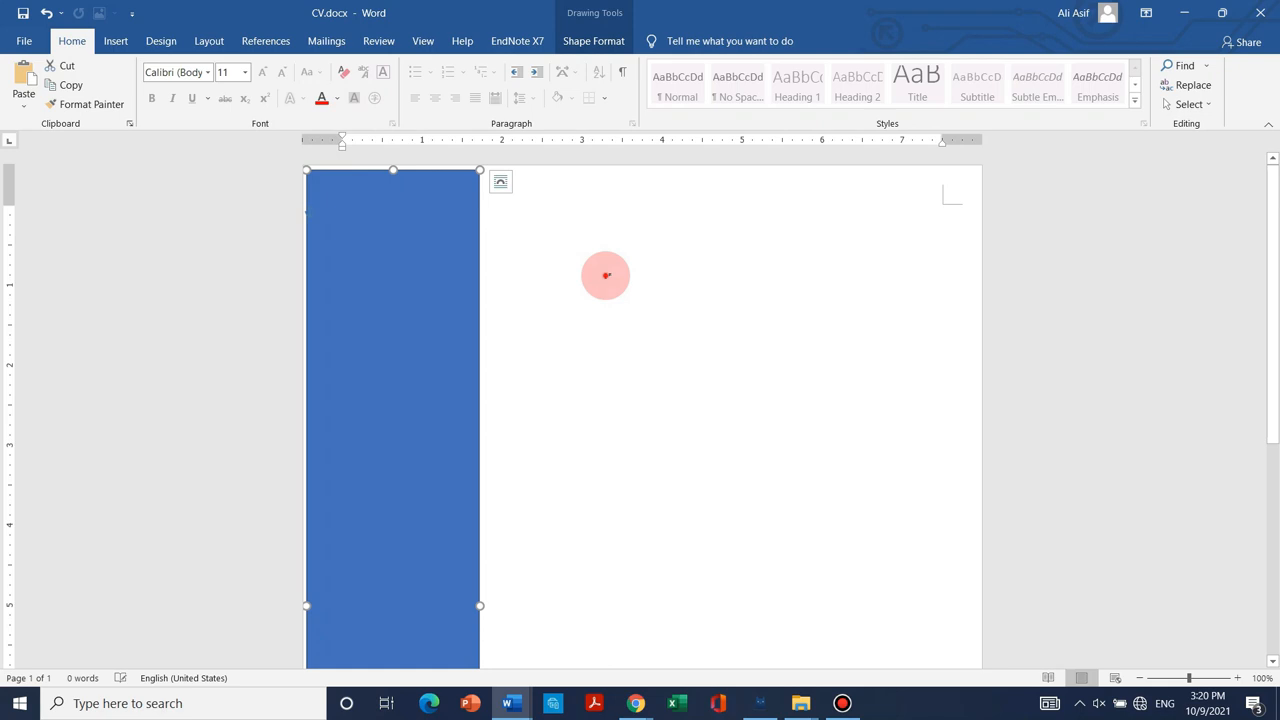
- Add a second rectangle over the sidebar's top and fill it Blue, Accent 1, Lighter 40%
click(116, 40)
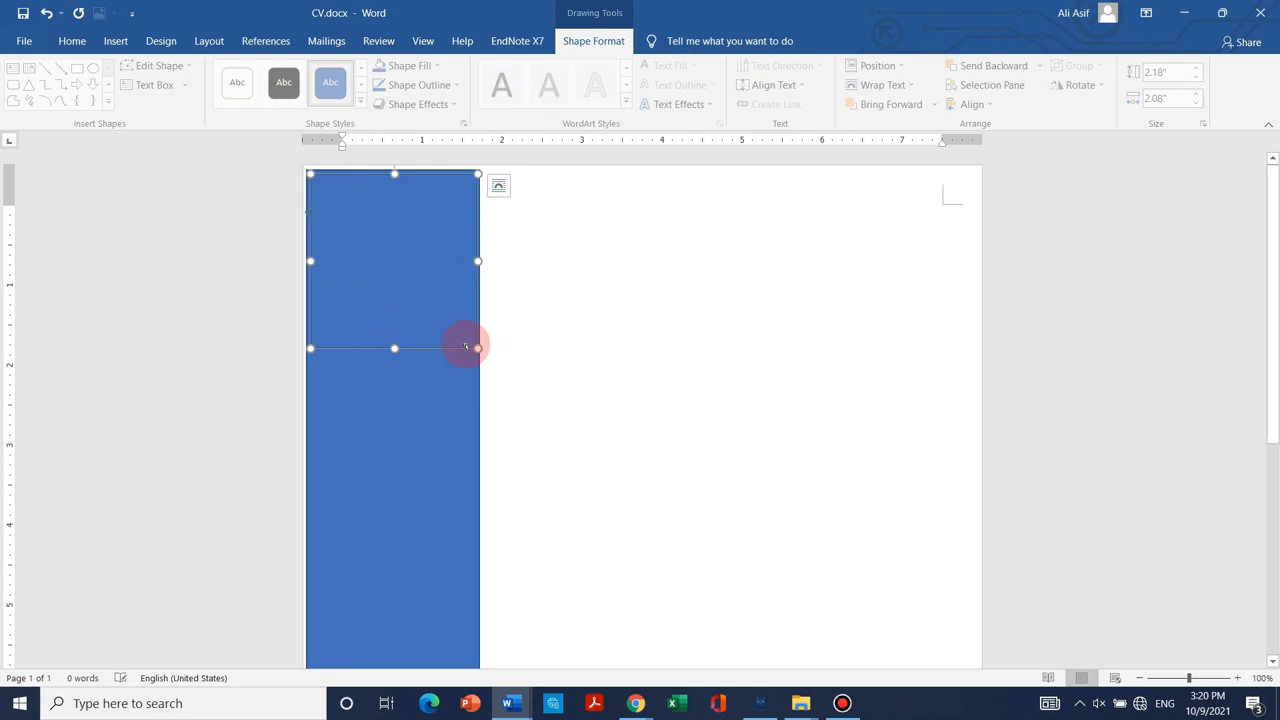
click(412, 64)
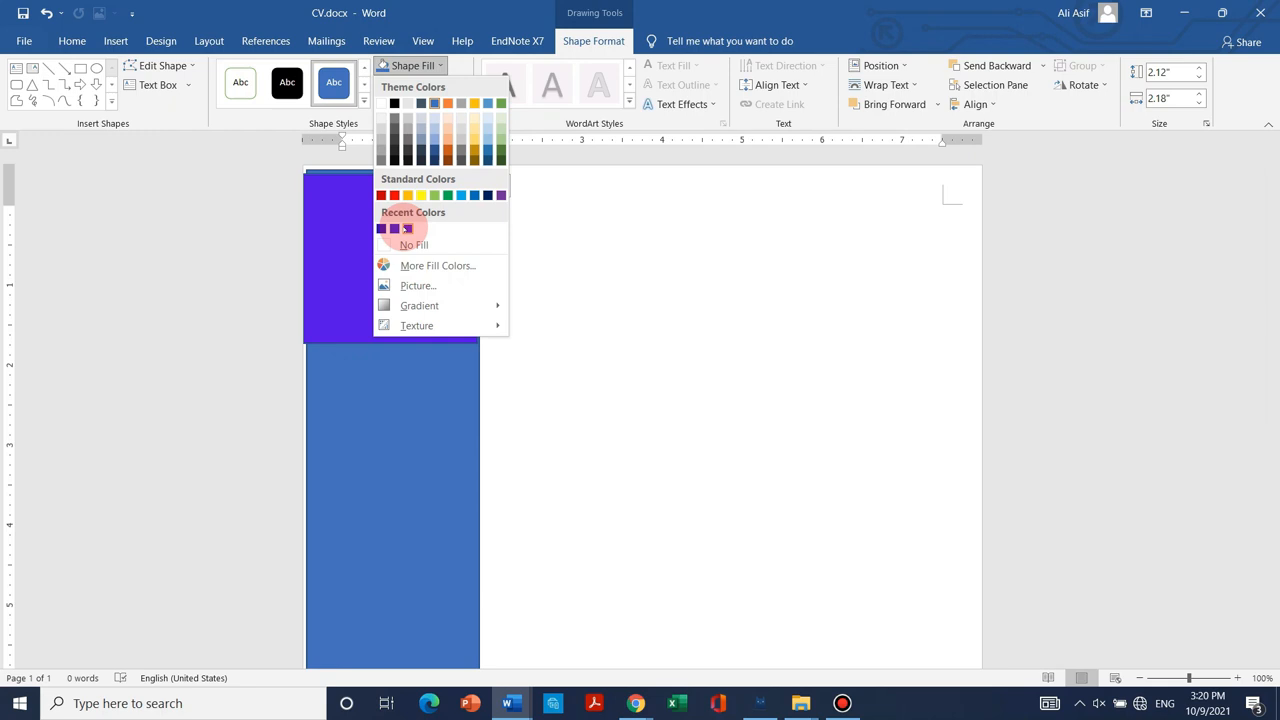
mouse_move(434, 136)
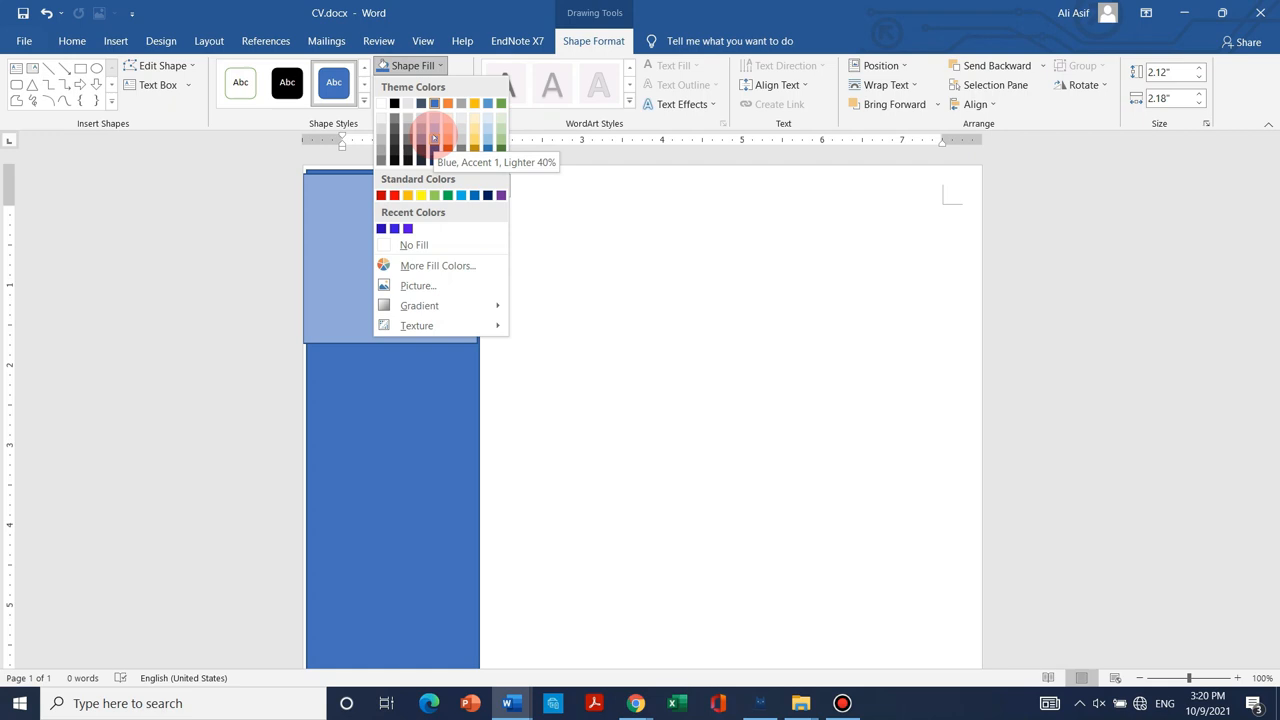
click(432, 138)
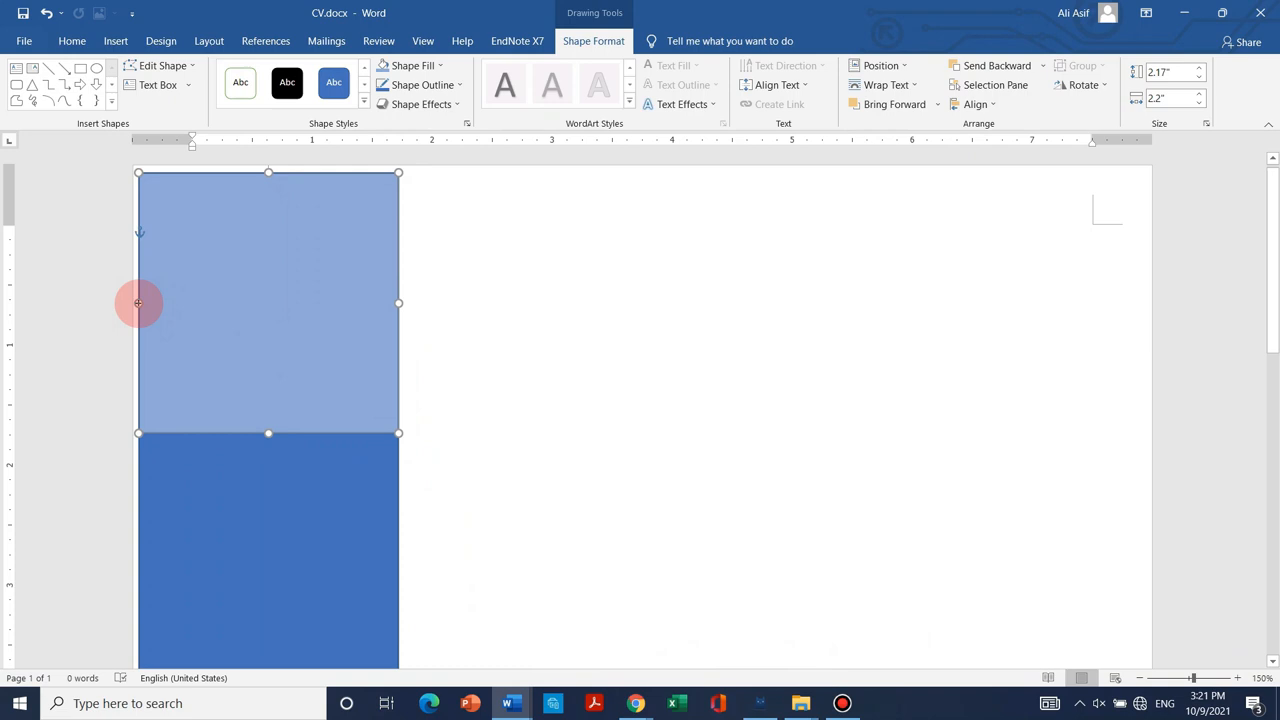
click(748, 388)
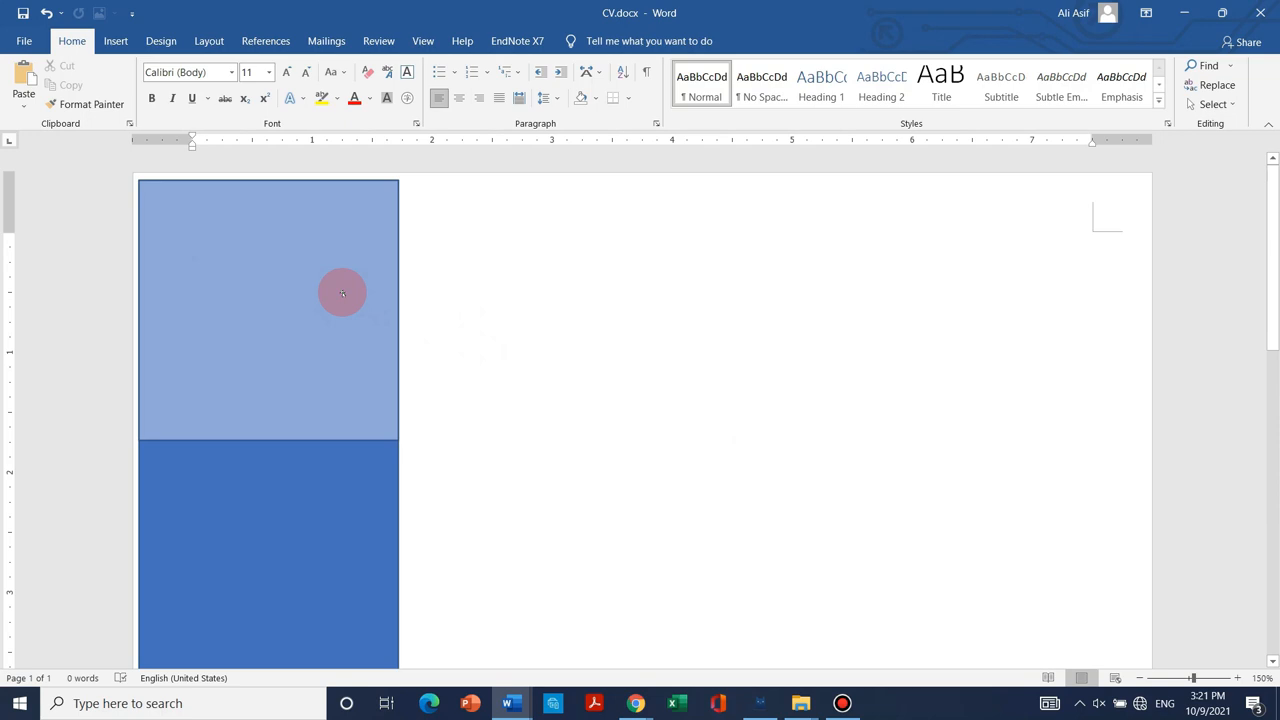
click(420, 84)
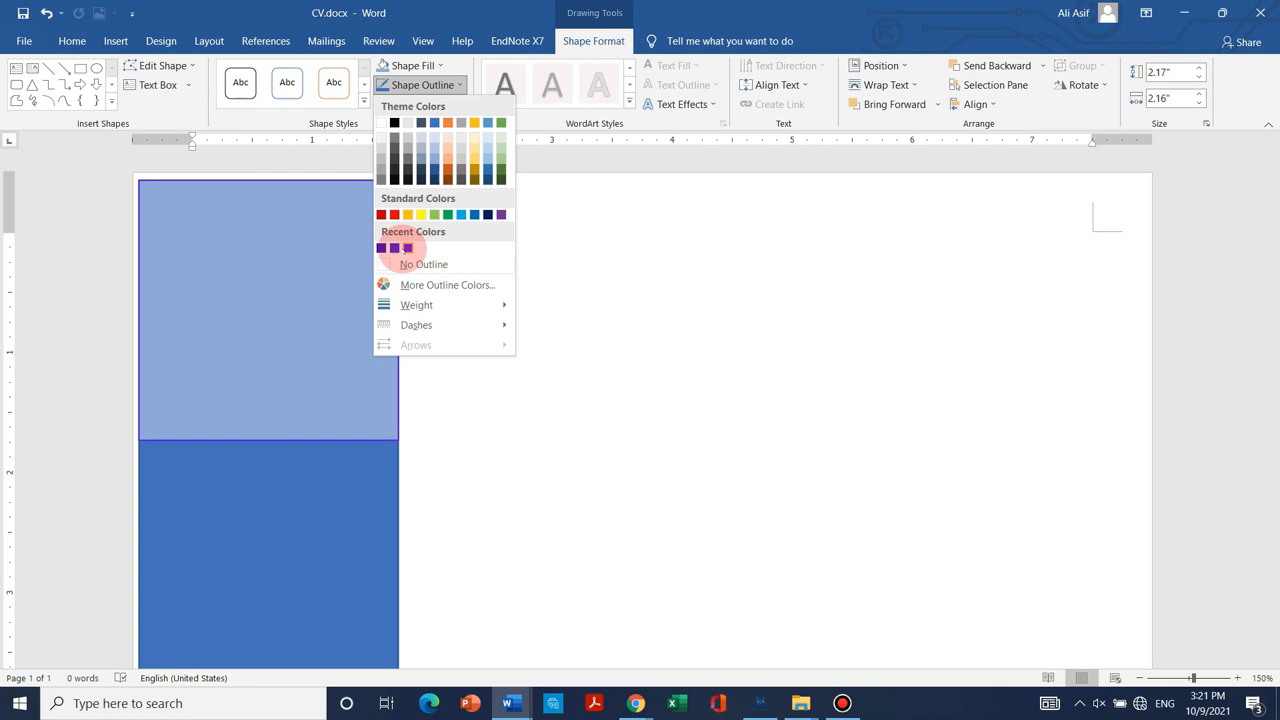
- Recolour the top block dark blue, add a circle inside it and start a picture fill
click(408, 64)
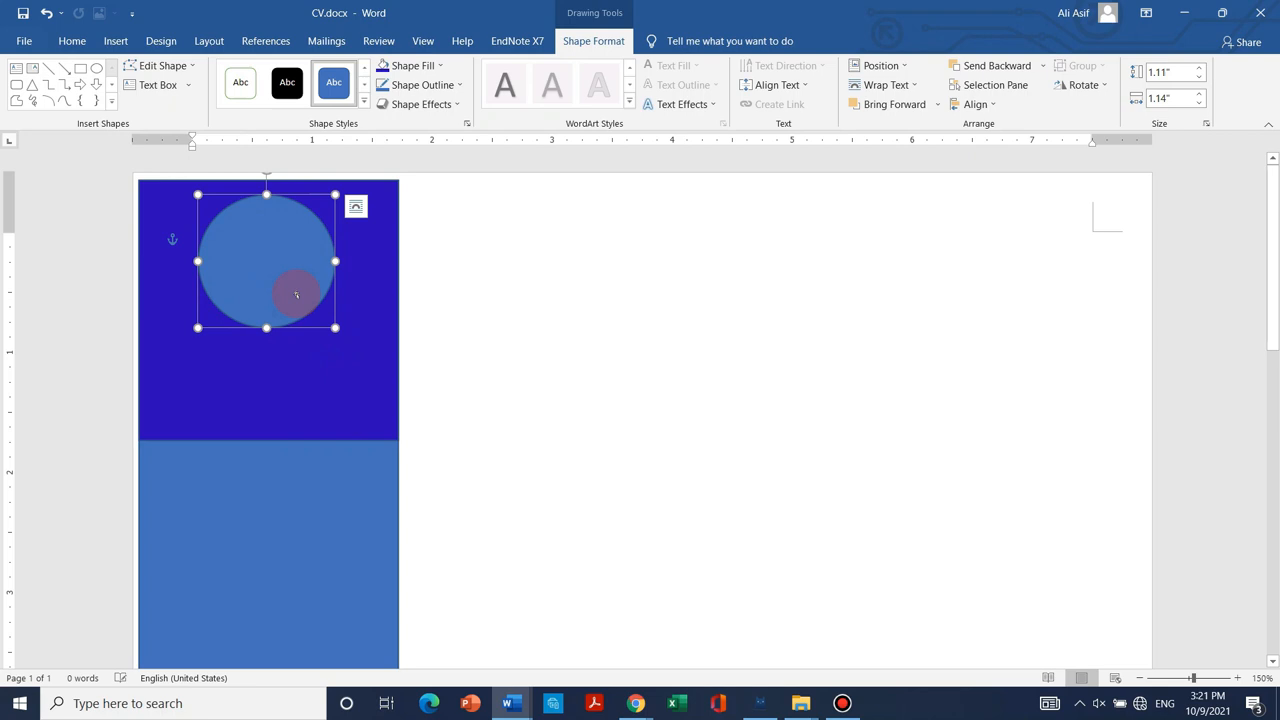
click(412, 64)
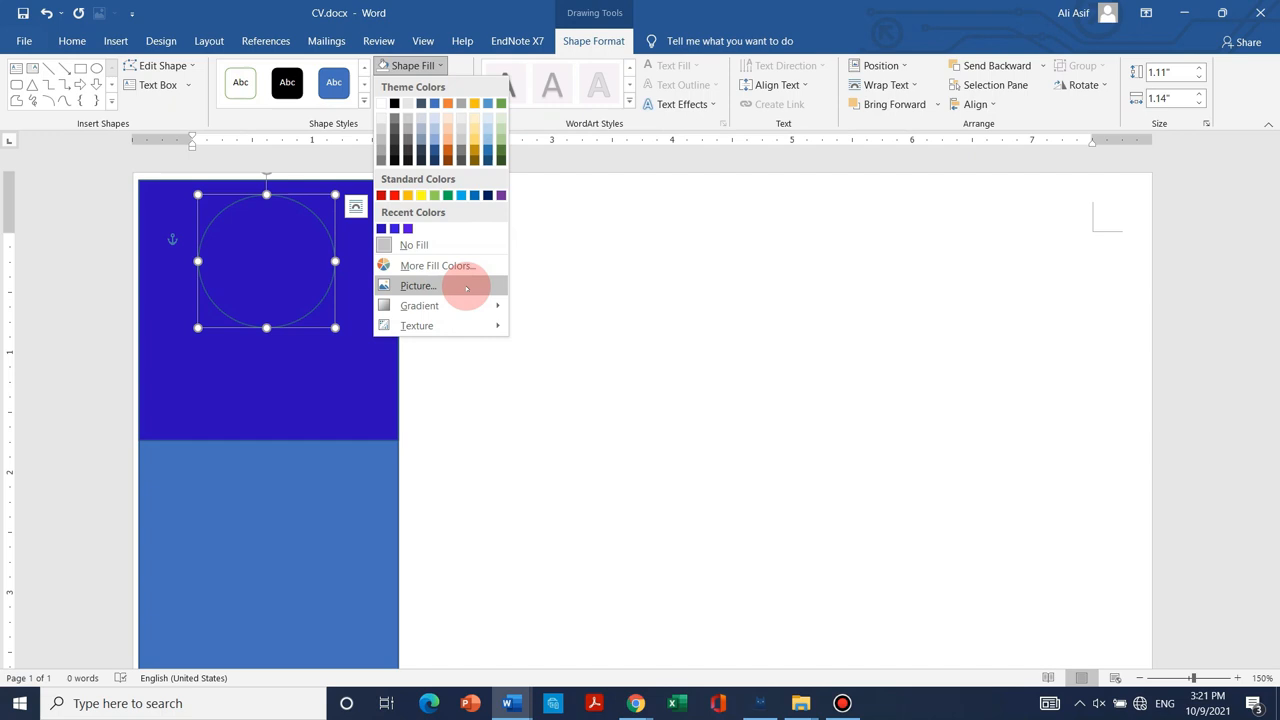
click(422, 84)
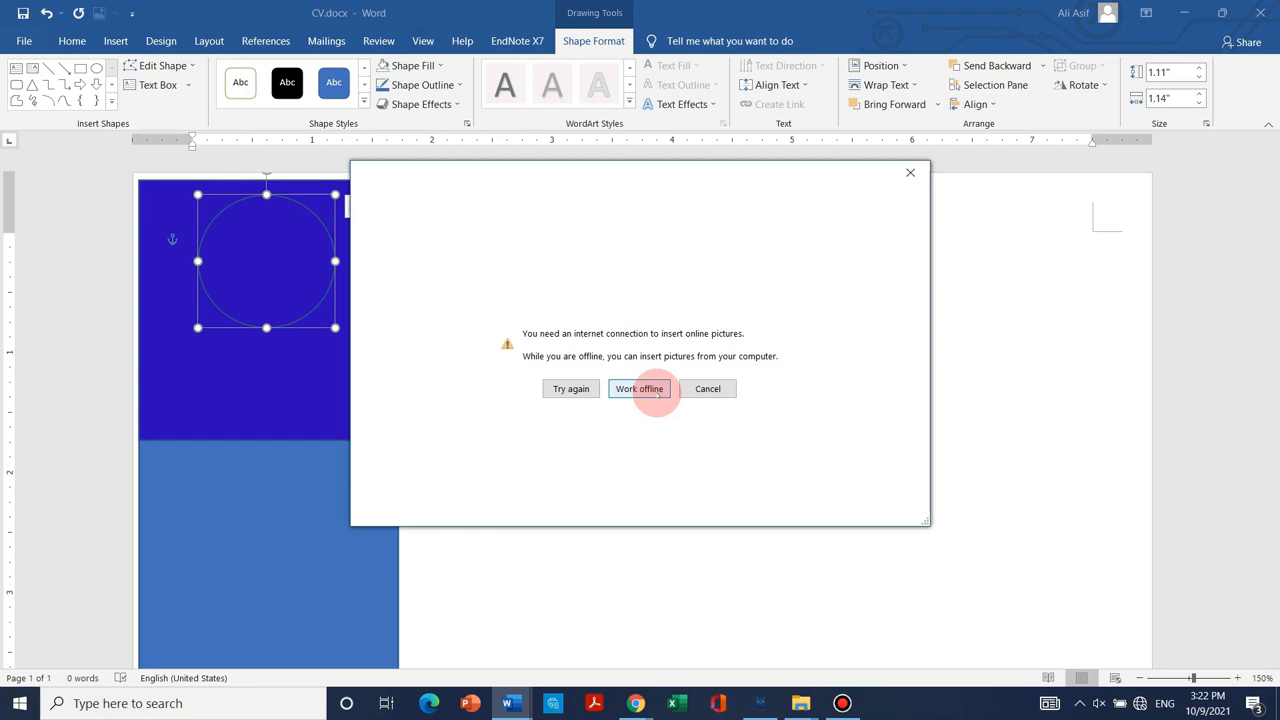
- Fill the circle with the portrait JPG from the computer and give it a white border
click(640, 388)
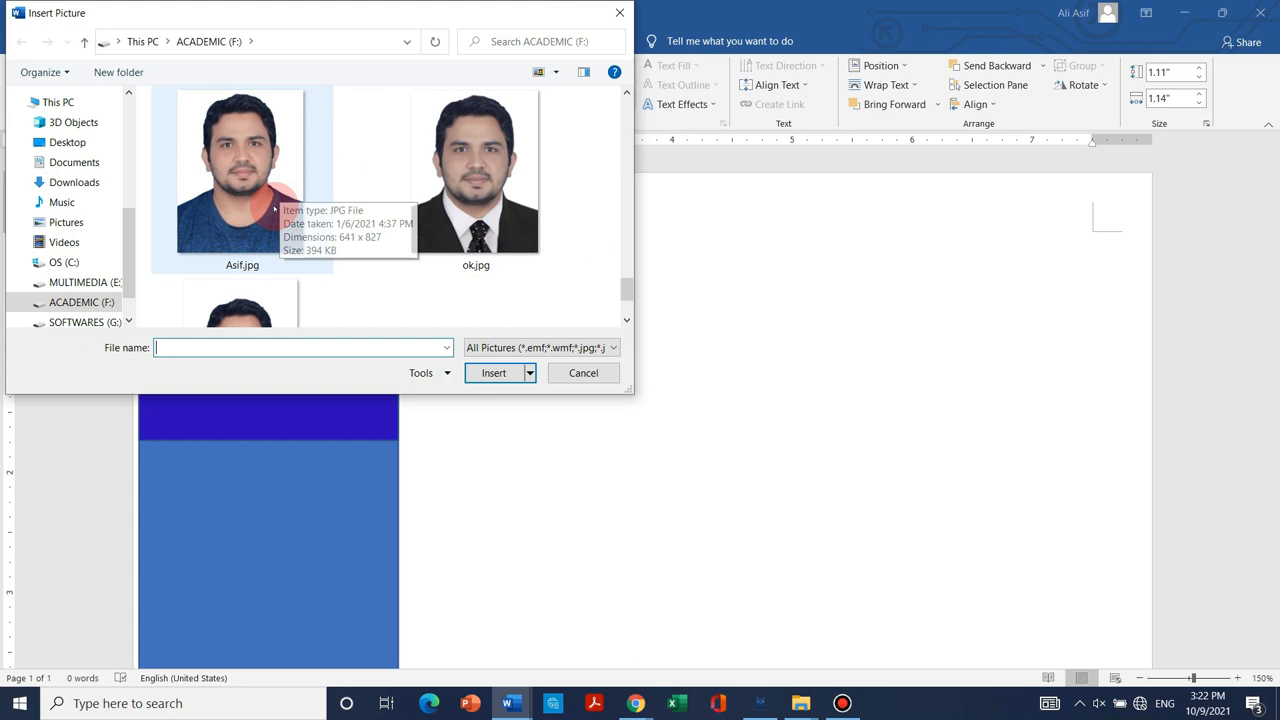
click(492, 372)
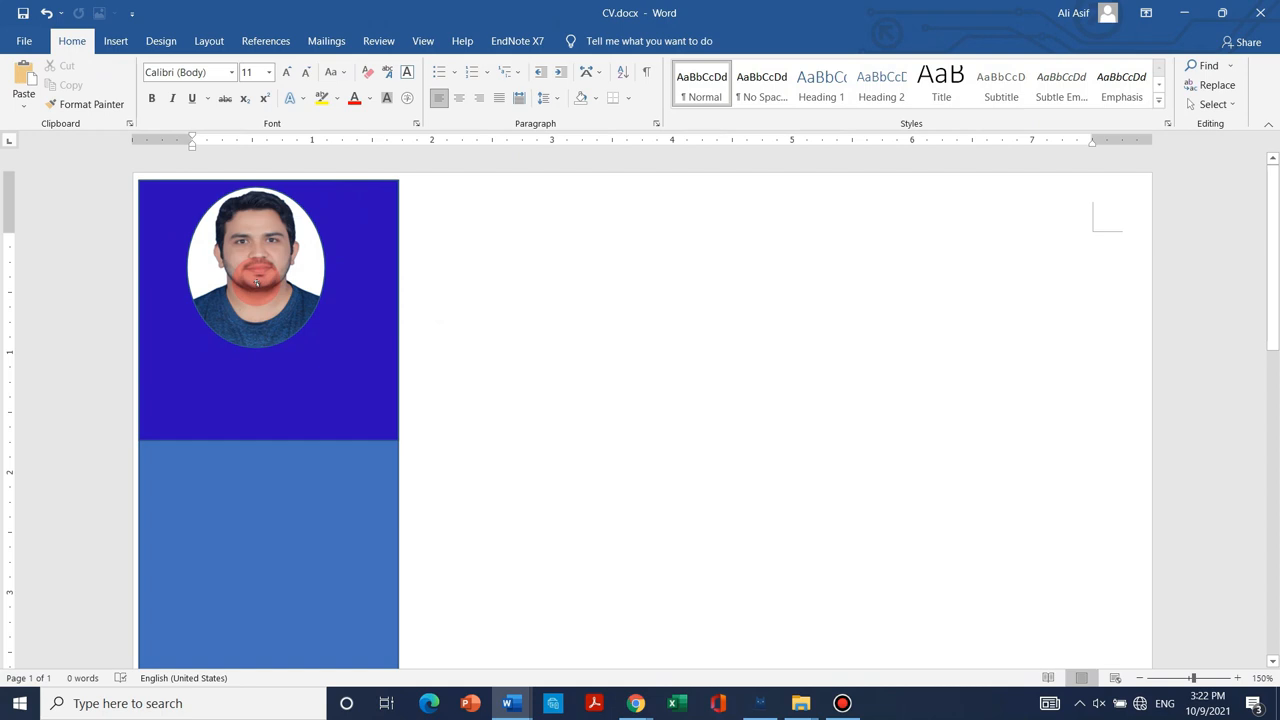
click(260, 270)
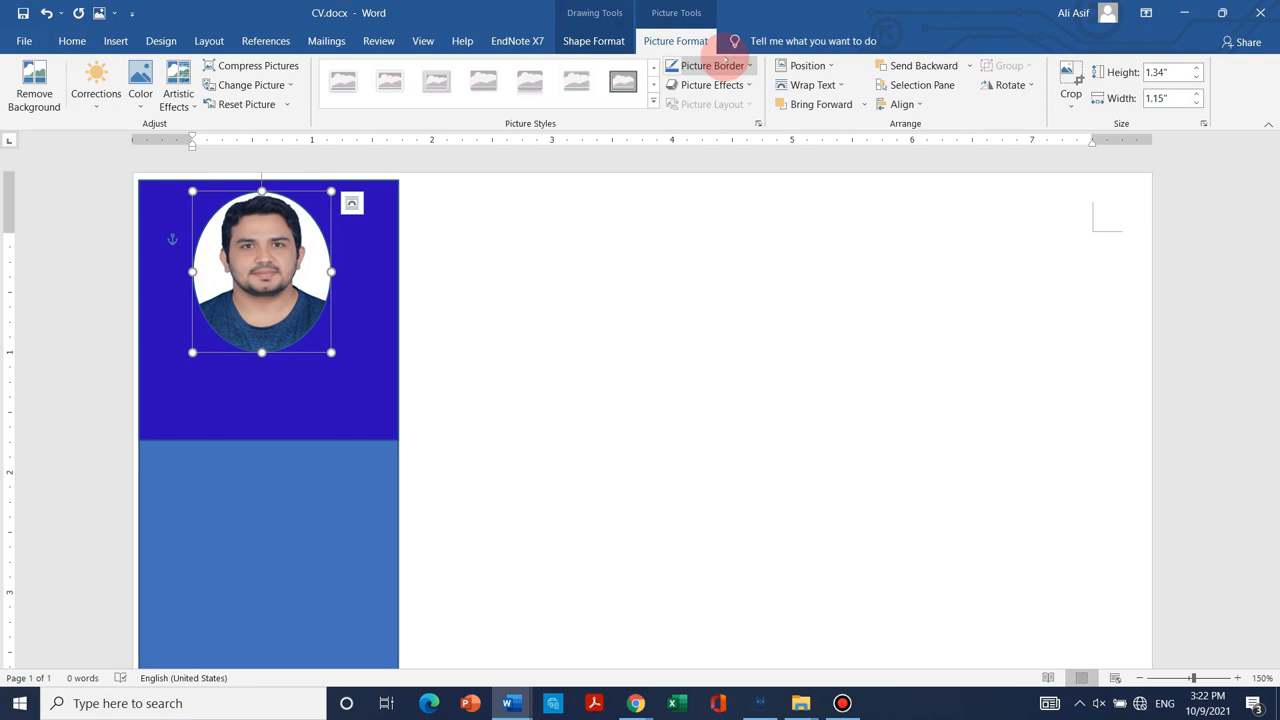
click(588, 322)
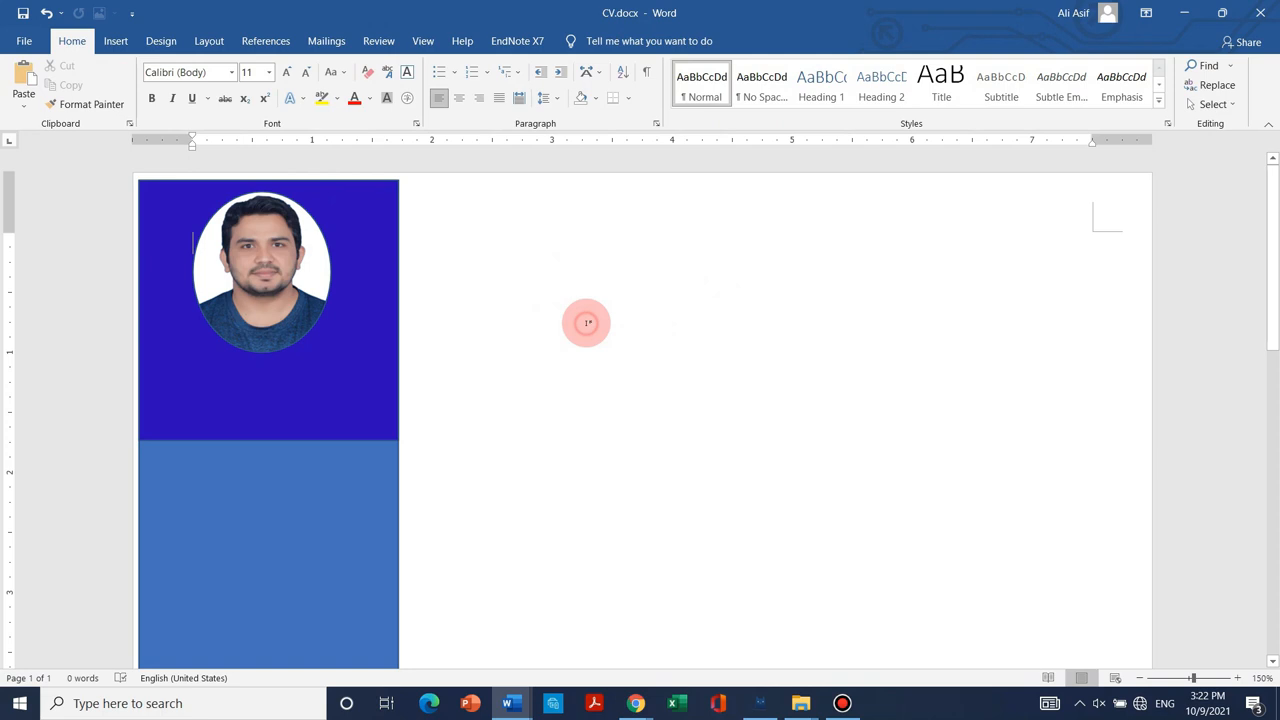
click(116, 40)
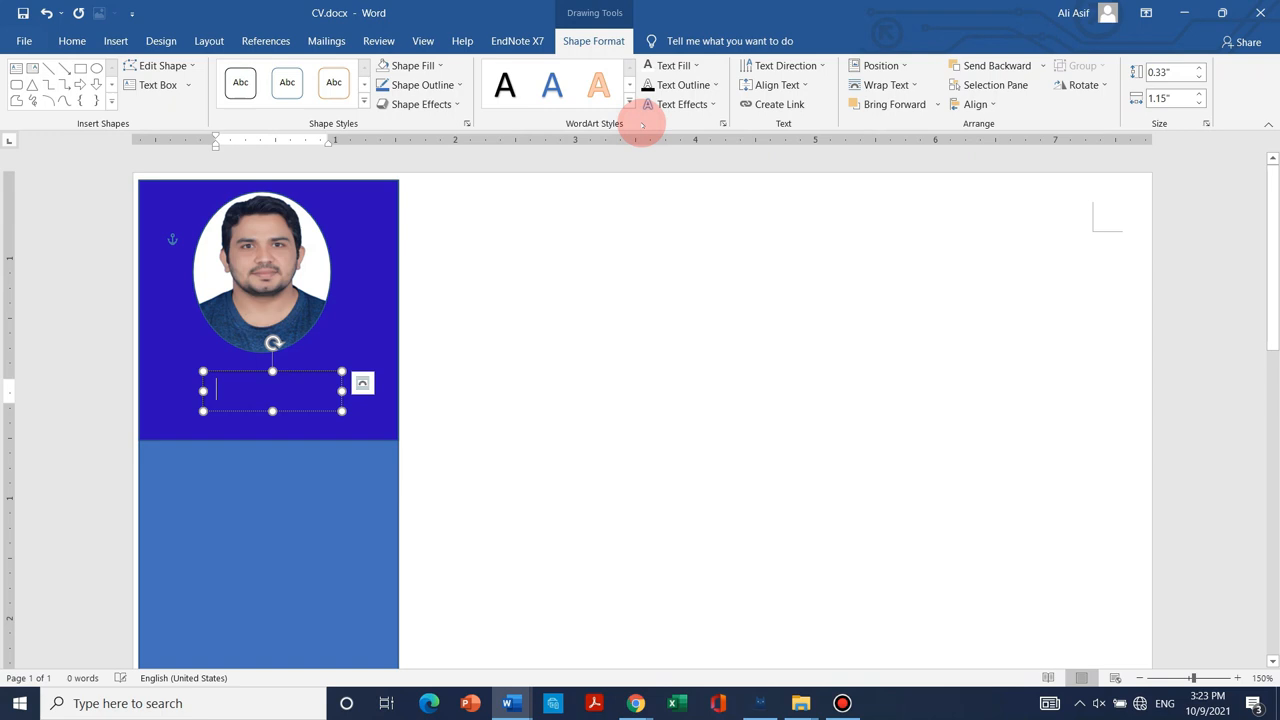
text(Dr)
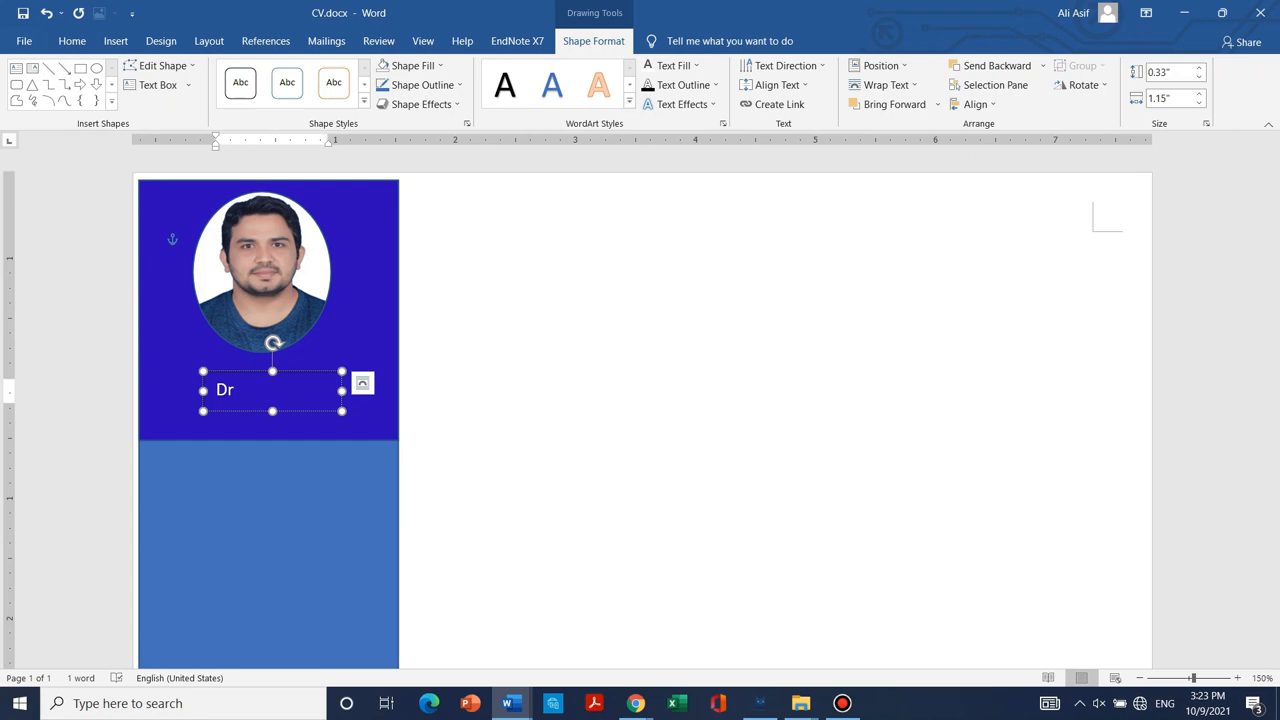
text(. Asif)
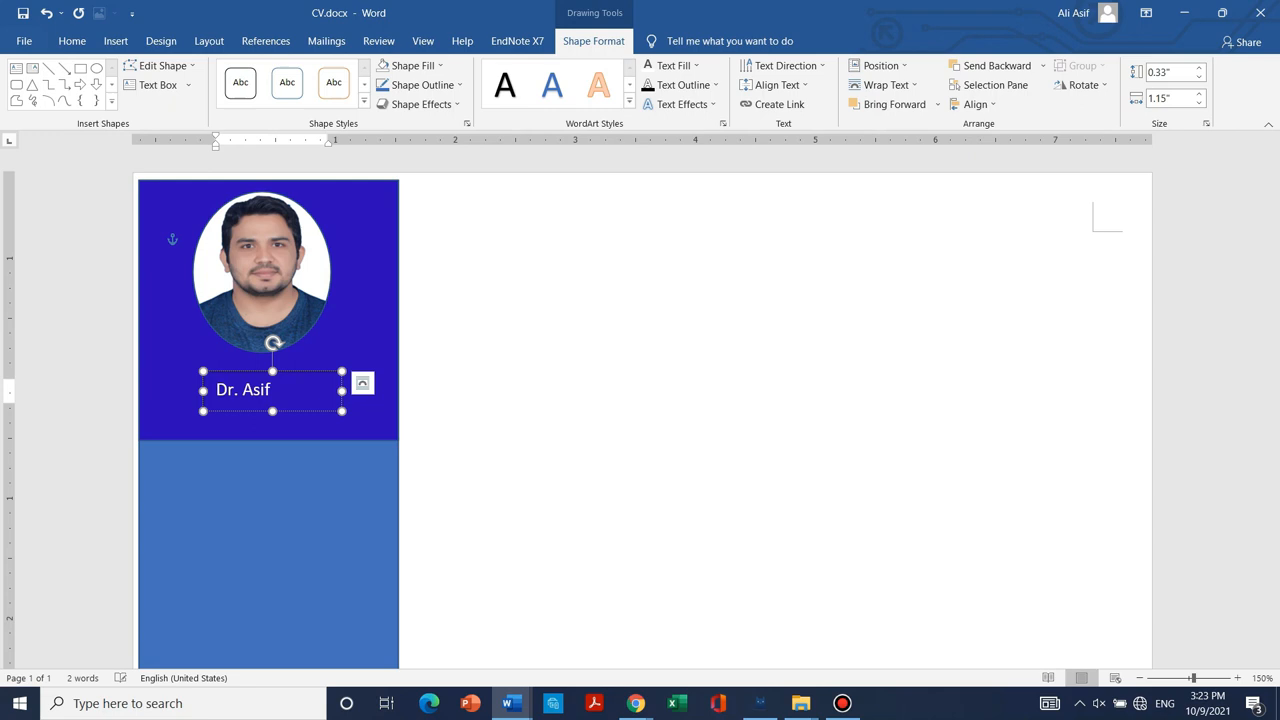
text(Ali)
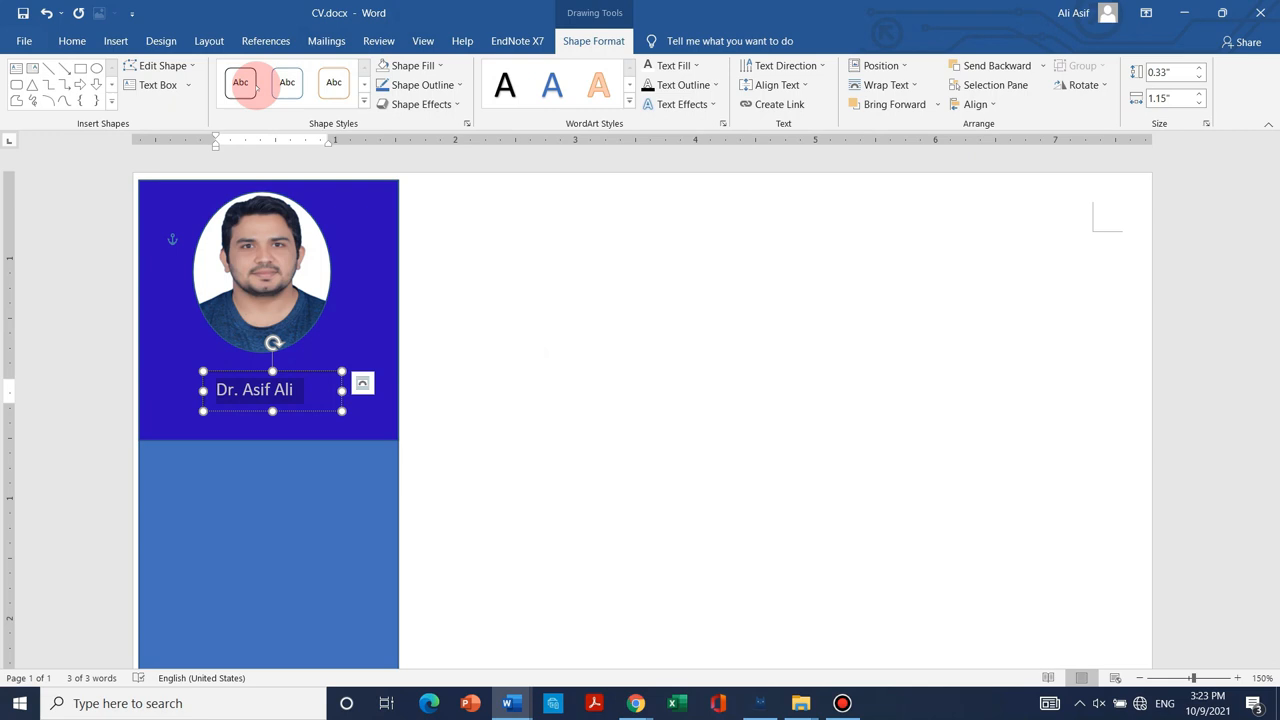
click(72, 40)
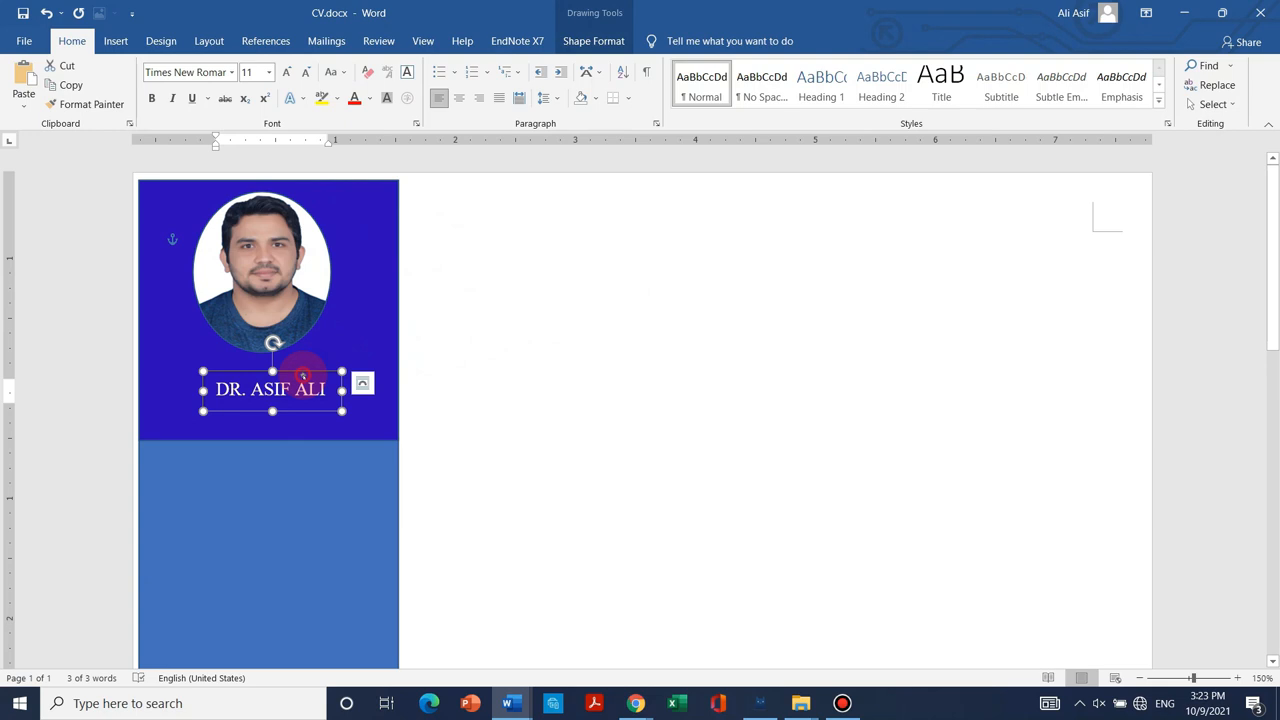
- Style the name box in white Times New Roman capitals and keep it in front of the sidebar
click(184, 72)
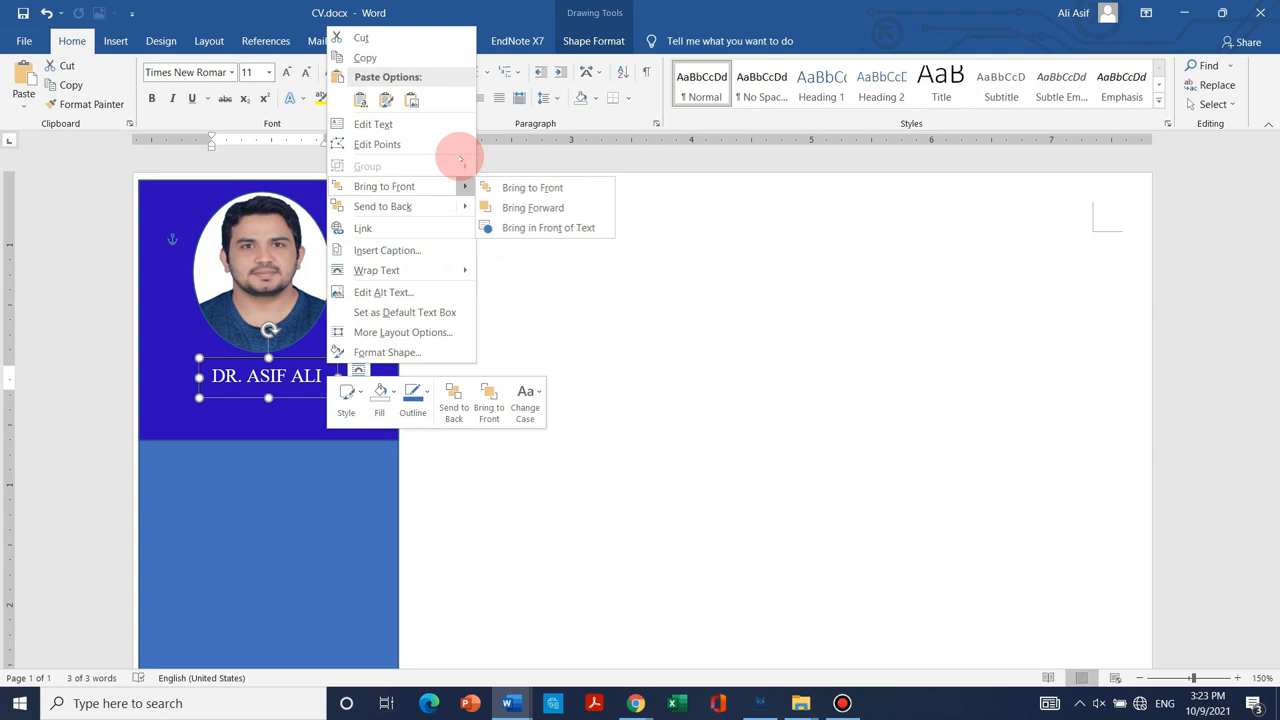
click(358, 370)
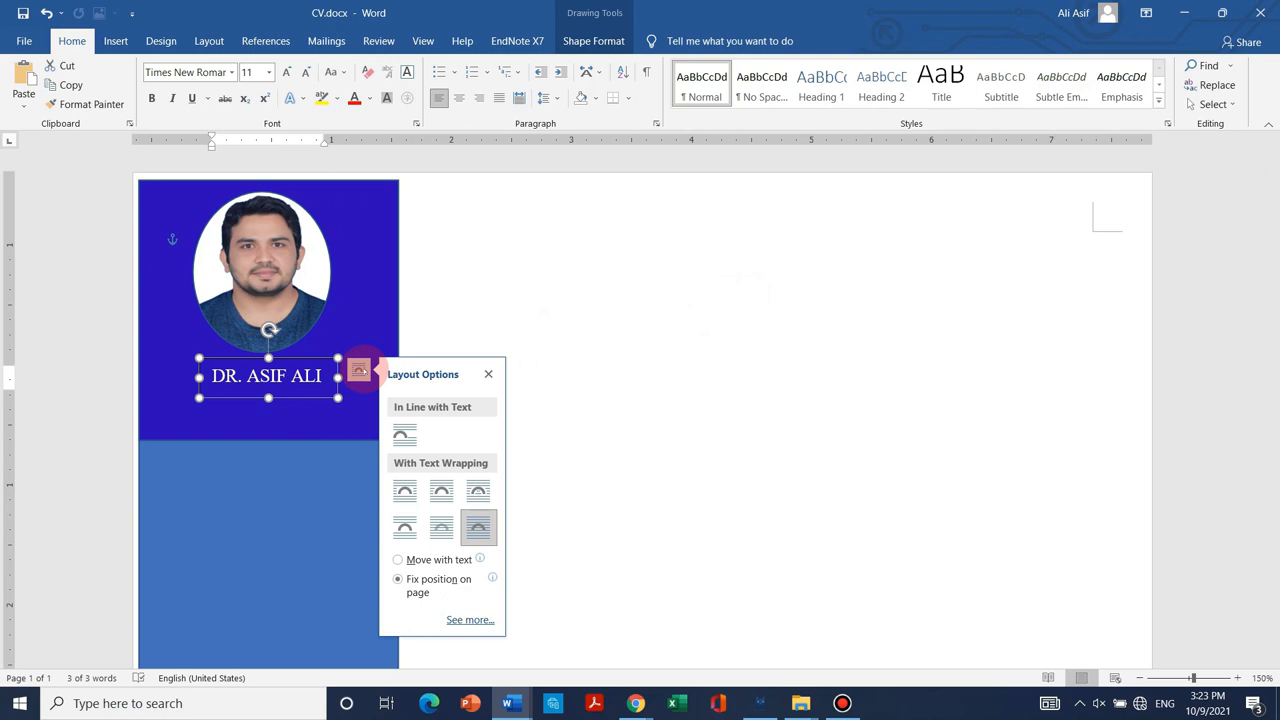
click(452, 308)
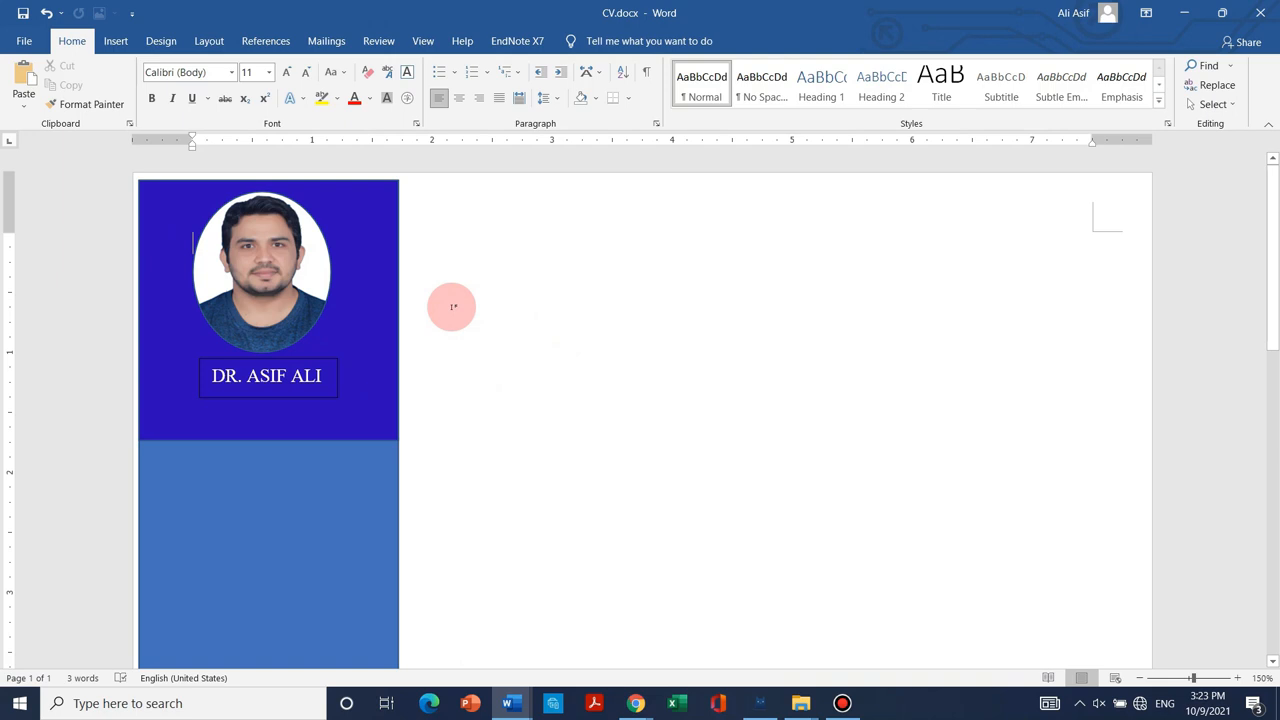
- Add 'Young Talent Researcher' in white bold under the name and resize the sidebar to fit
click(268, 376)
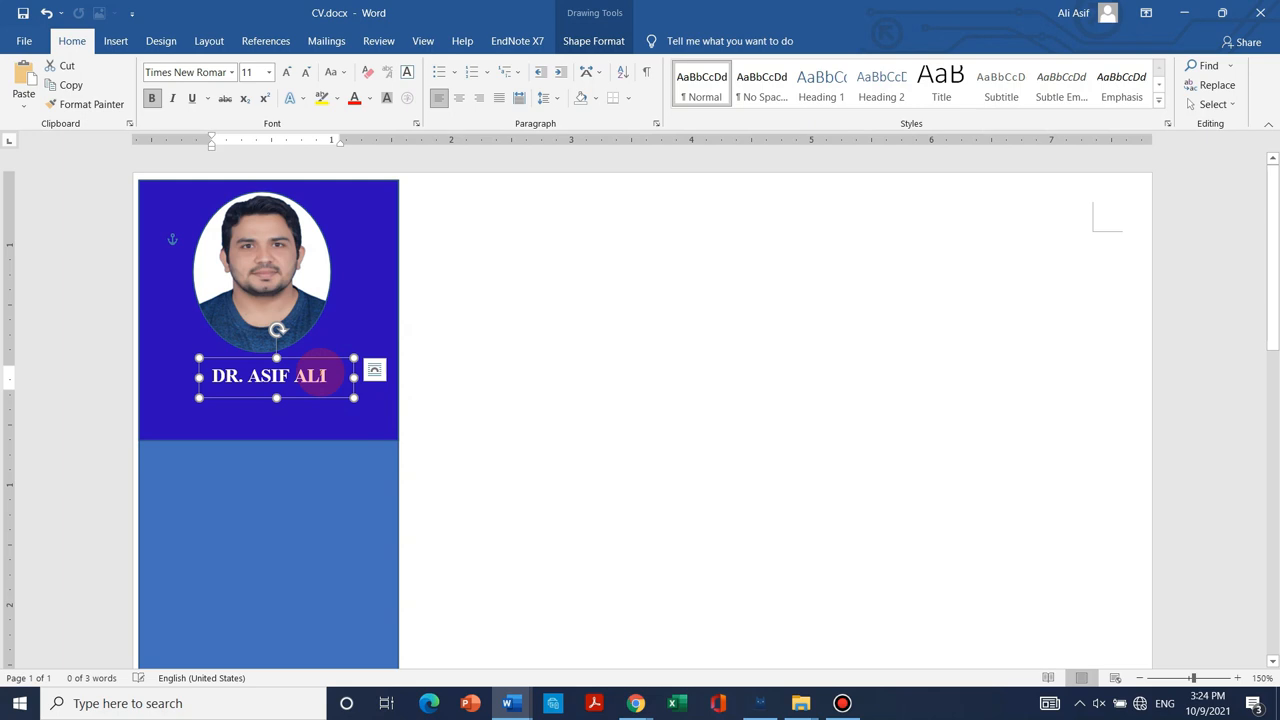
text(Young talent Researcher)
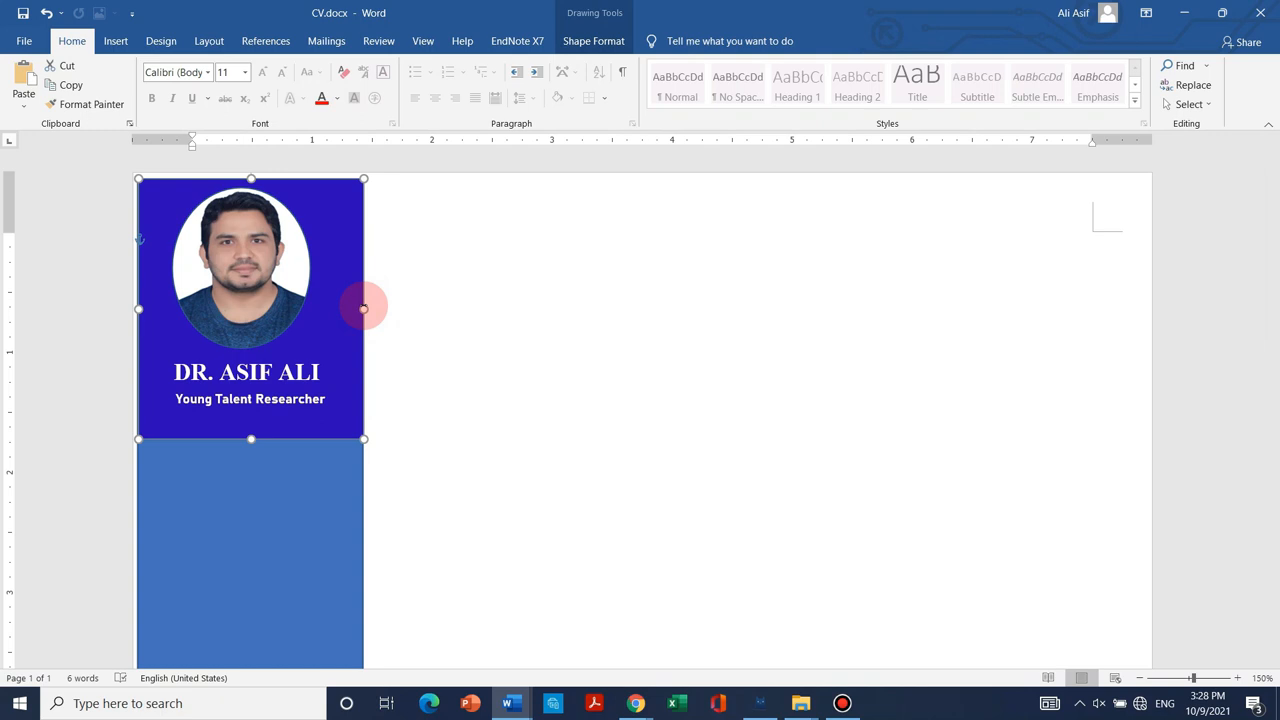
click(658, 432)
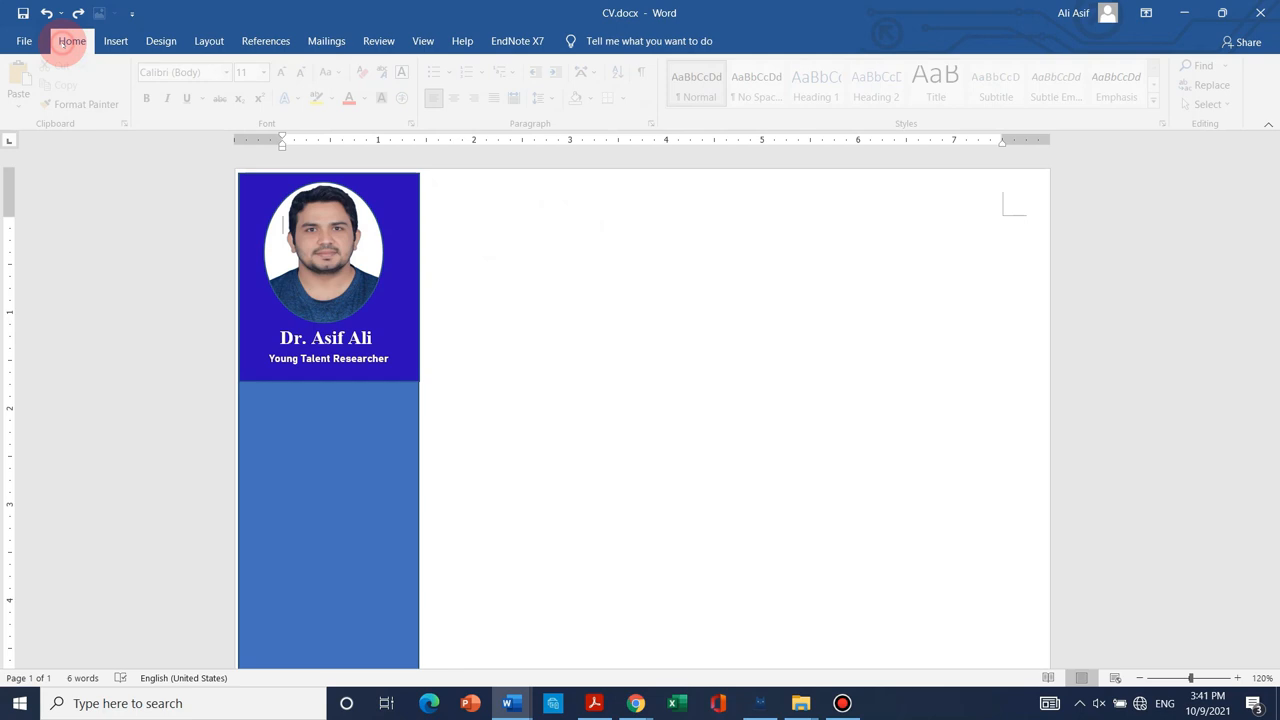
- Start a right-column heading 'PROFESSIONAL QUALIF' in a text box set in Arial Black
click(116, 40)
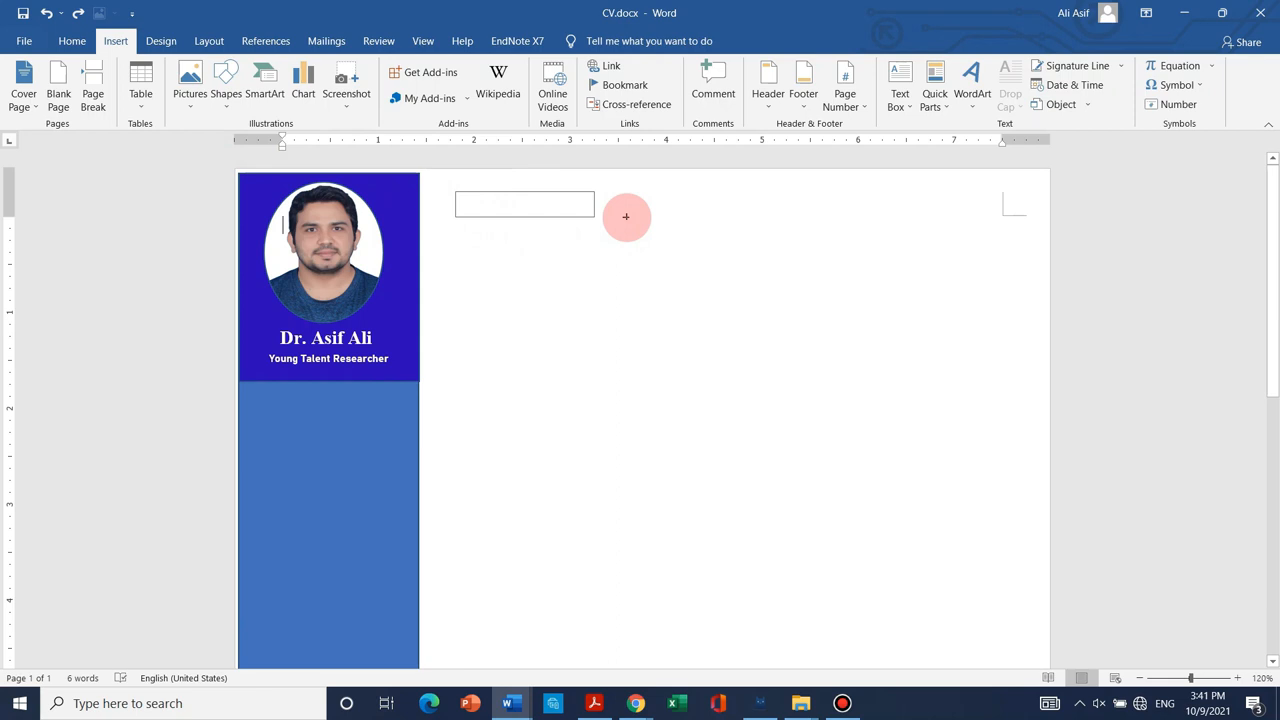
text(Pr)
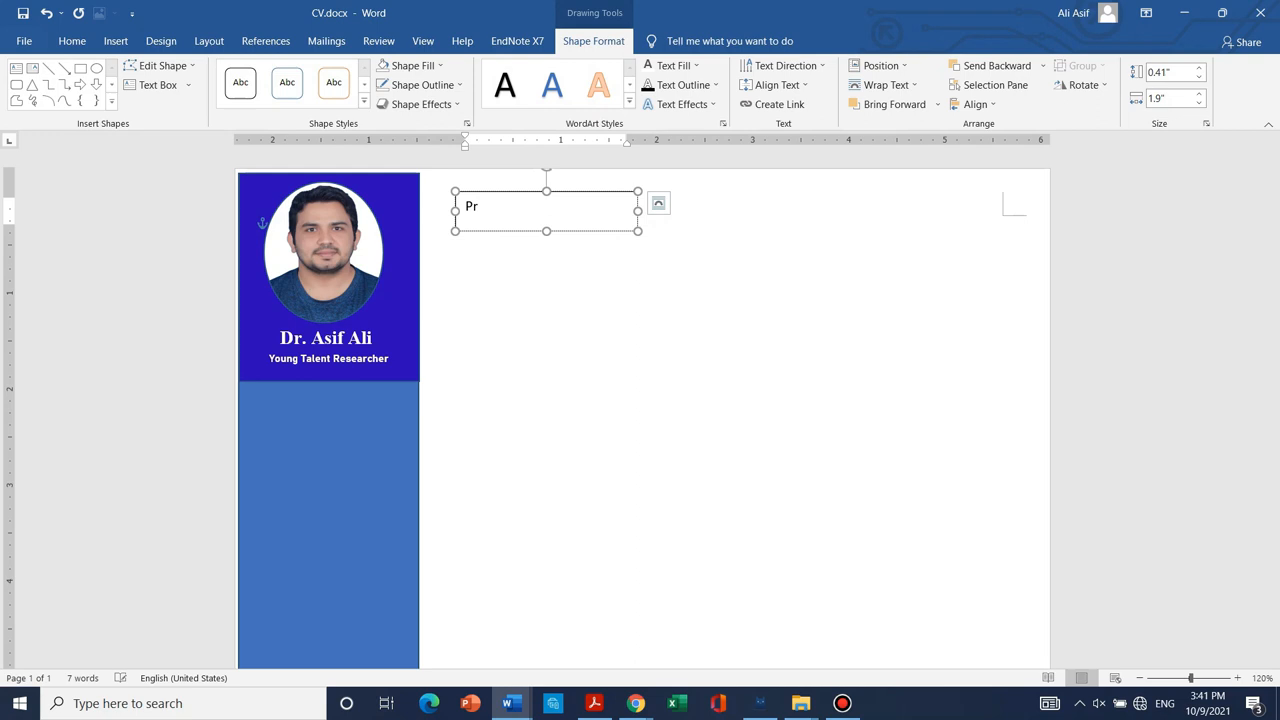
text(OFESS)
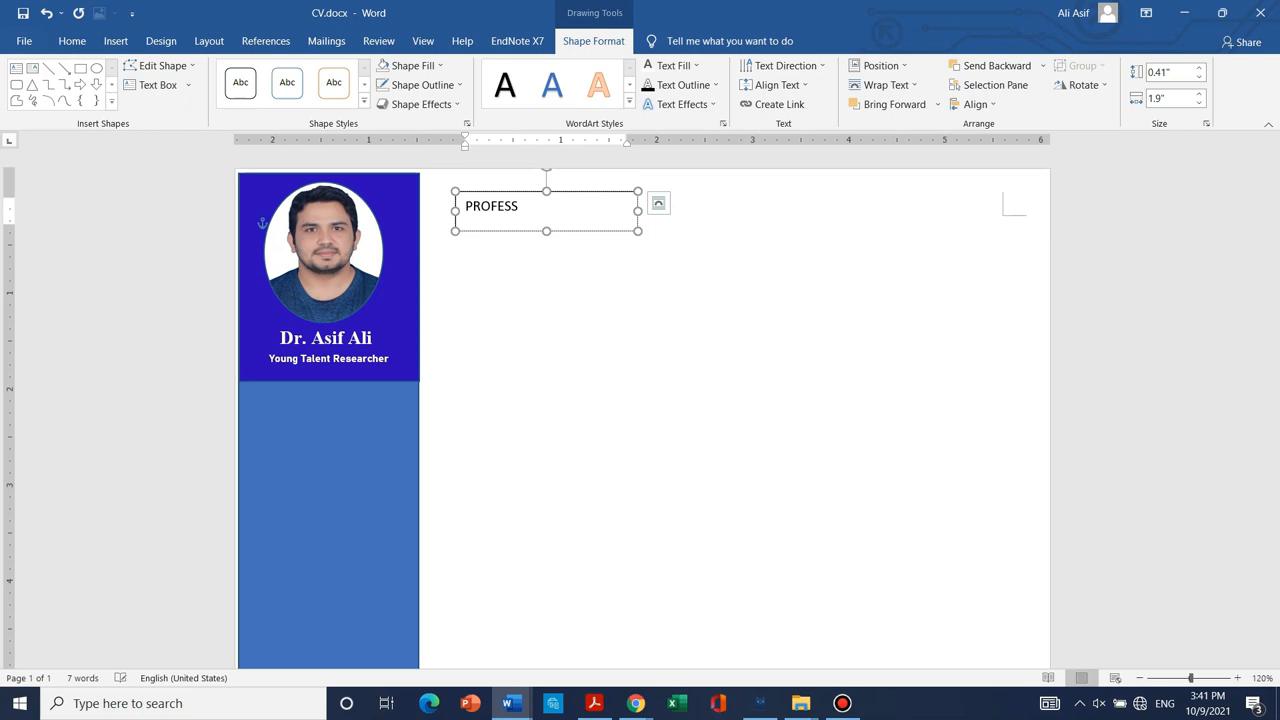
text(IONAL QUALIF)
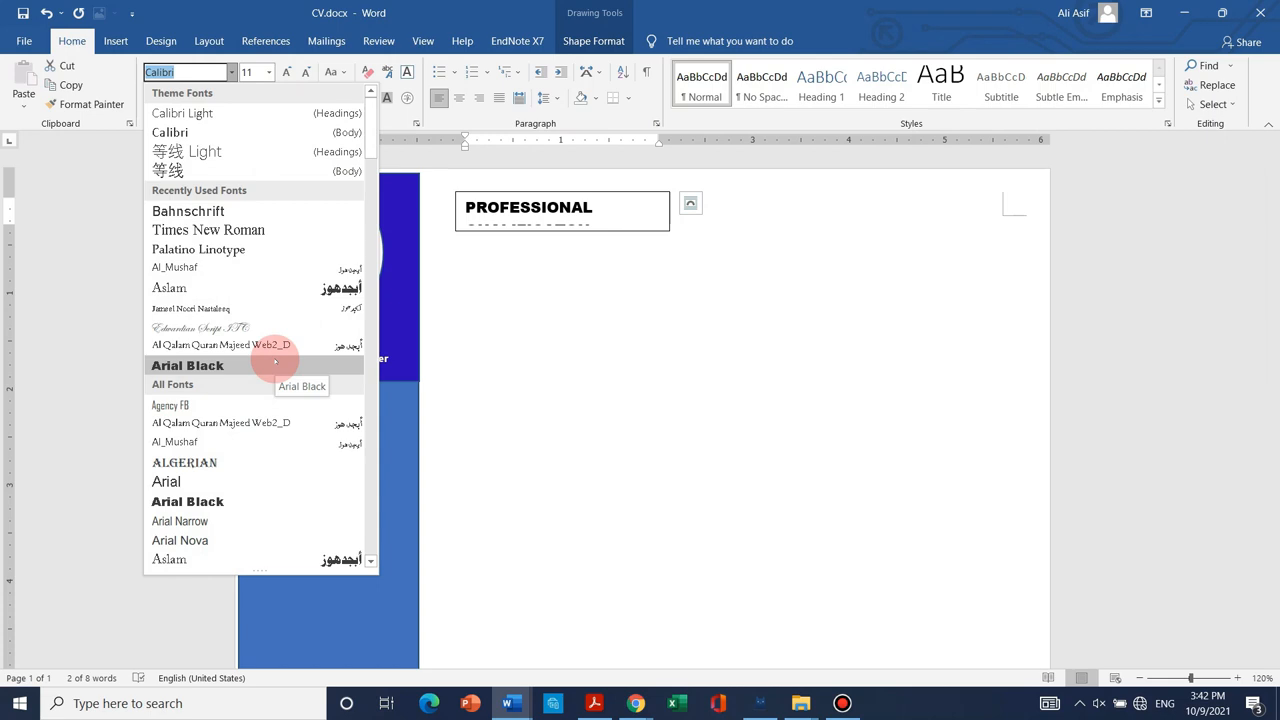
click(188, 364)
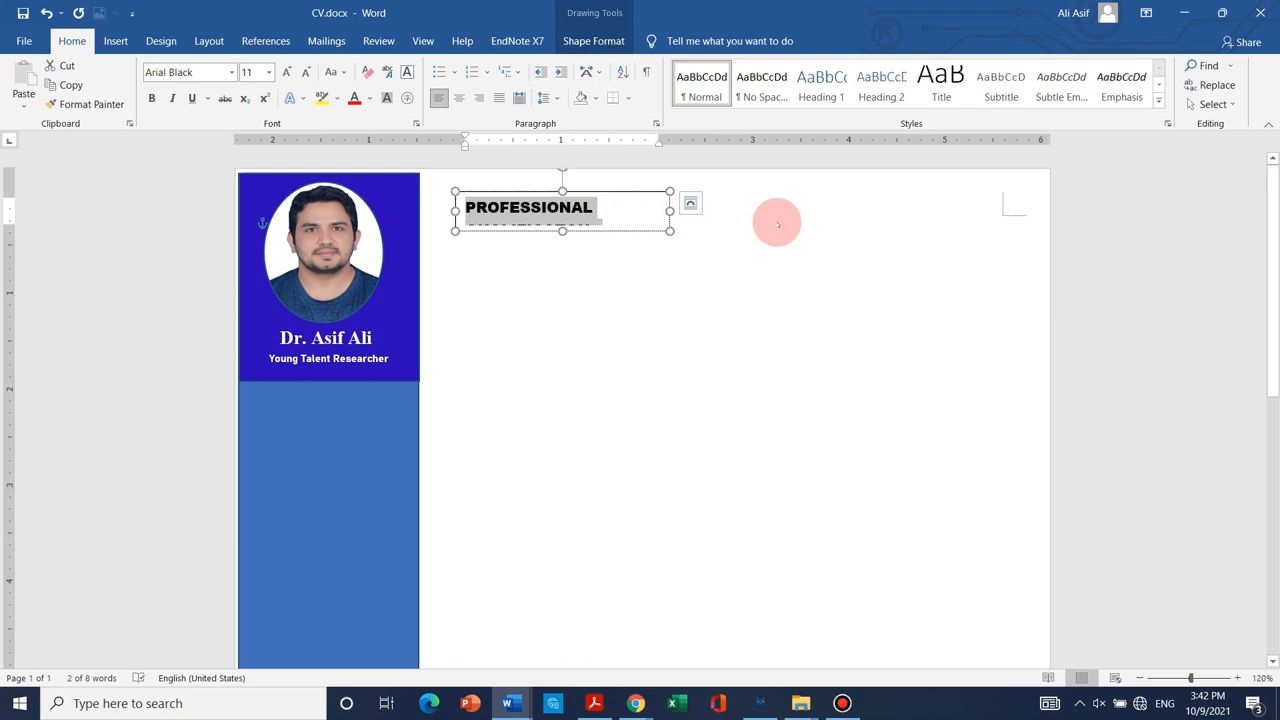
- Complete the heading to 'PROFESSIONAL QUALIFICATON' in bold Arial Narrow at size 16
text(QUALIFICATON)
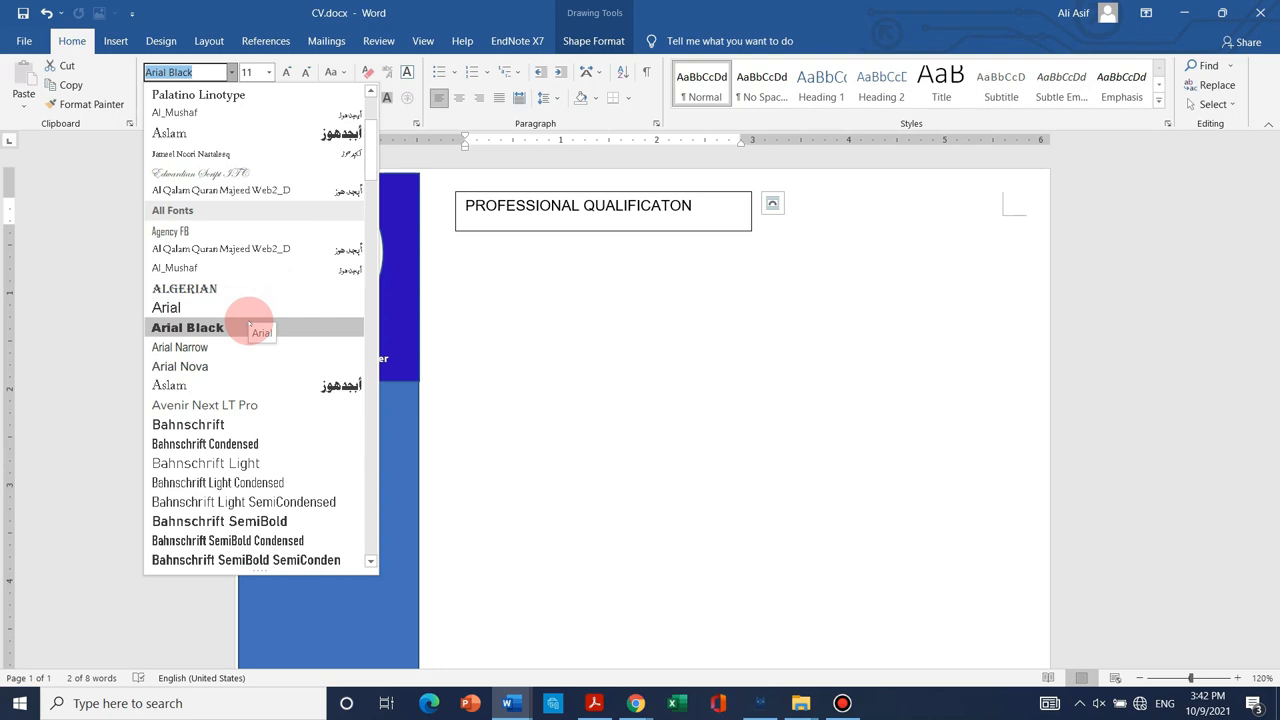
click(180, 348)
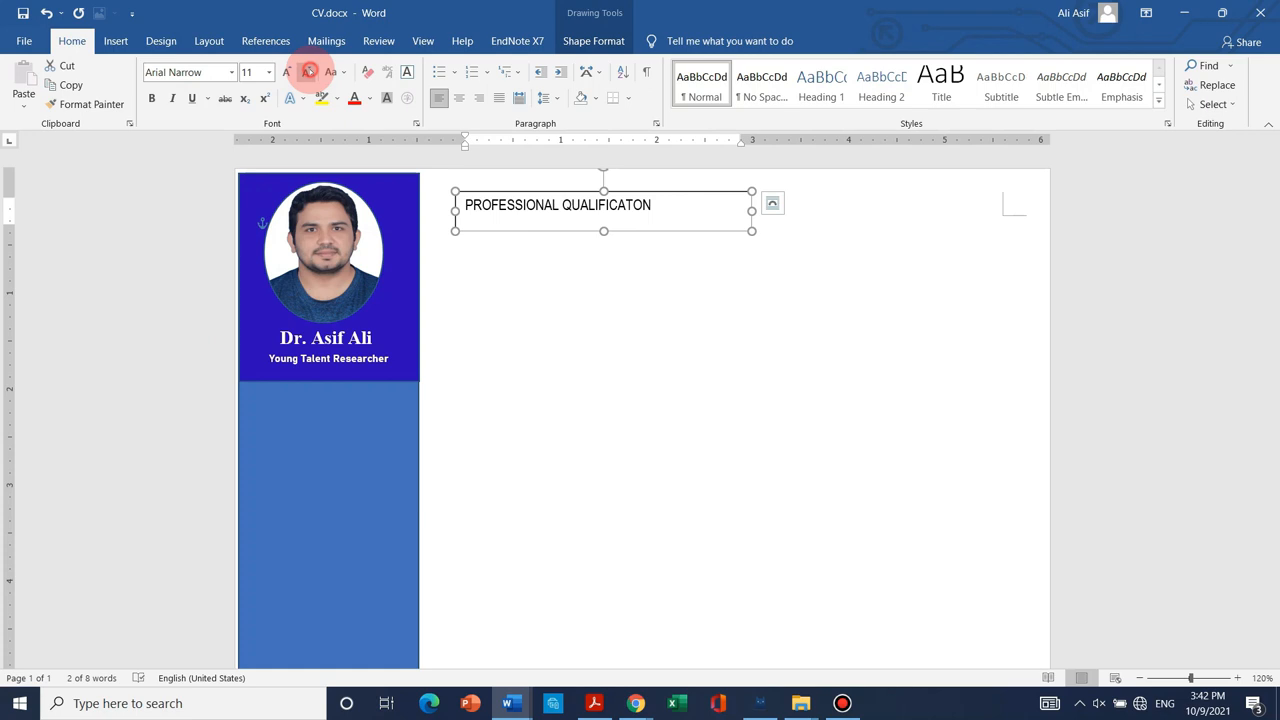
click(288, 72)
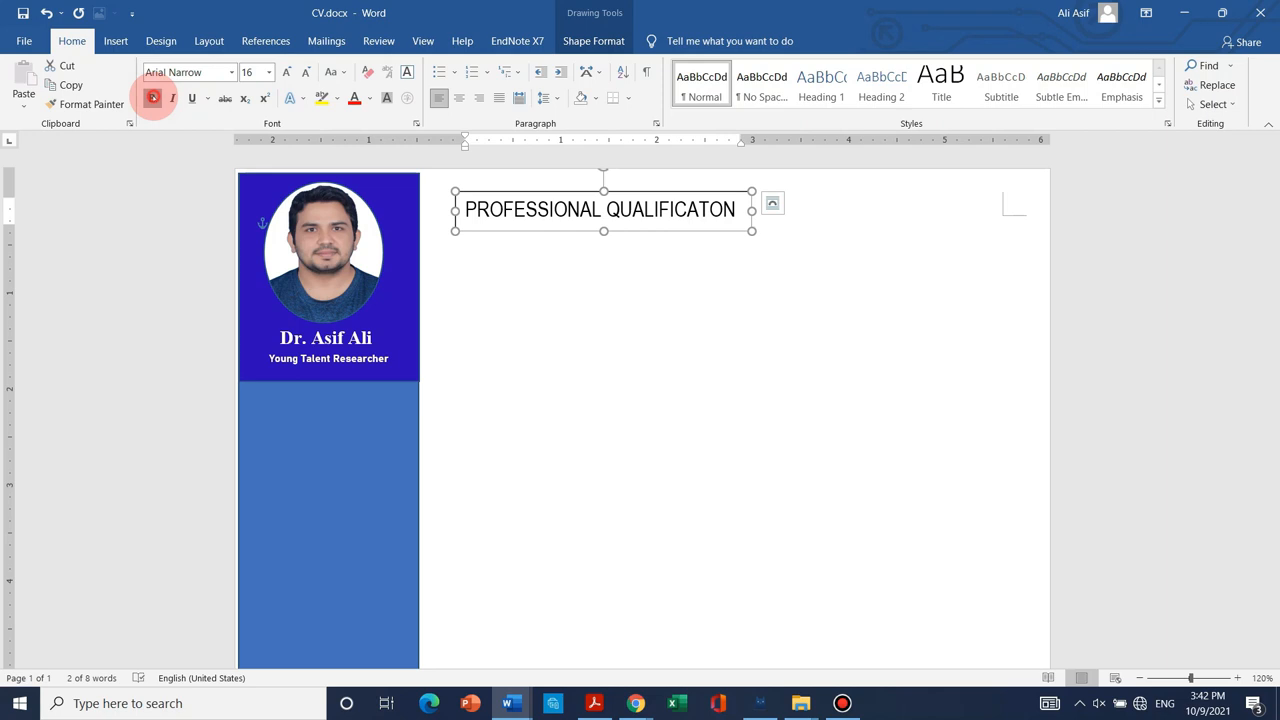
click(152, 96)
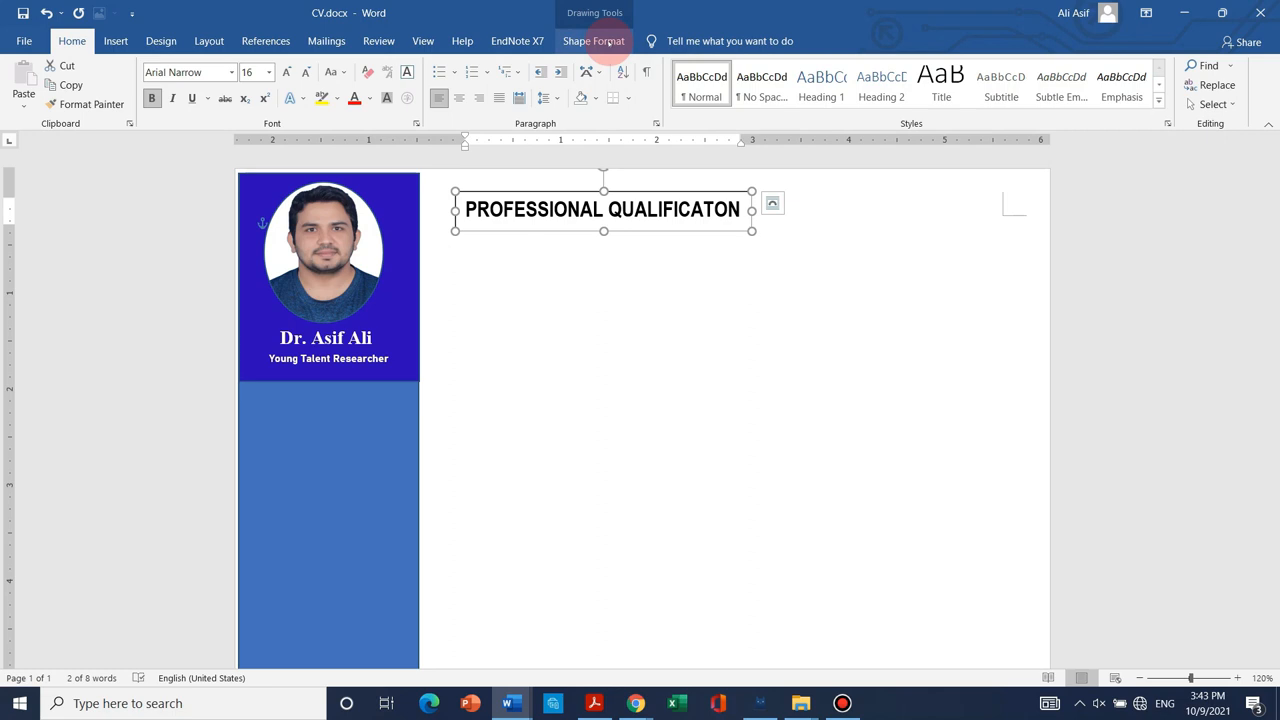
click(594, 40)
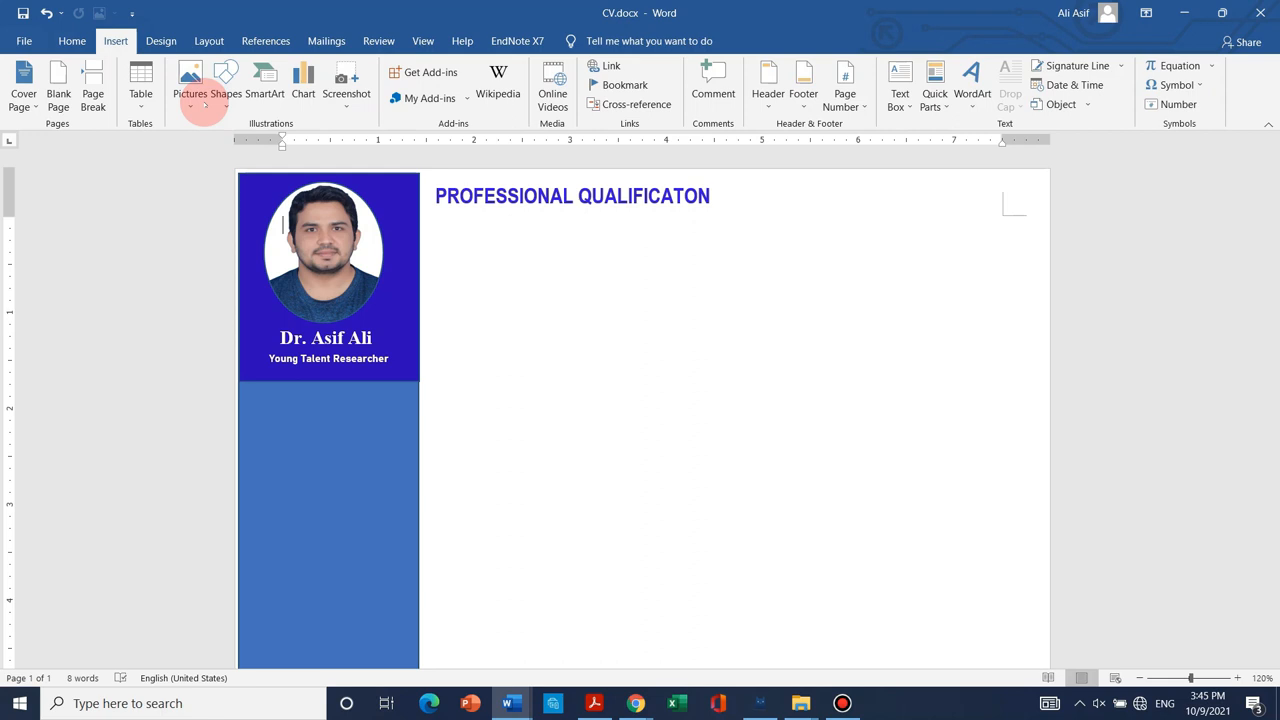
- Draw a small text box at the top right beside the heading and nudge it into place
click(900, 84)
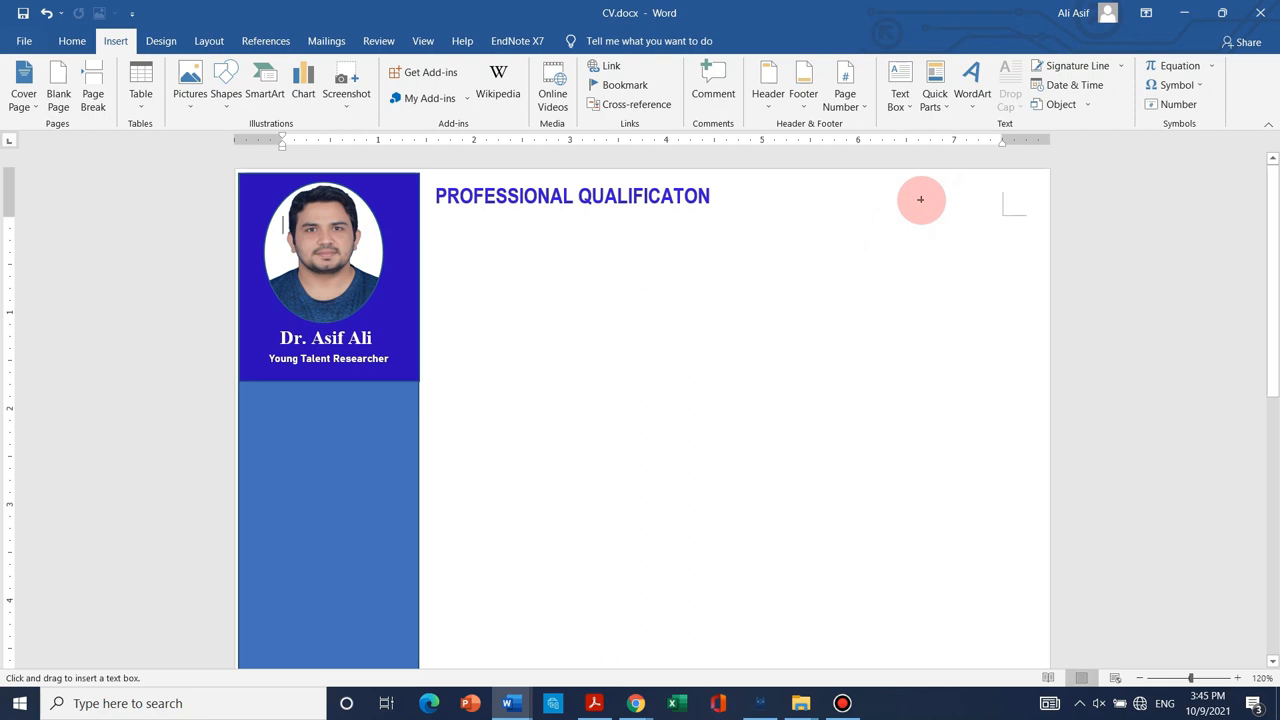
drag(896, 200, 1004, 240)
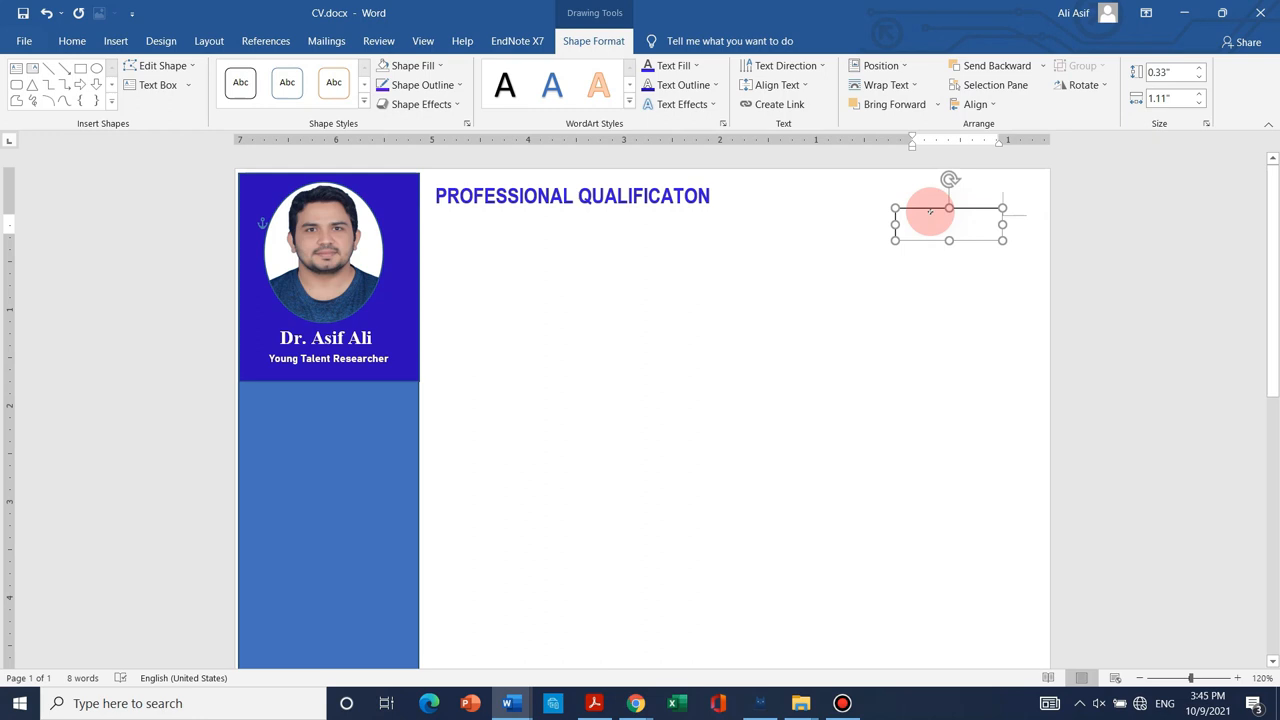
drag(930, 216, 948, 200)
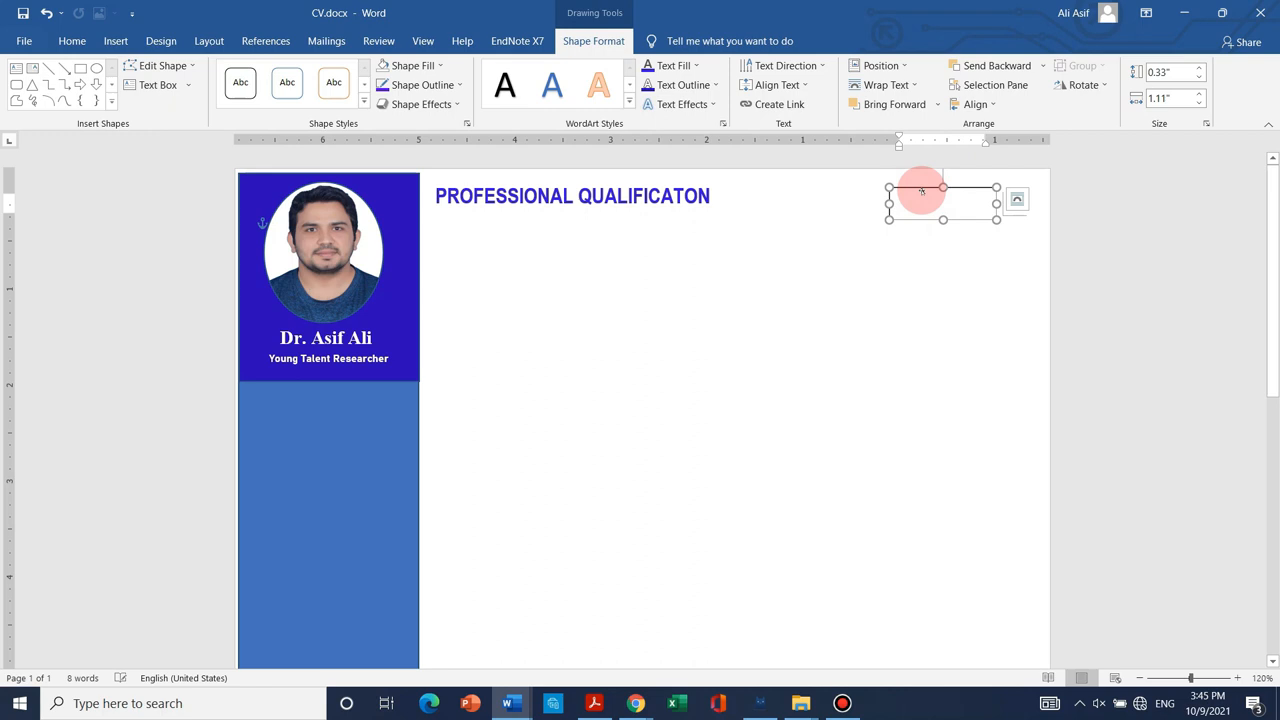
- Enter '06-2021 TO PRESENT' in the box, removing a stray trailing letter
text(06)
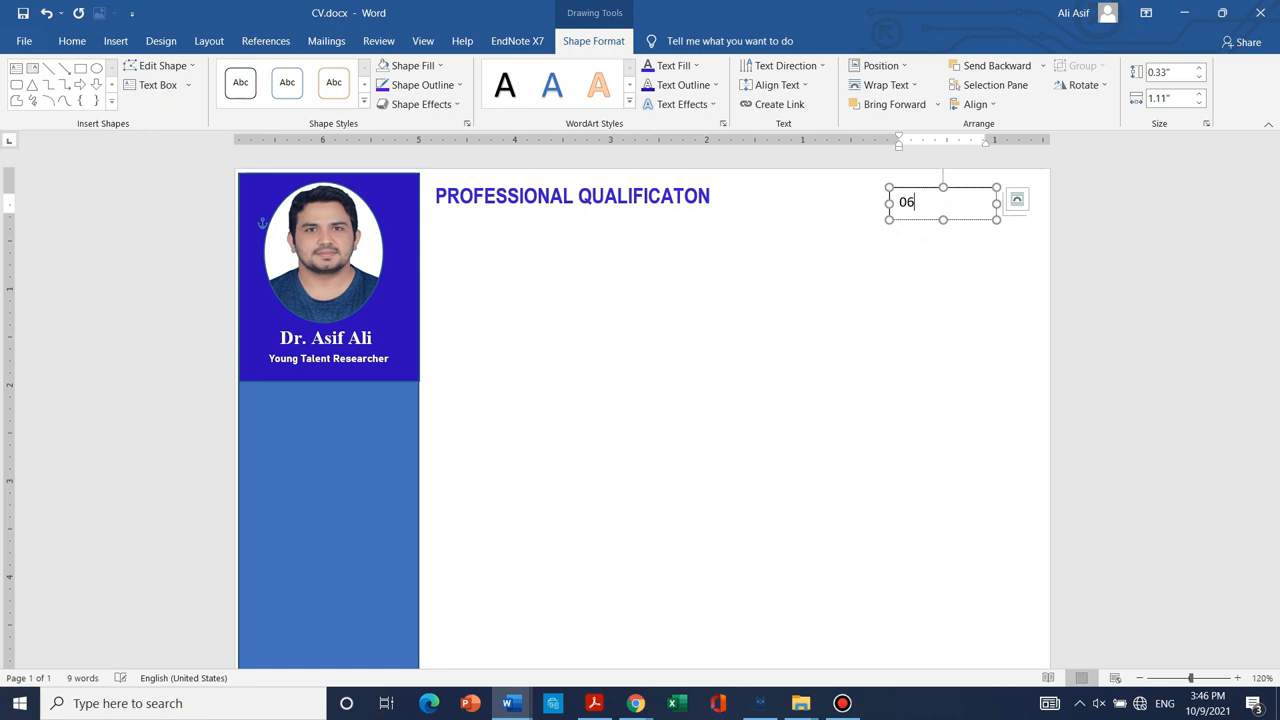
text(-2021 TO PRESENTS)
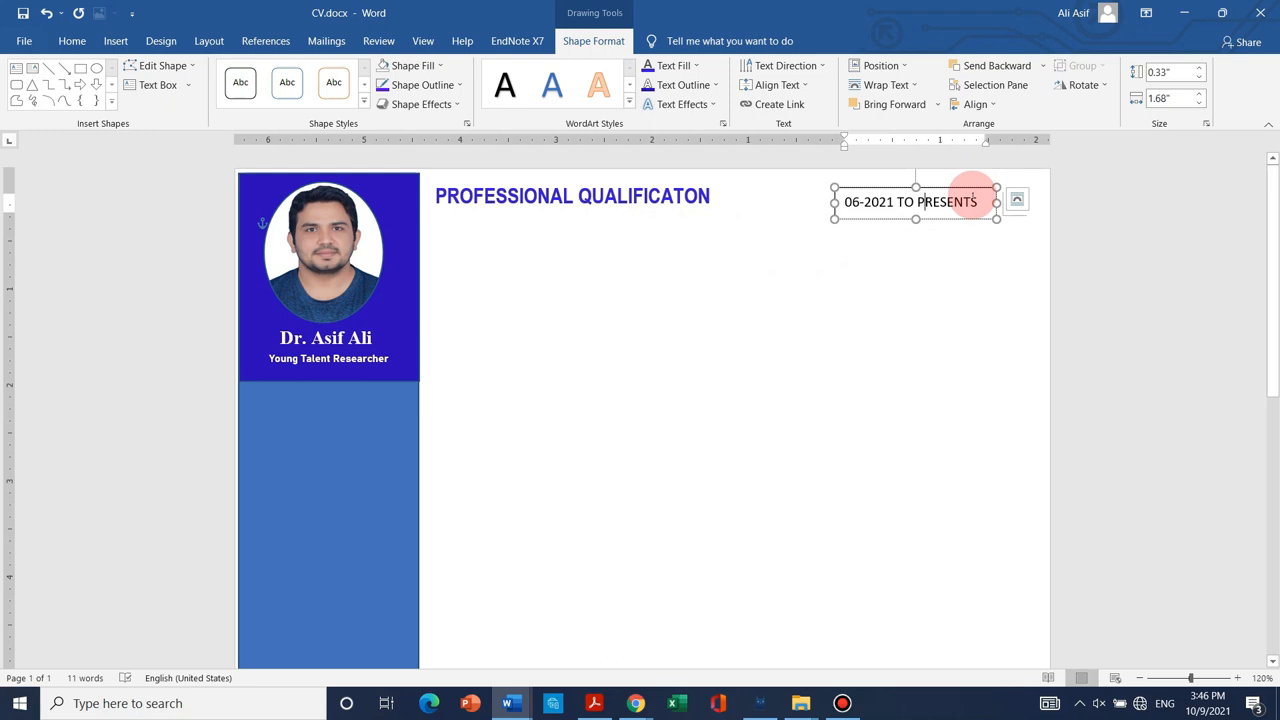
key(backspace)
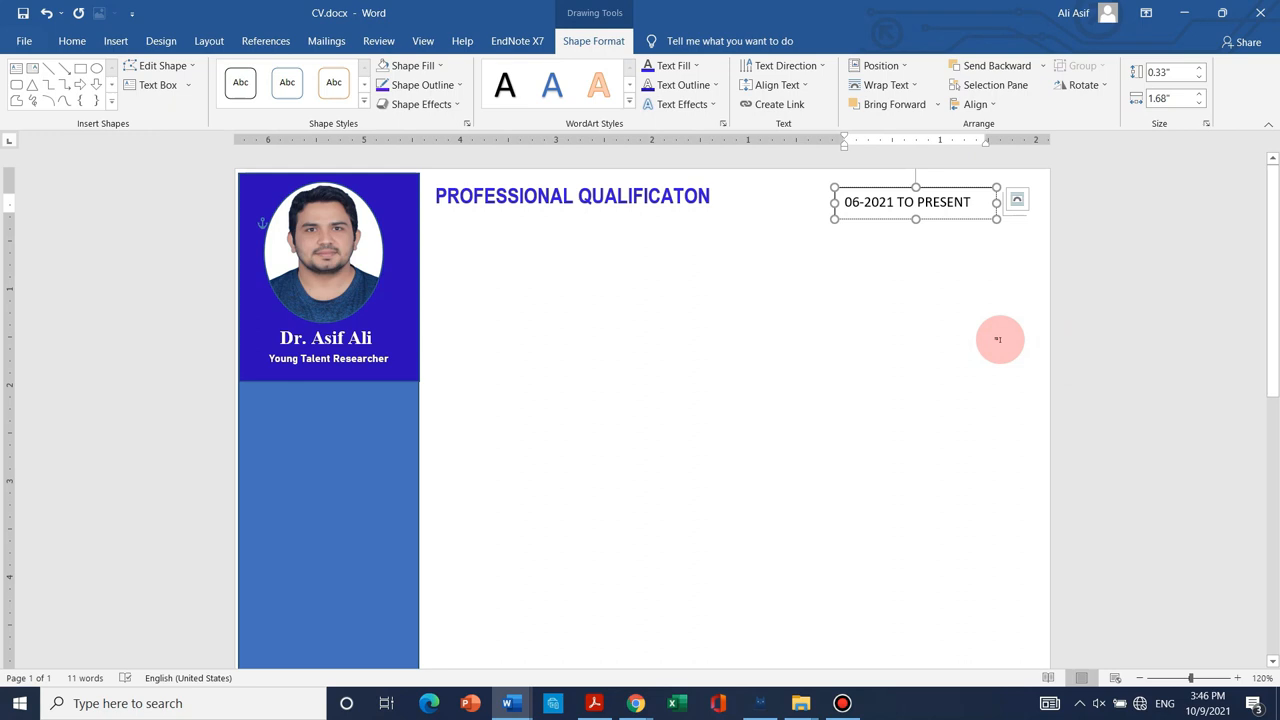
click(72, 40)
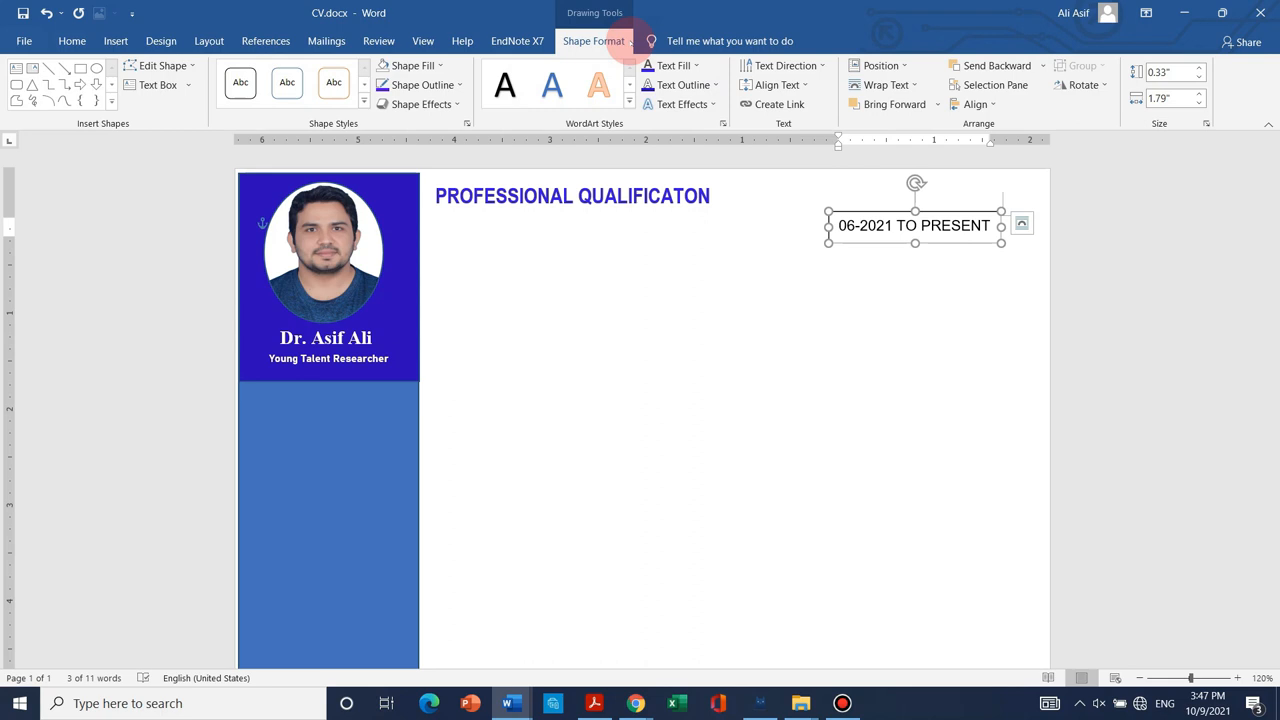
- Duplicate the position entry block to build the researcher, postdoc and education entries
key(ctrl+d)
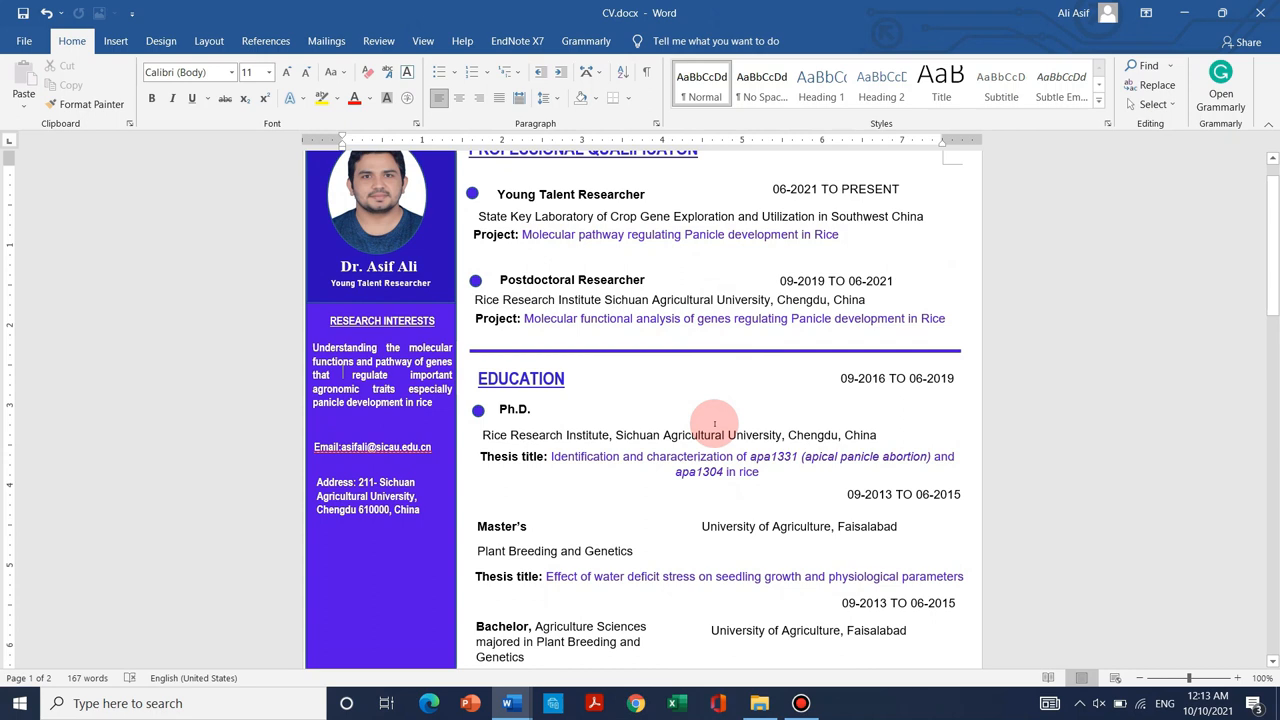
- Retitle the heading ACADEMIC QUALIFICATION and add subjects beside Ph.D., Master's and Bachelor, adjusting the blue sidebar fill
click(514, 408)
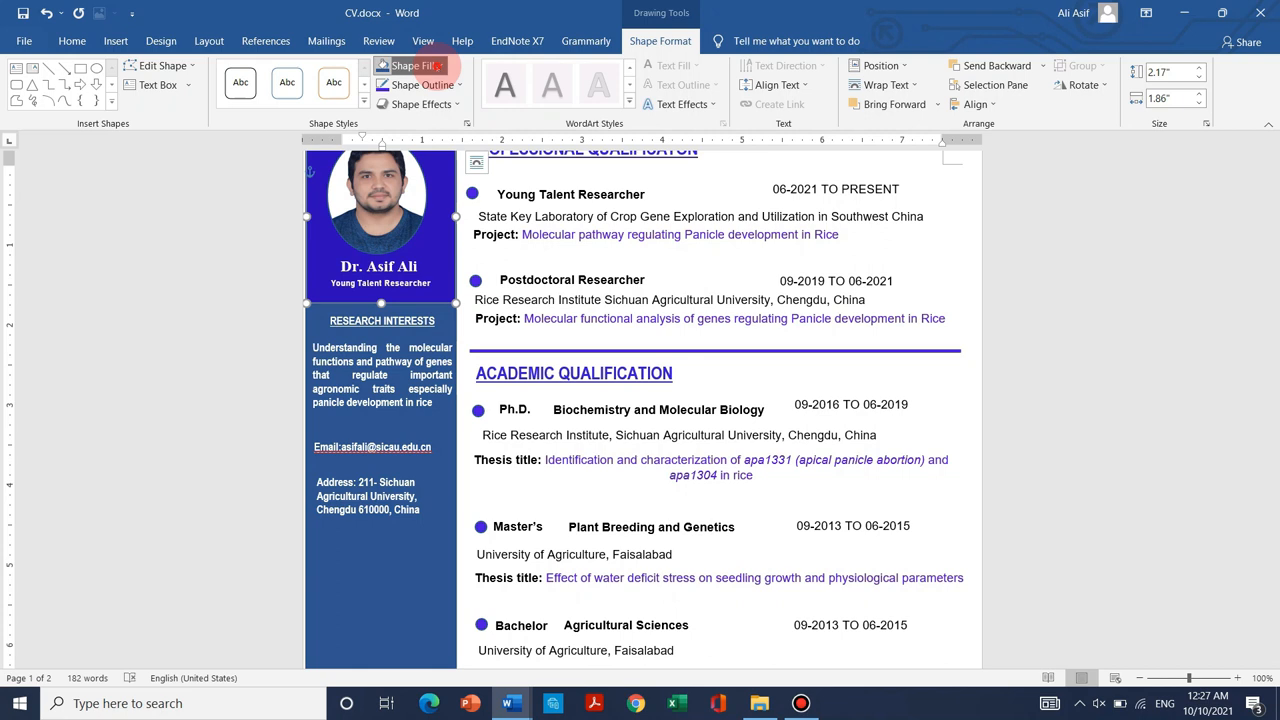
click(408, 64)
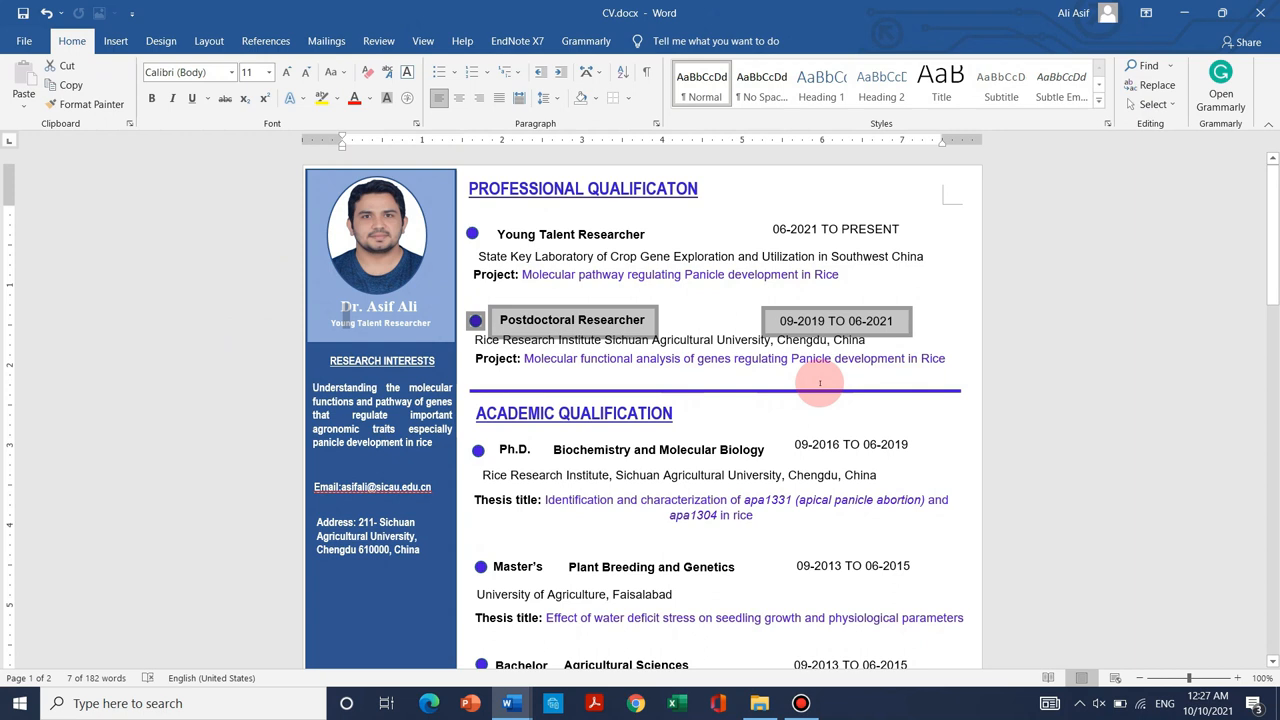
scroll(down, 3)
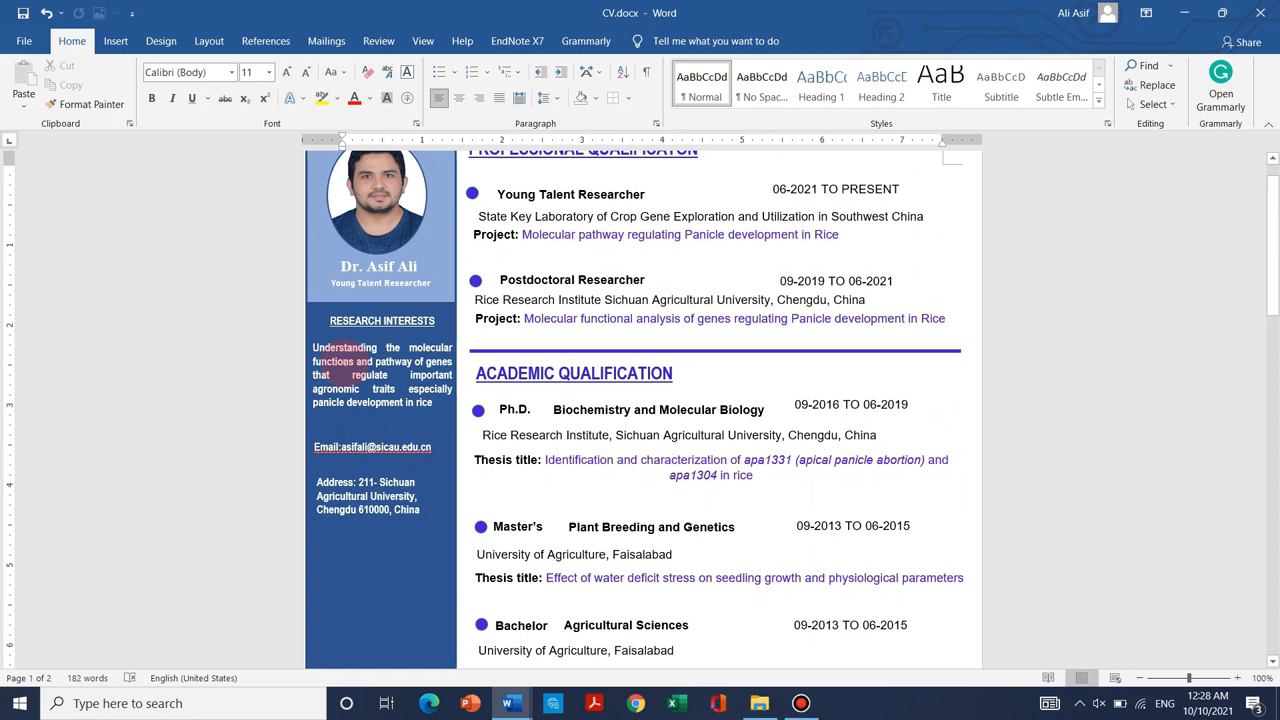
scroll(down, 3)
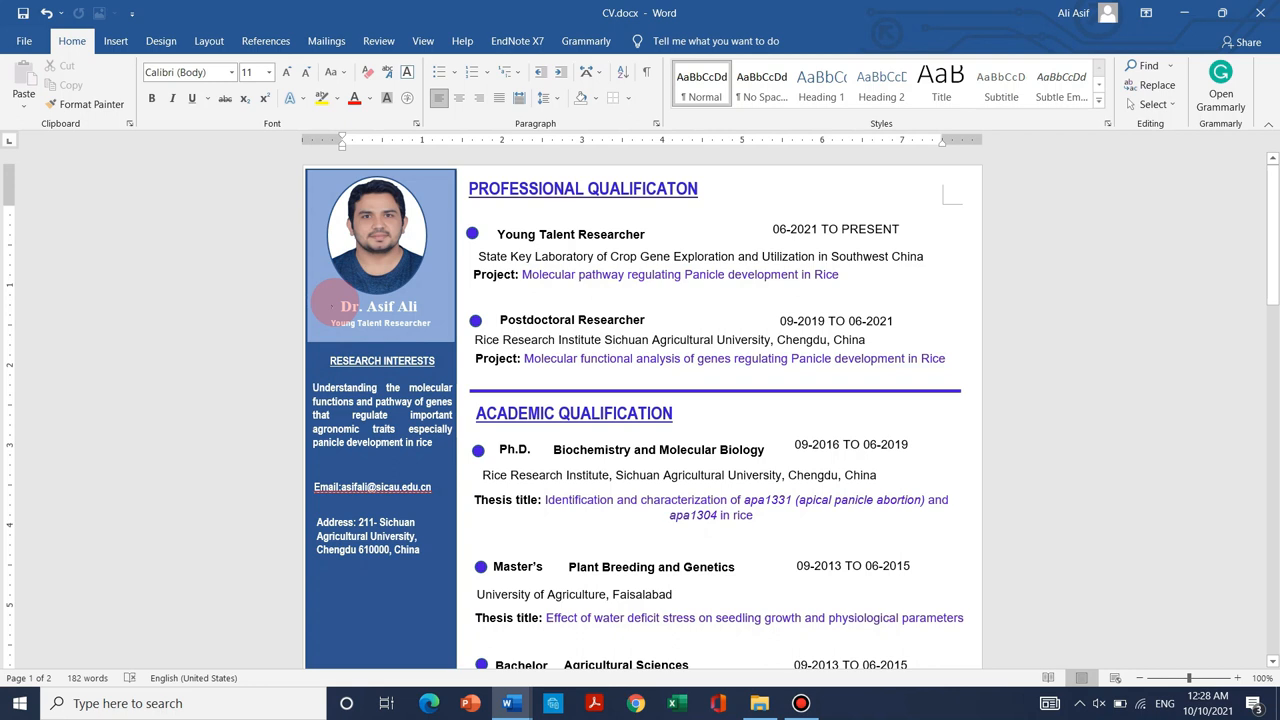
click(380, 256)
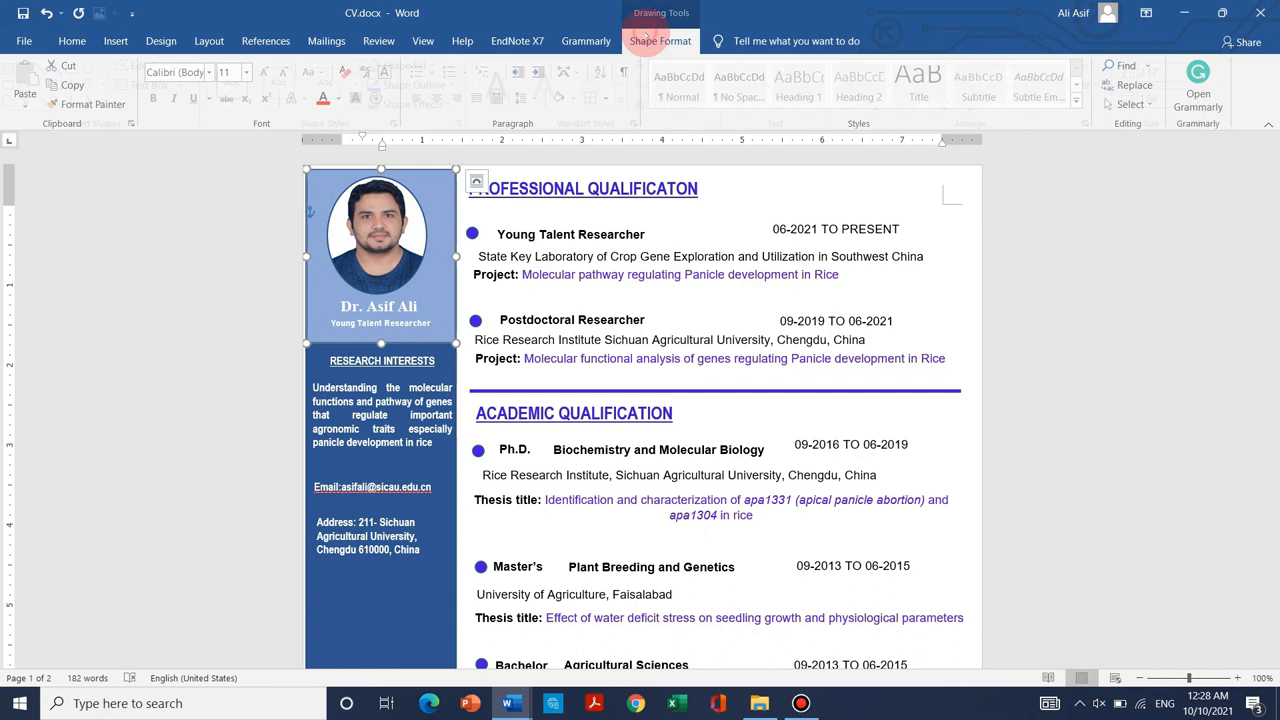
click(410, 64)
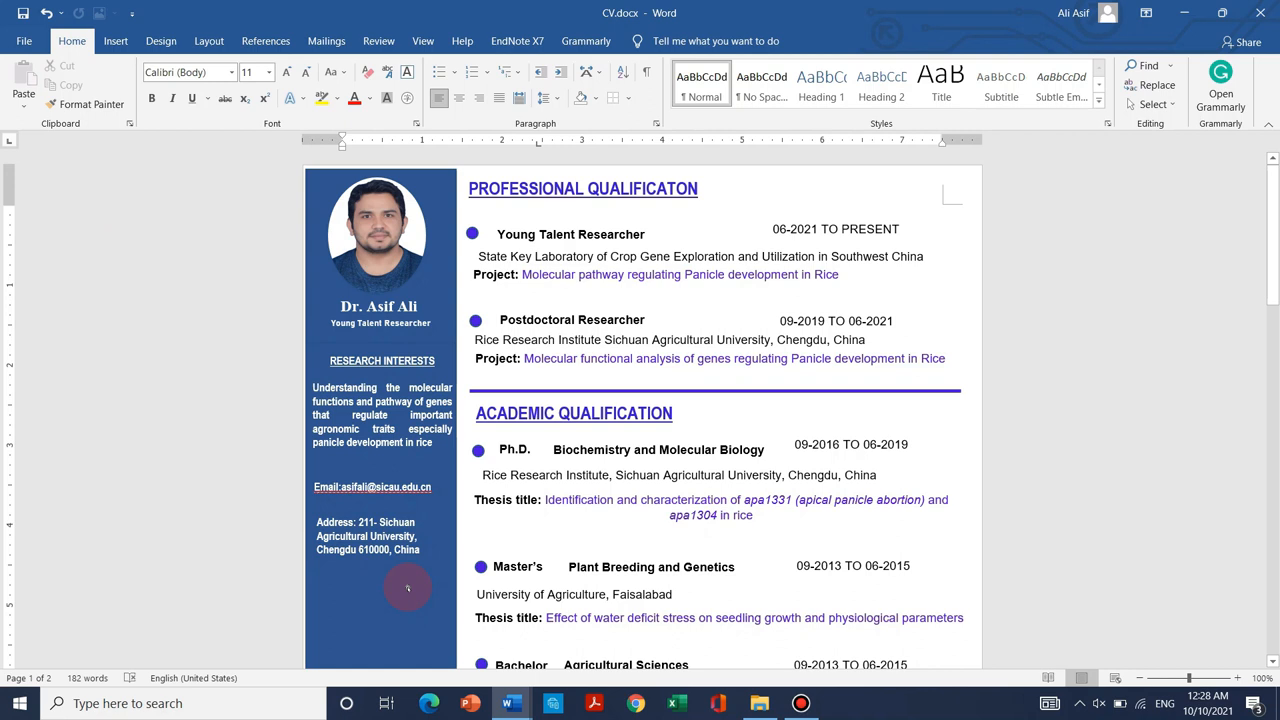
click(408, 588)
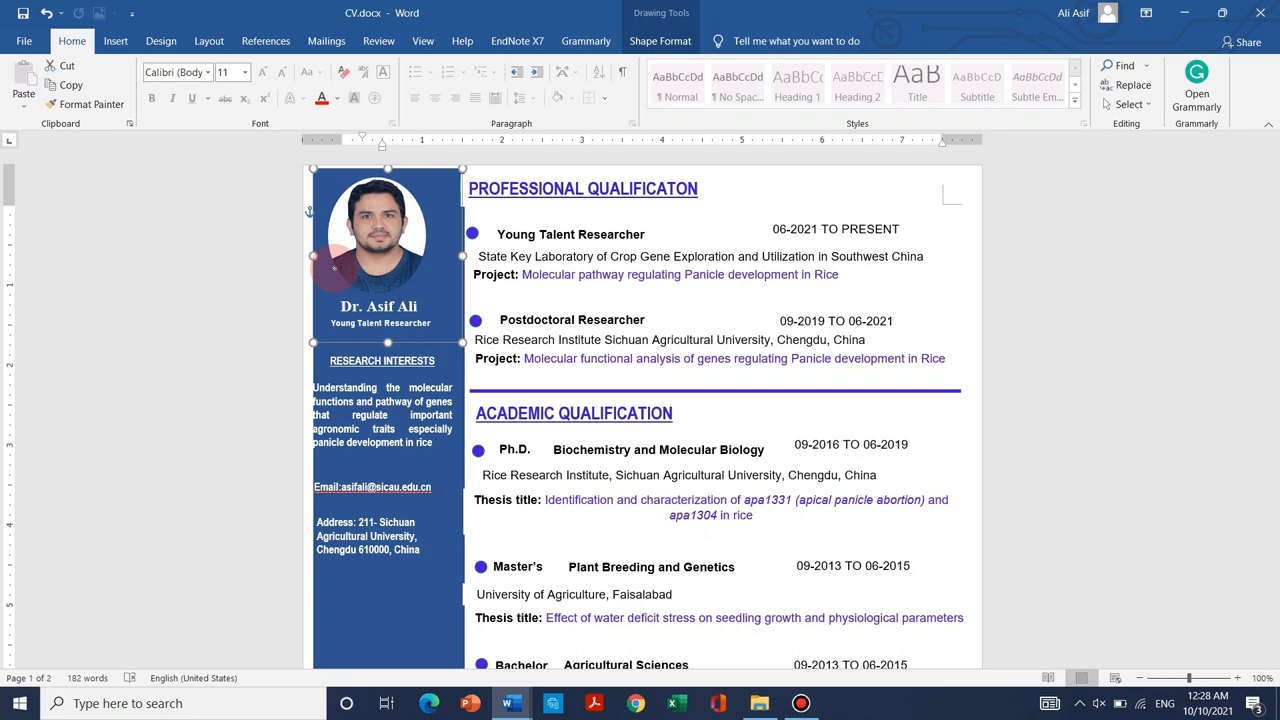
scroll(down, 3)
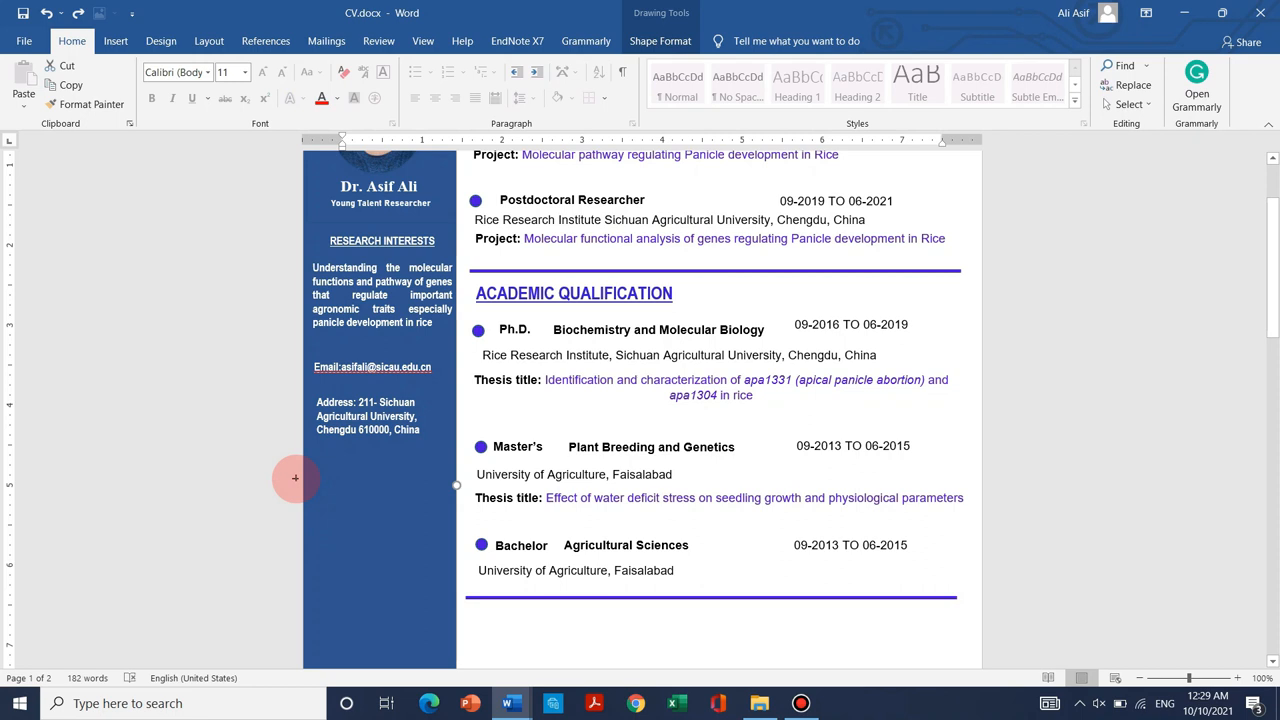
- Write the research interests on molecular mechanism regulation of rice panicle development and skills like EMS mutagenesis
scroll(down, 3)
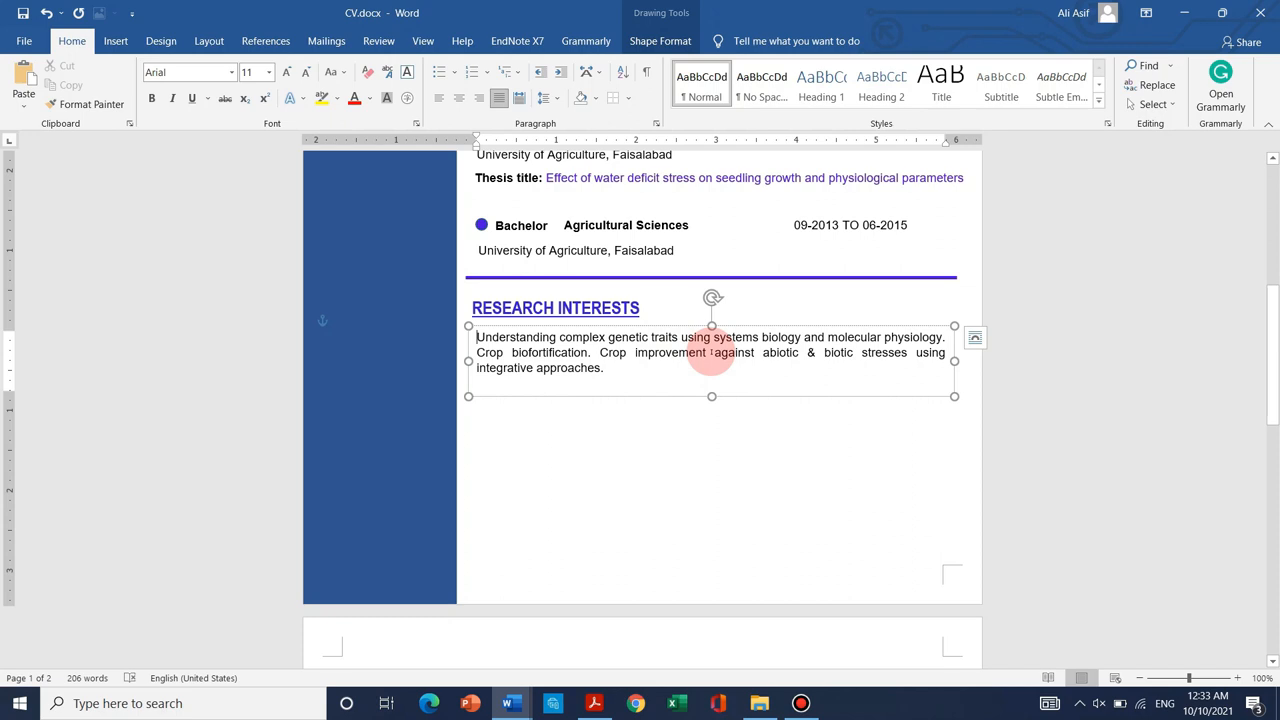
text(Elucidation of molecular mechanism regulation)
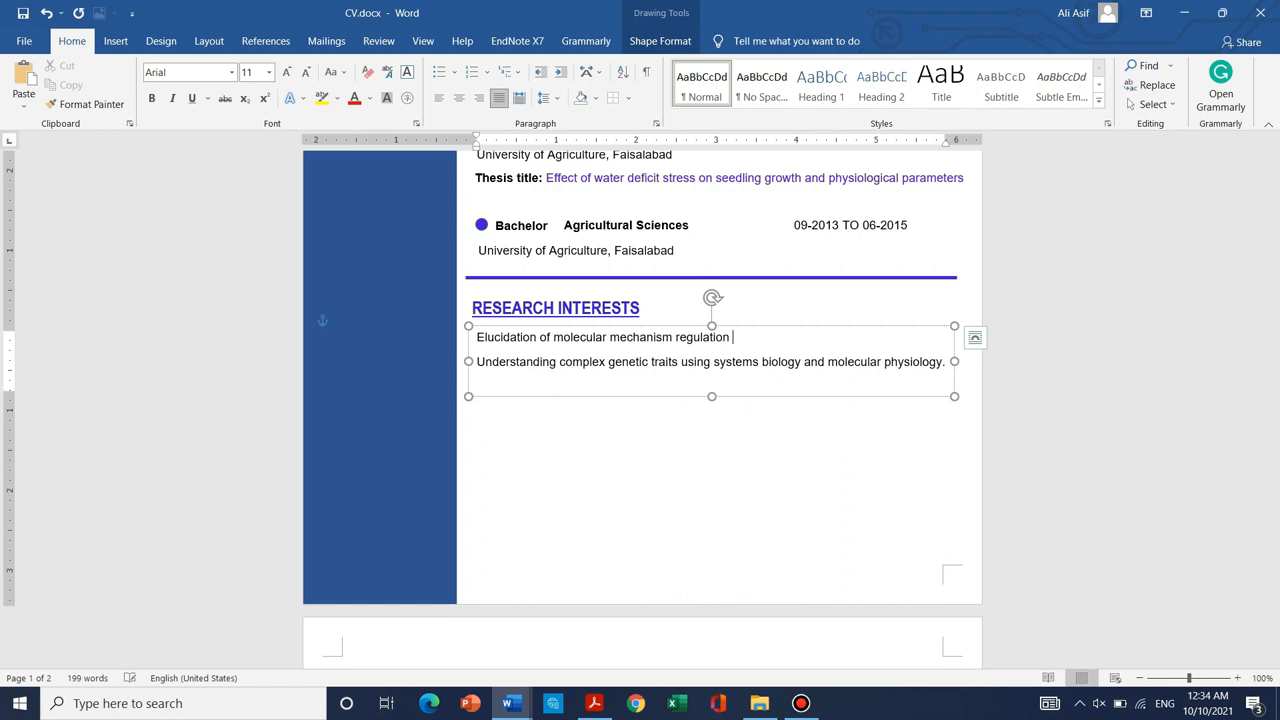
text(panicle development in Rice and)
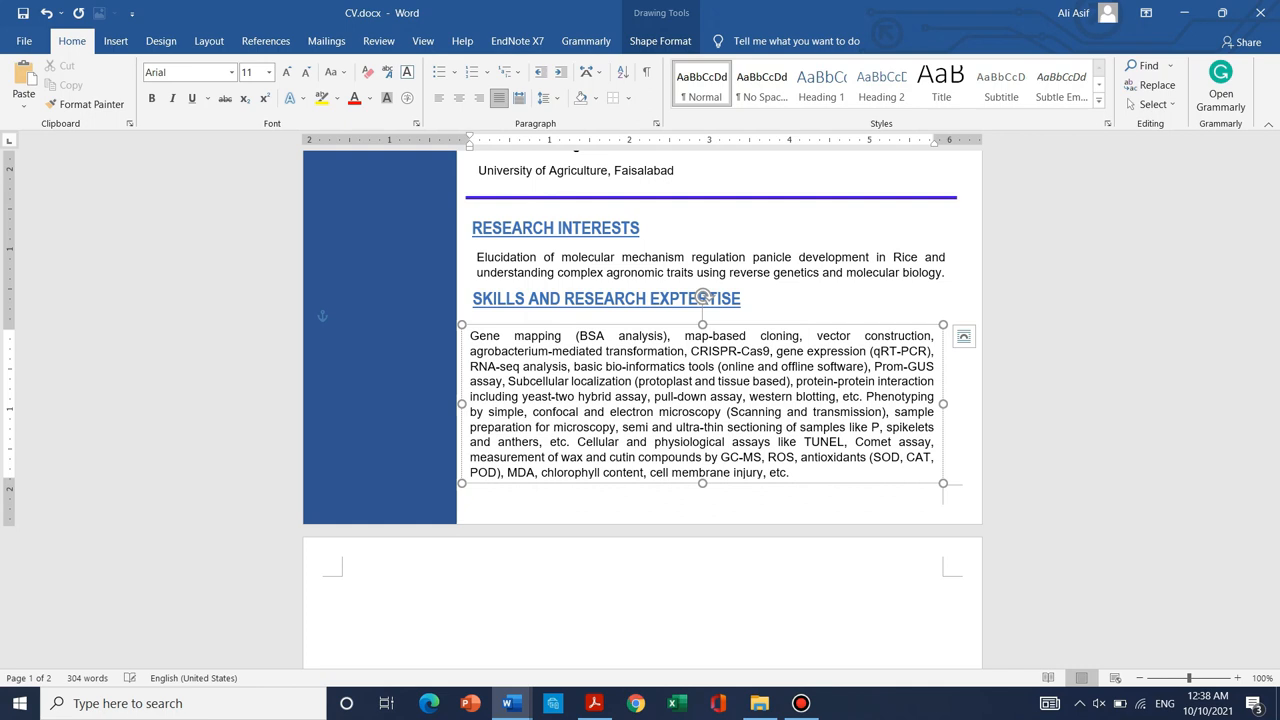
text(EMS mutagenesis,)
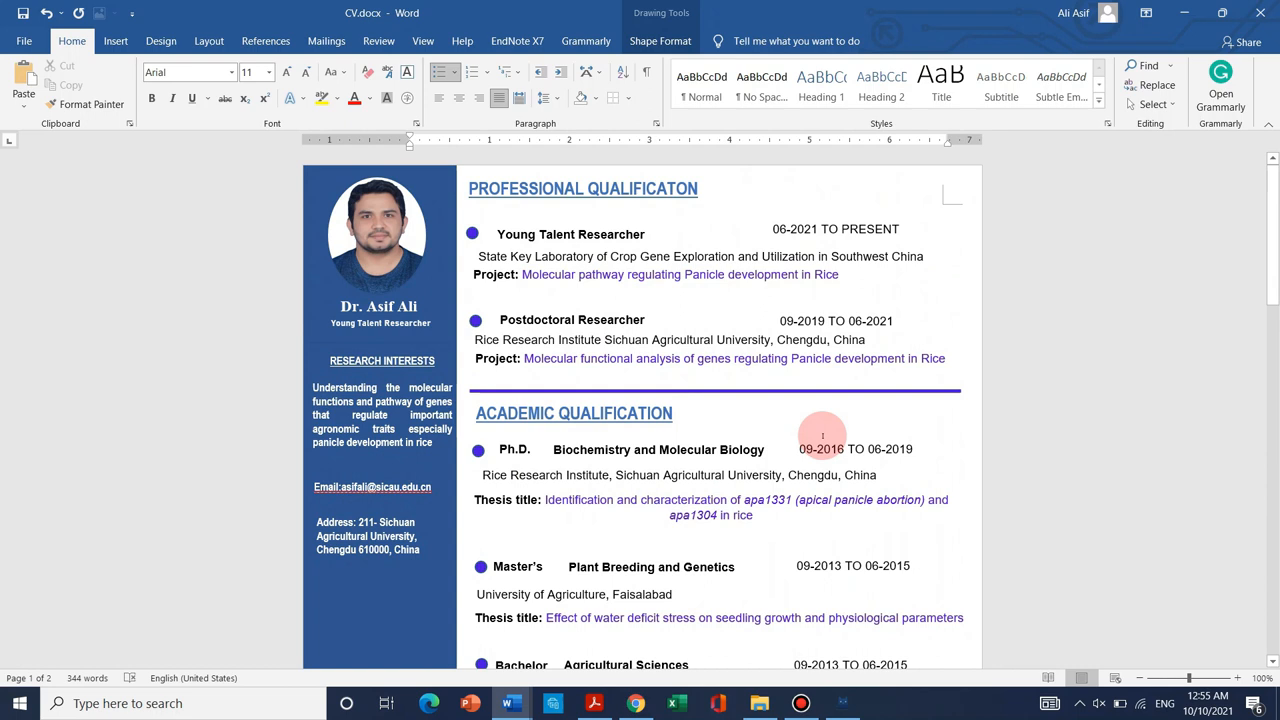
- Place a copied Awards heading and bullets below and retitle it INTERNATIONAL CONFERENCES
scroll(down, 3)
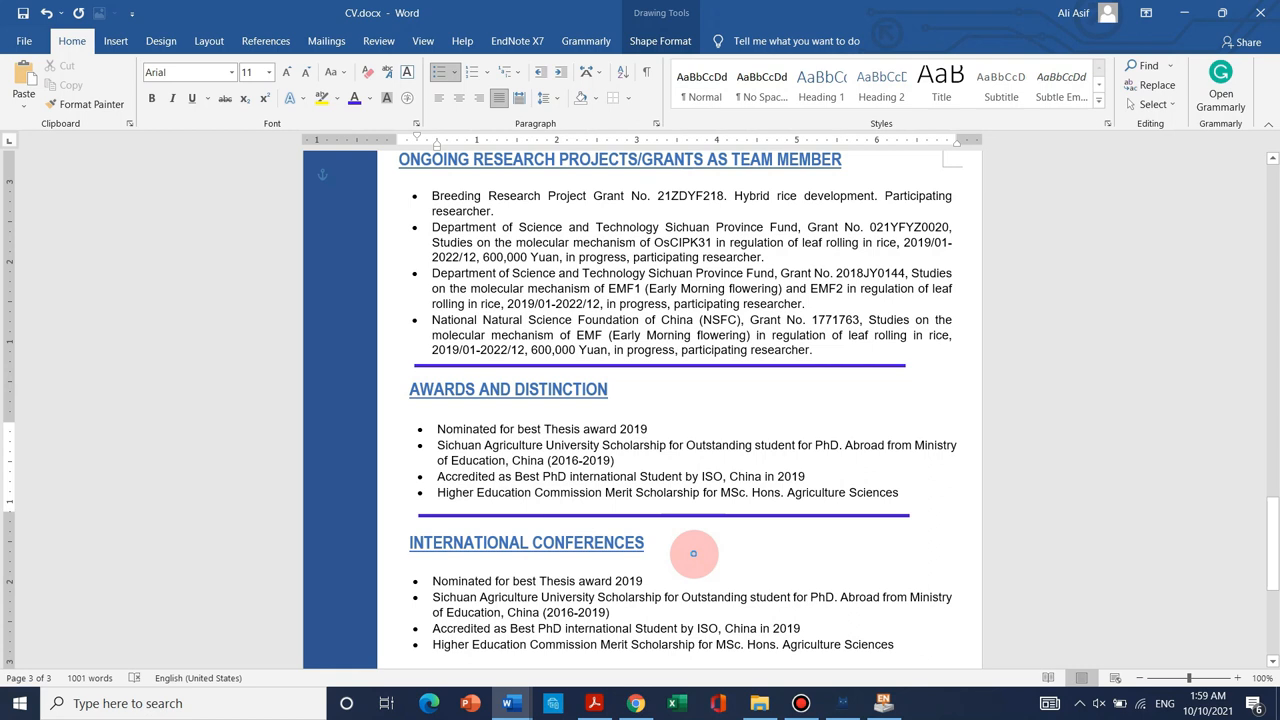
- List the 5th International Symposium on Genomics conference and add RESEARCH HOBBIES bullets on teaching graduate students worldwide
text(5th International Symposium on Genomics and Crop Genetic Improvement-Heterosis, WUH)
text(YouTube Channel (Dr. Asif's Mol. Biology), Audience 1.6K Subscribers)
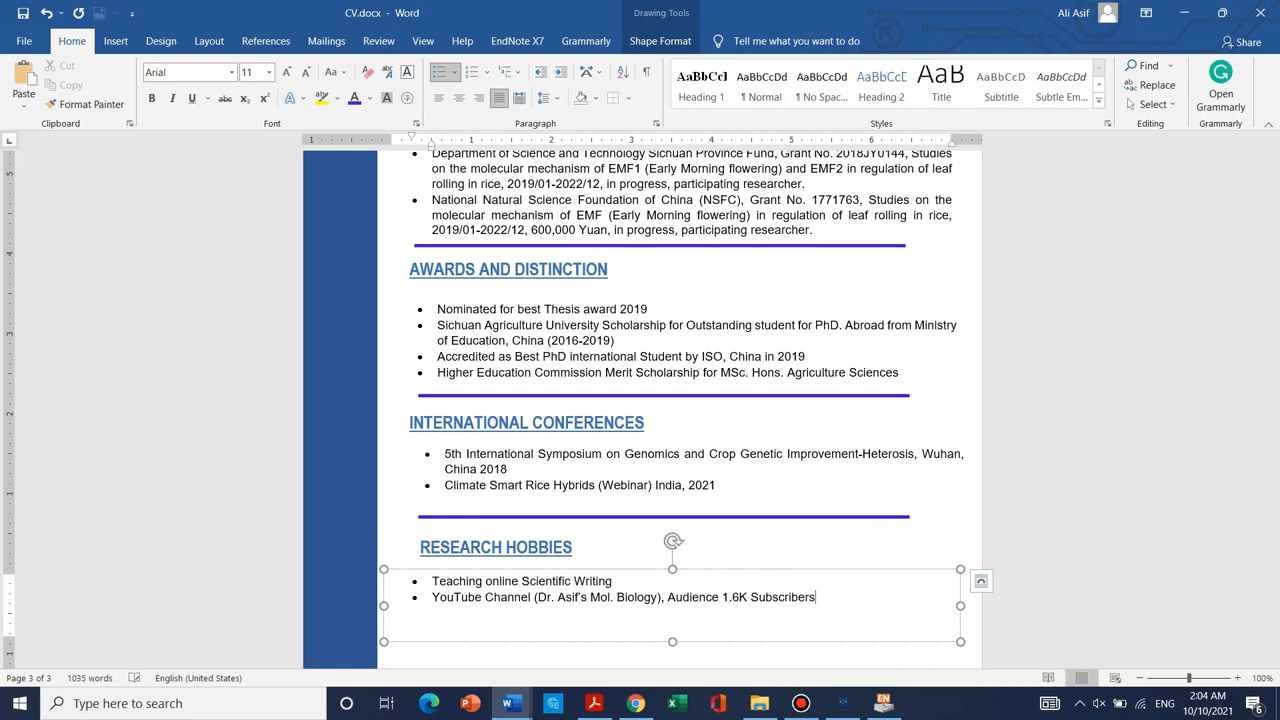
text((Graduate-Students all over the world))
text(Video Editing, illustrations)
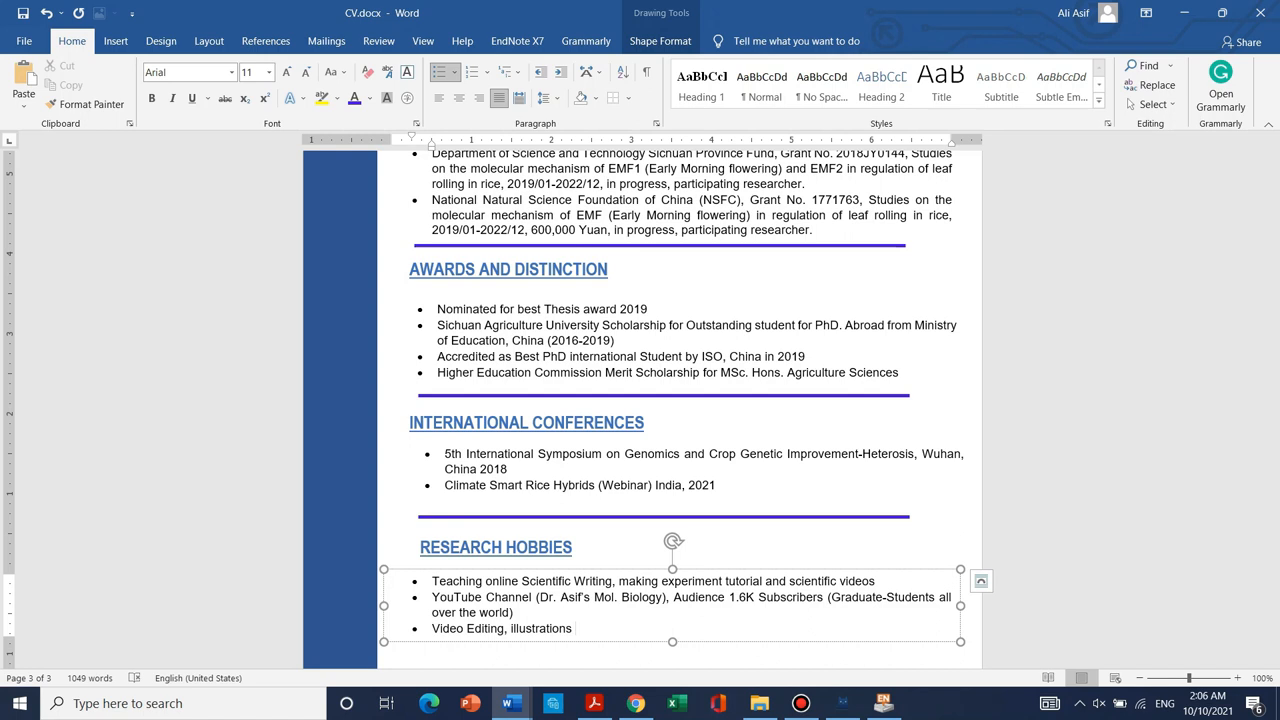
click(760, 704)
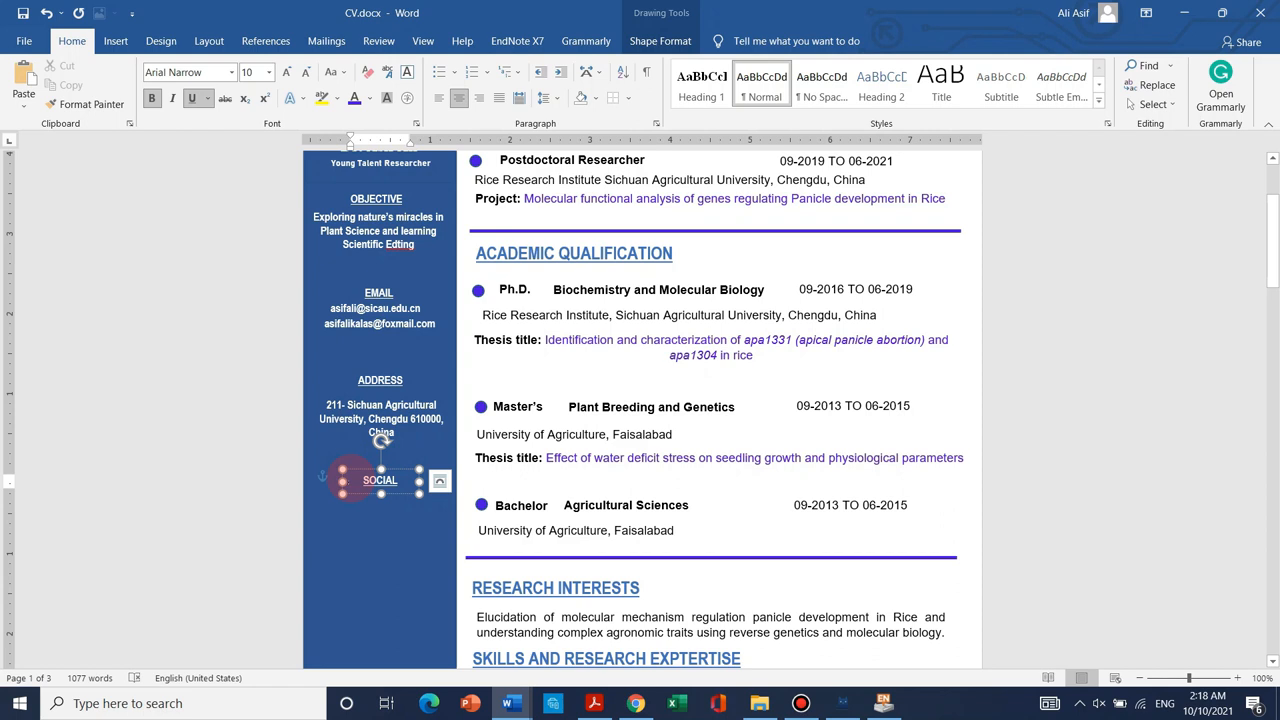
- Add OBJECTIVE, EMAIL, ADDRESS and SOCIAL headings with their text in the sidebar
click(226, 72)
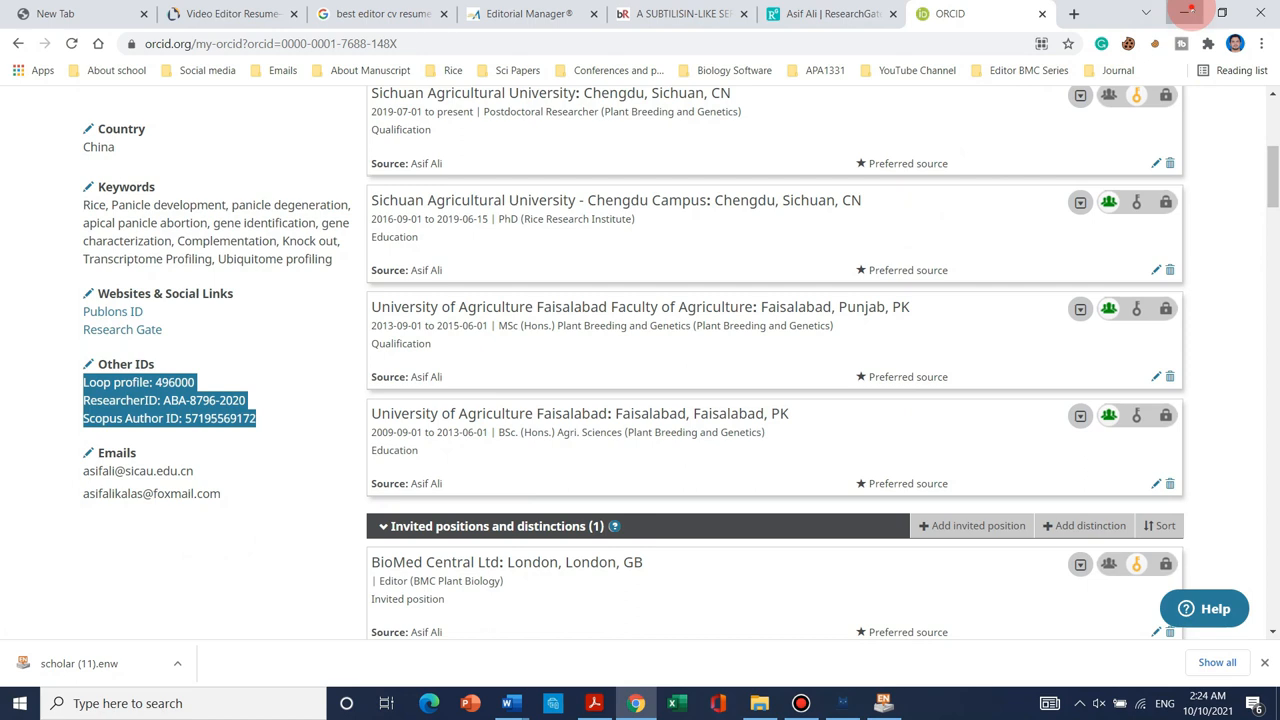
- Switch to the ORCID record showing Loop profile, ResearcherID and Scopus Author ID
click(510, 704)
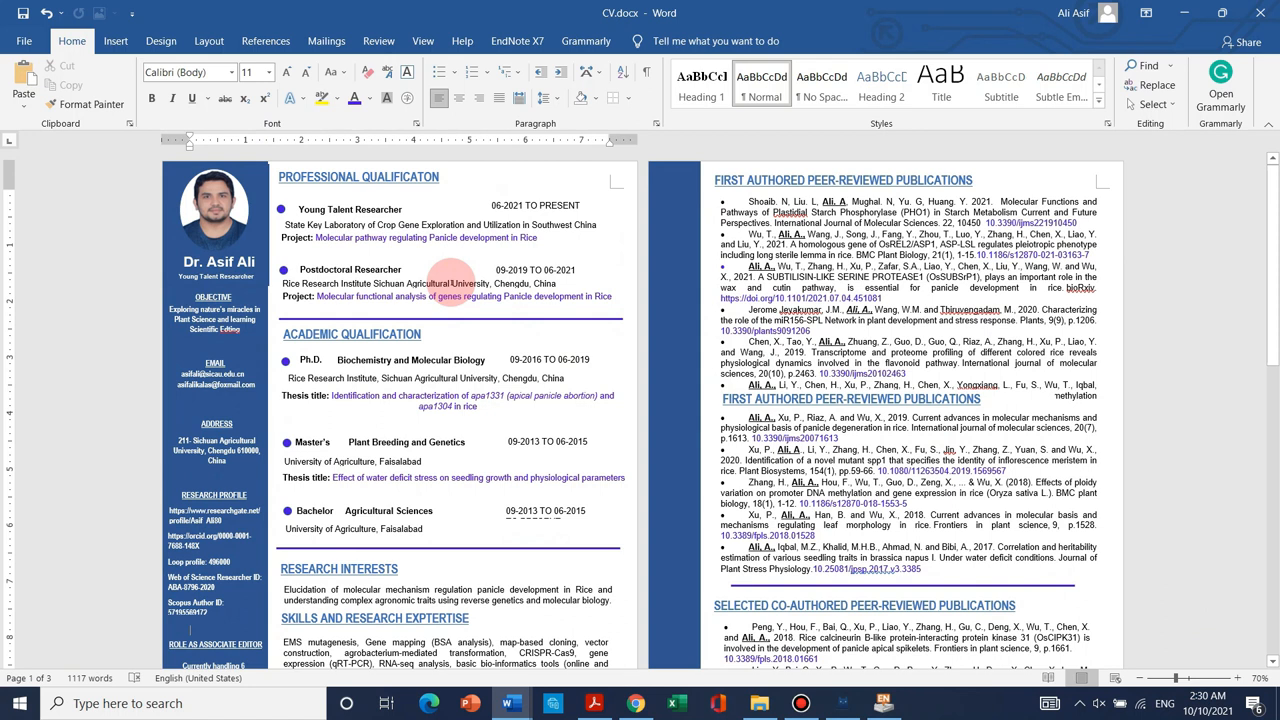
- Build the AWARDS AND DISTINCTION bulleted list under its blue line, viewing both pages side by side
scroll(down, 3)
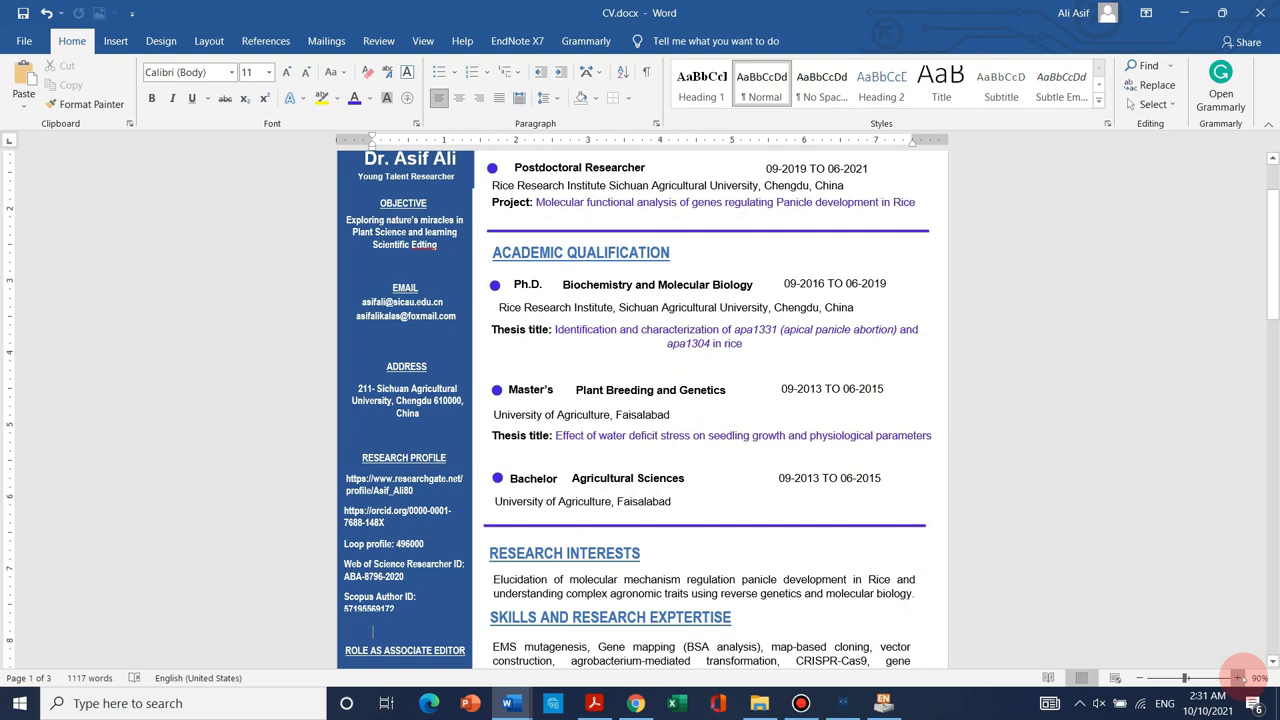
click(1244, 676)
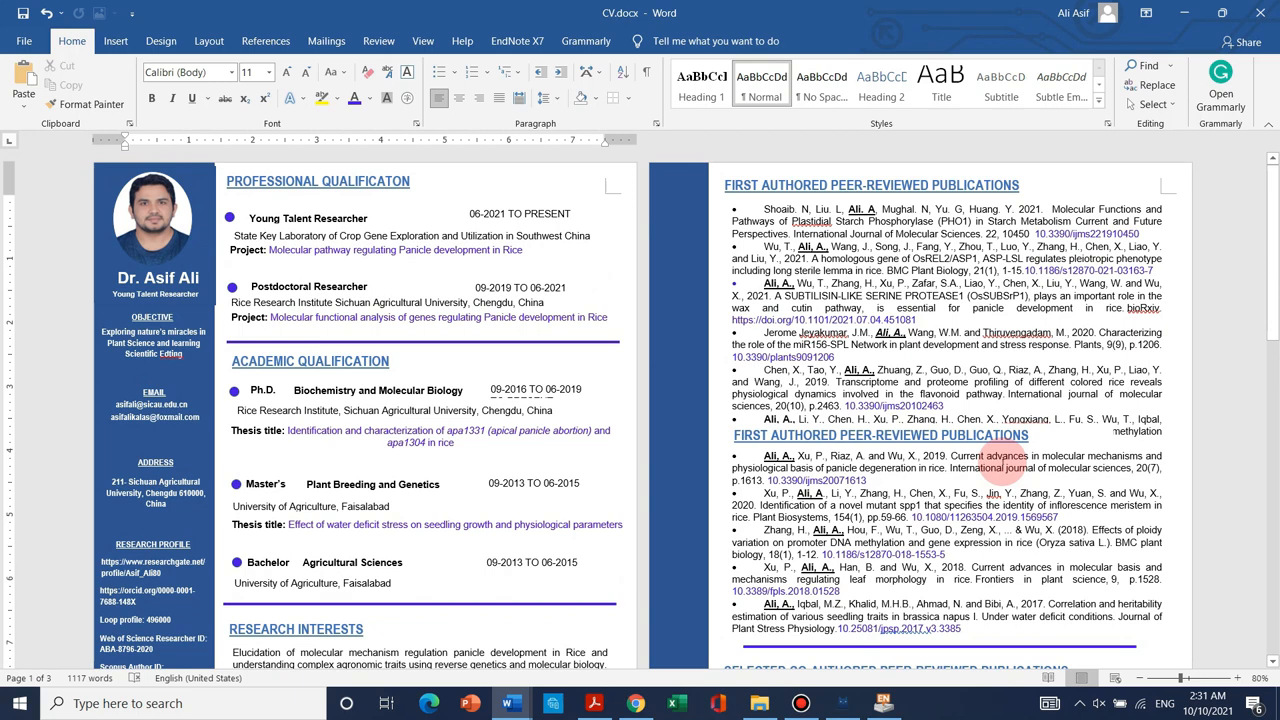
scroll(down, 3)
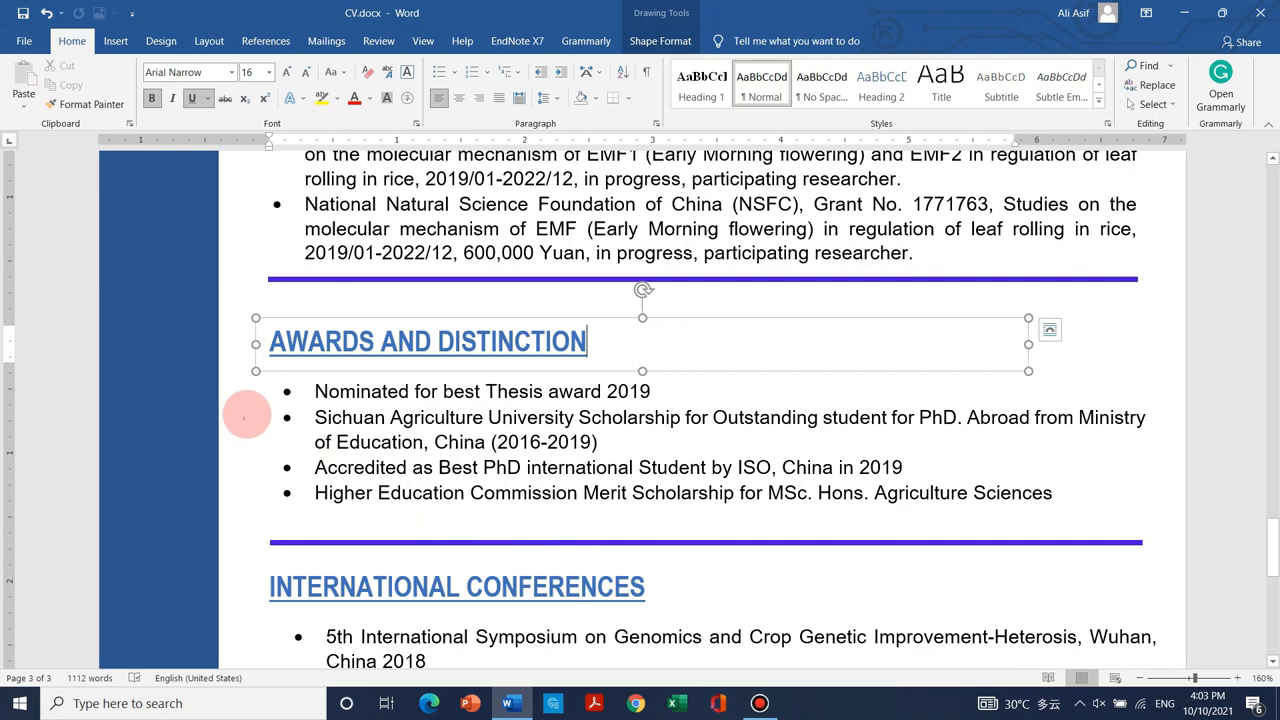
scroll(down, 3)
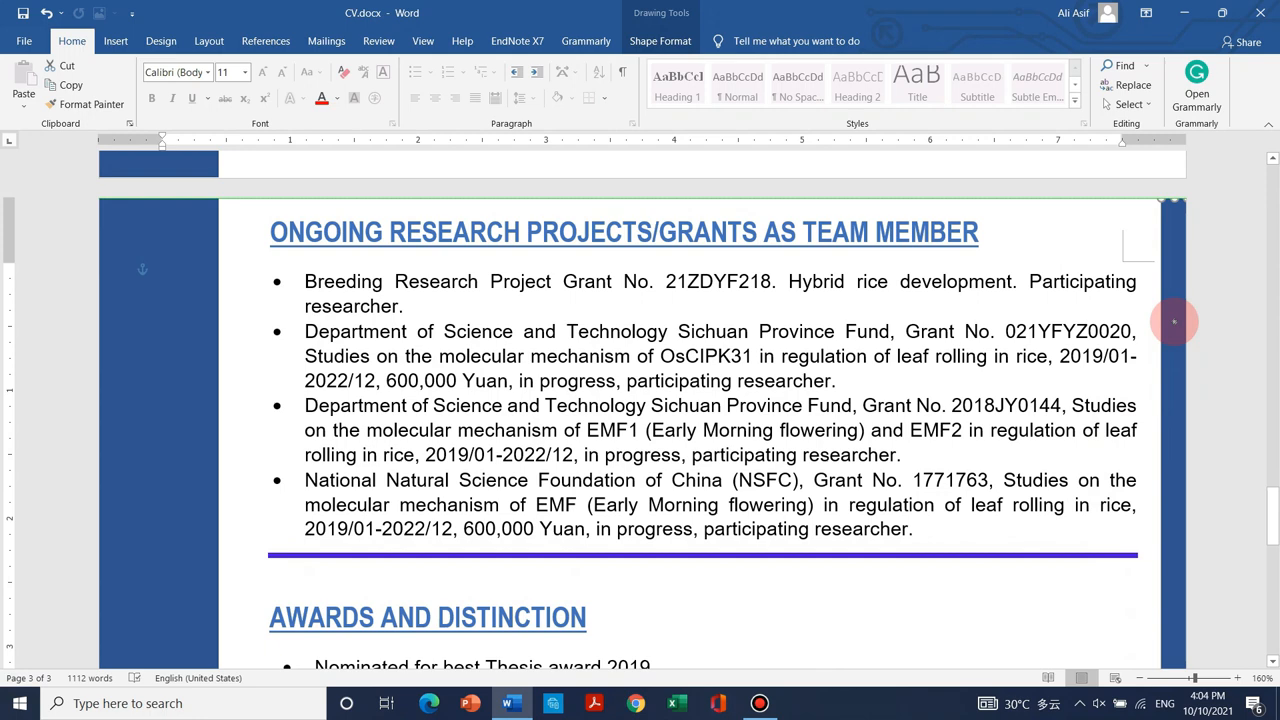
- Place a tall blue rectangle along the right margin of each CV page
scroll(down, 3)
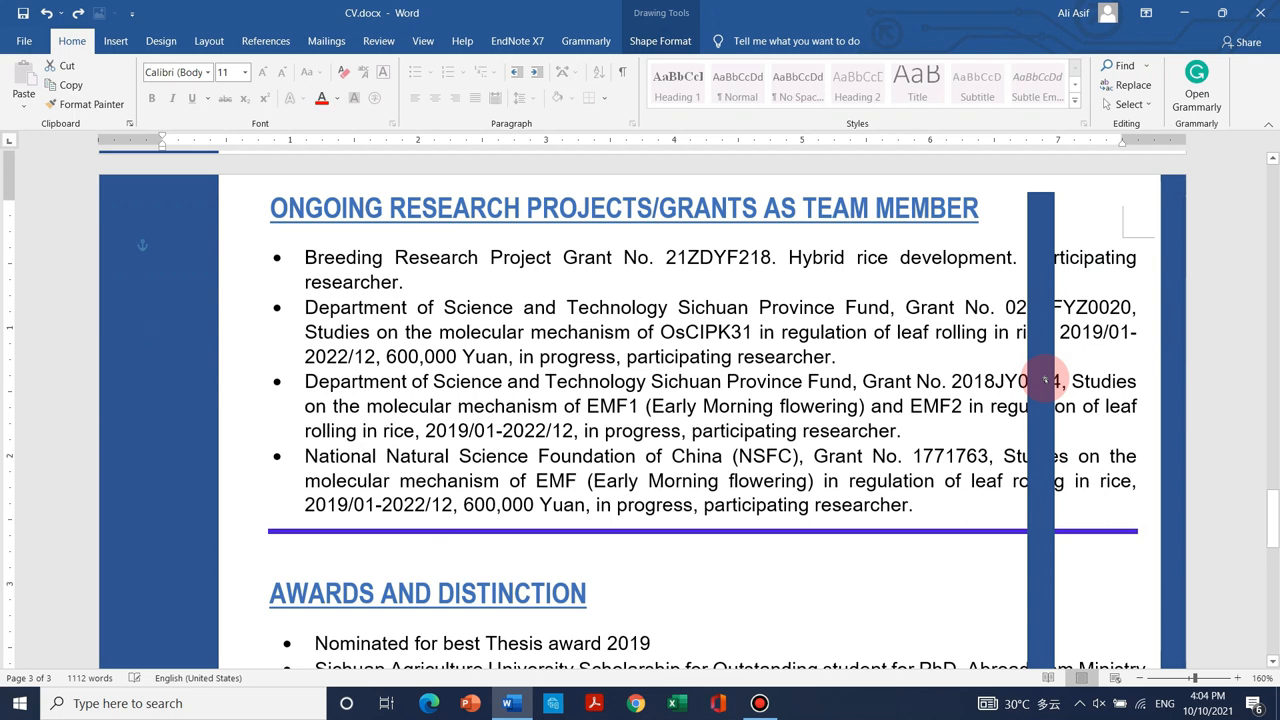
scroll(down, 3)
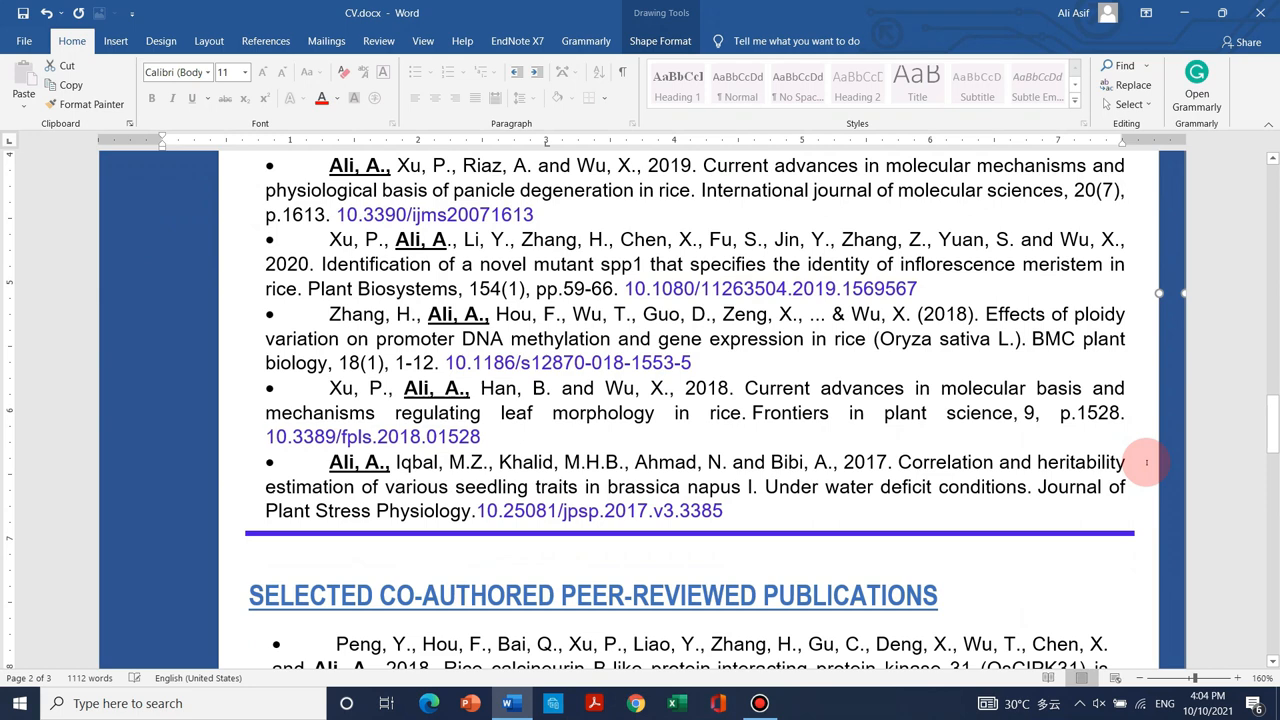
scroll(down, 3)
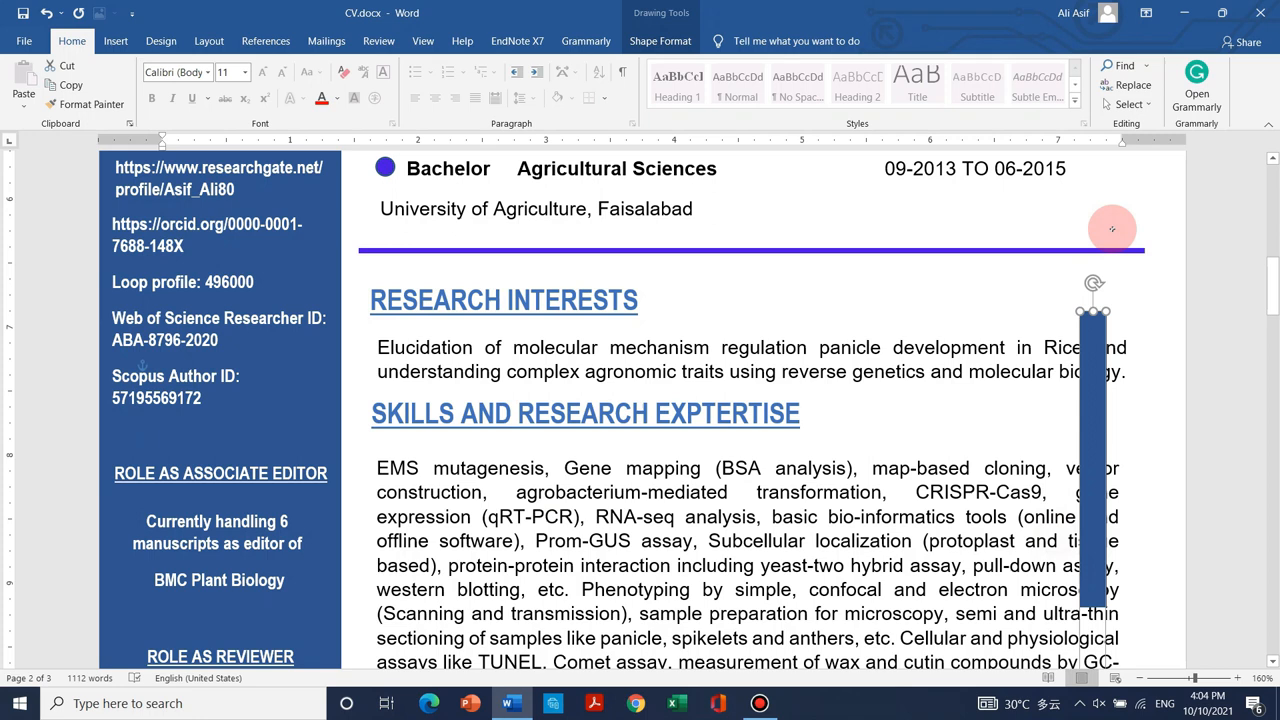
scroll(up, 3)
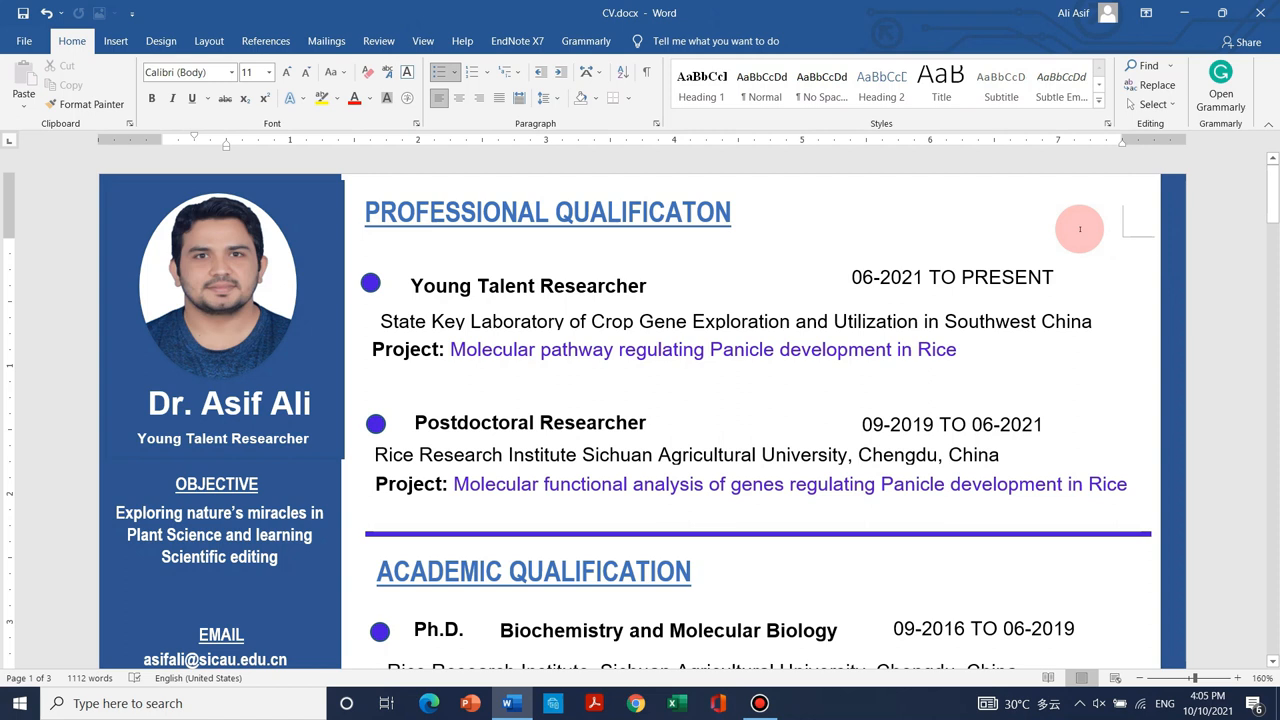
click(224, 300)
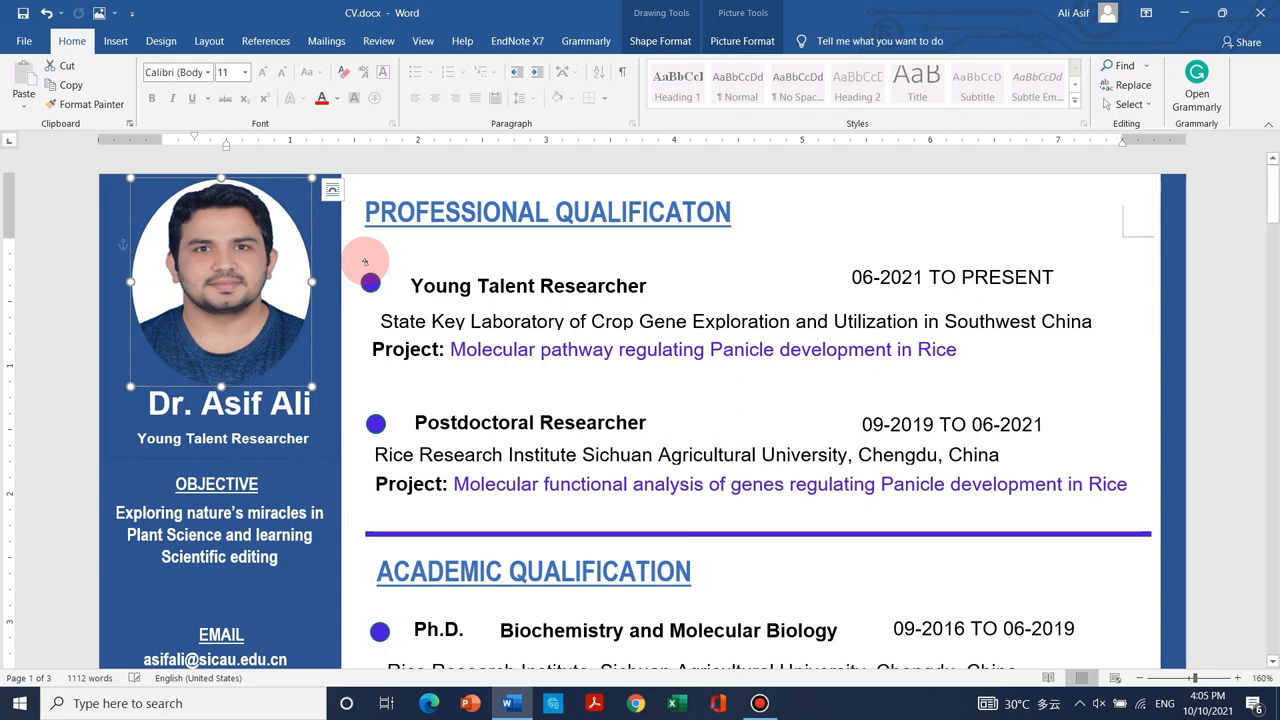
scroll(down, 3)
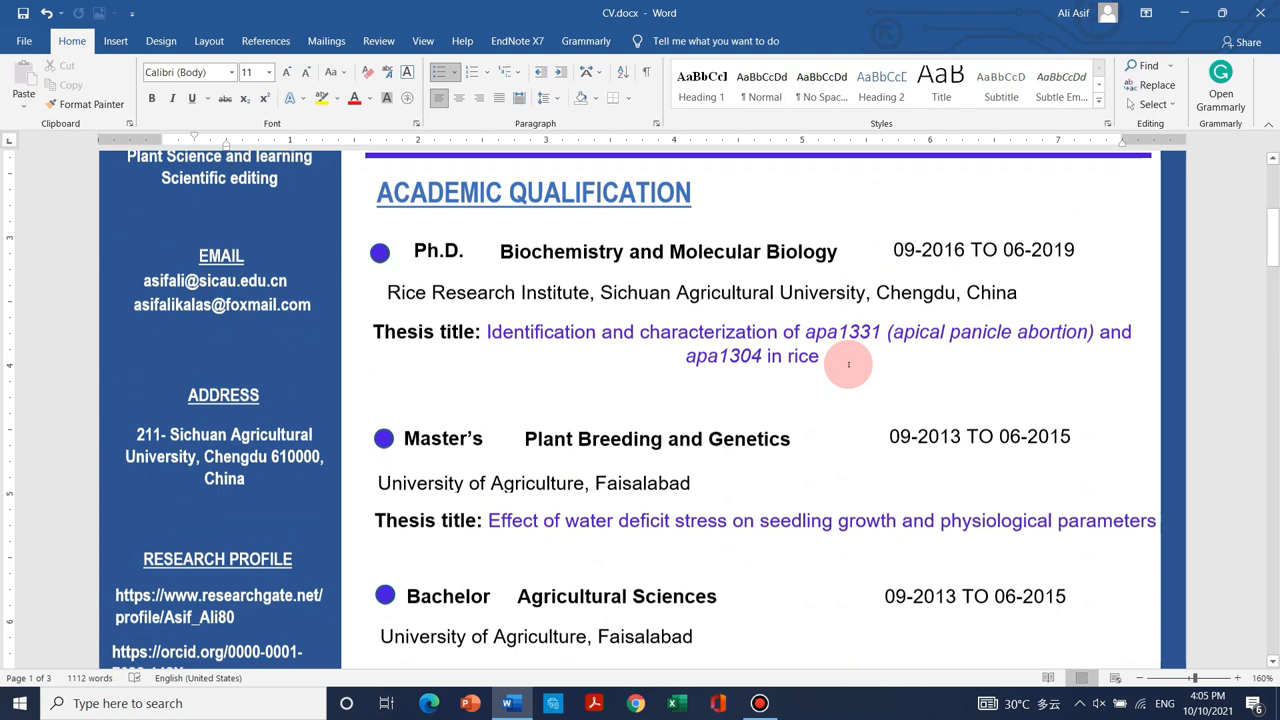
scroll(down, 3)
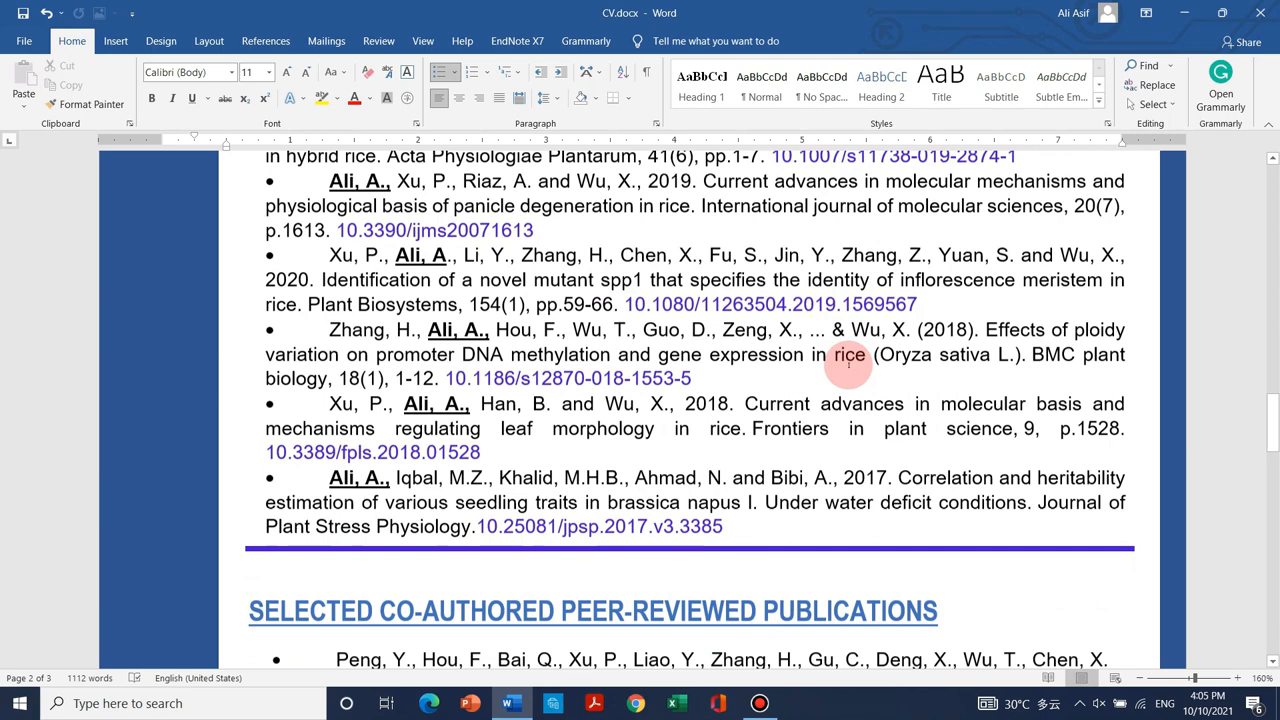